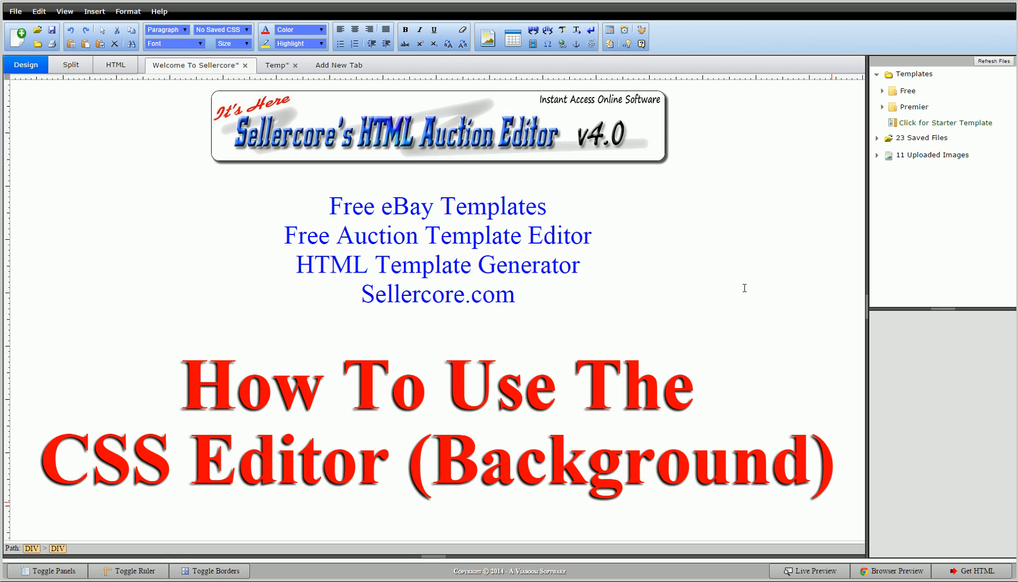
mouse_move(722, 292)
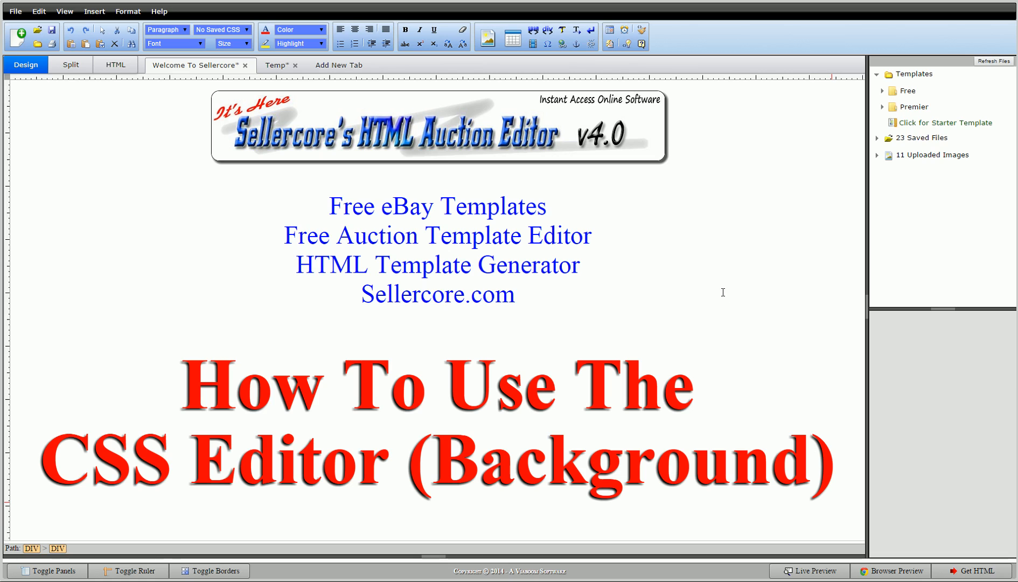
mouse_move(732, 291)
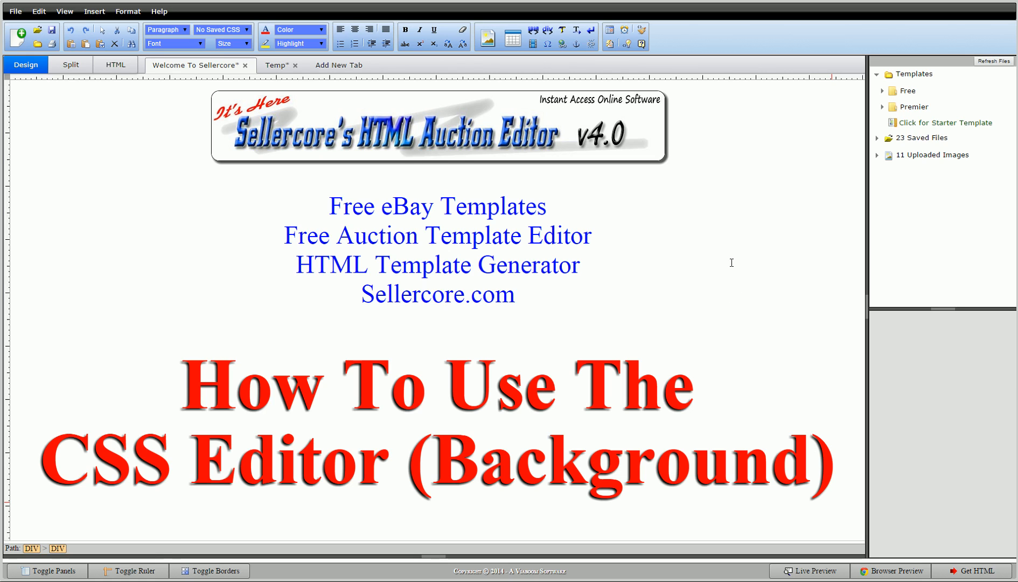
mouse_move(732, 219)
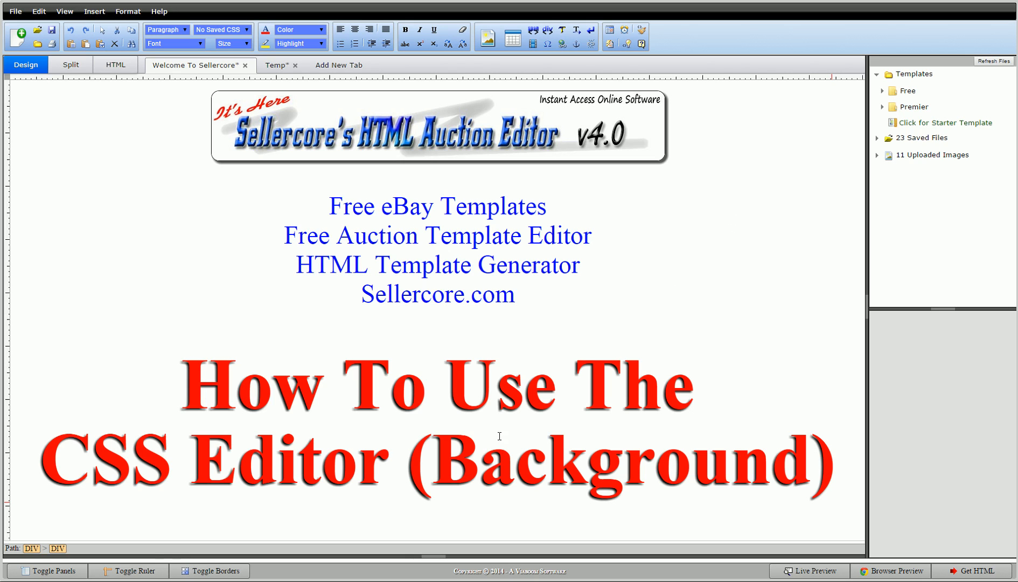
Switch to the Temp document and place the cursor after 'Sellercore CSS is Awesome!'.
left_click(277, 65)
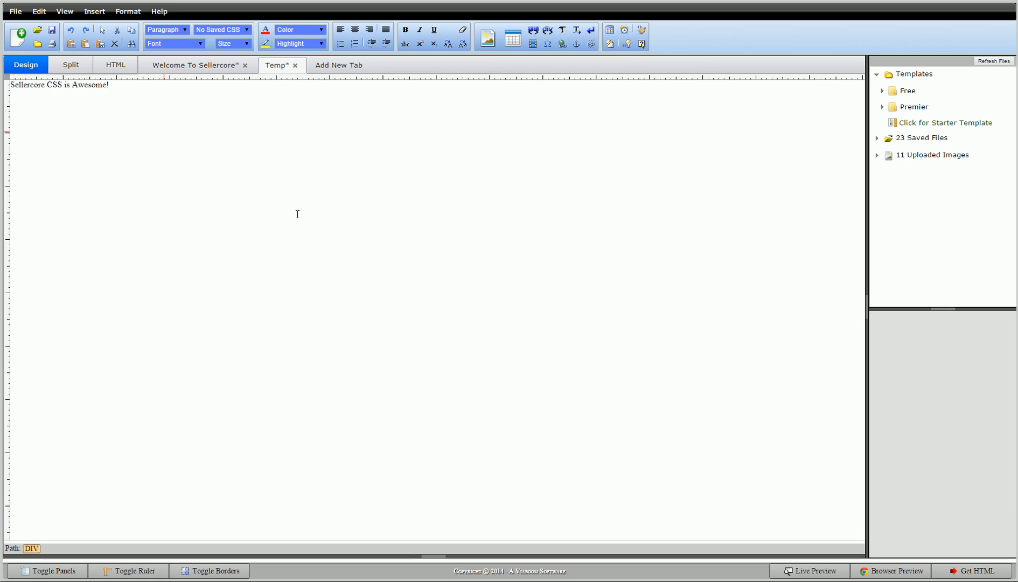
mouse_move(157, 105)
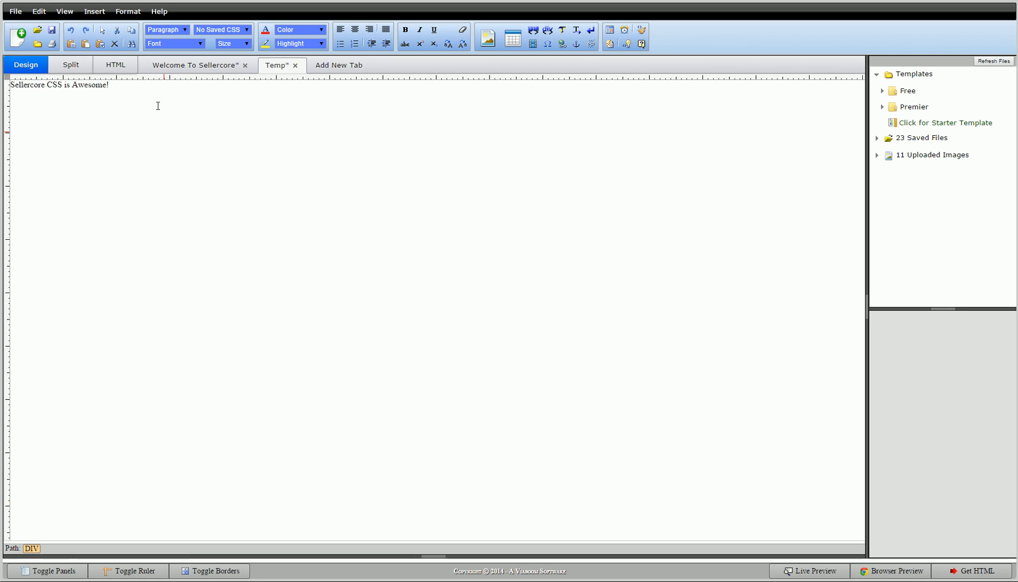
left_click(135, 87)
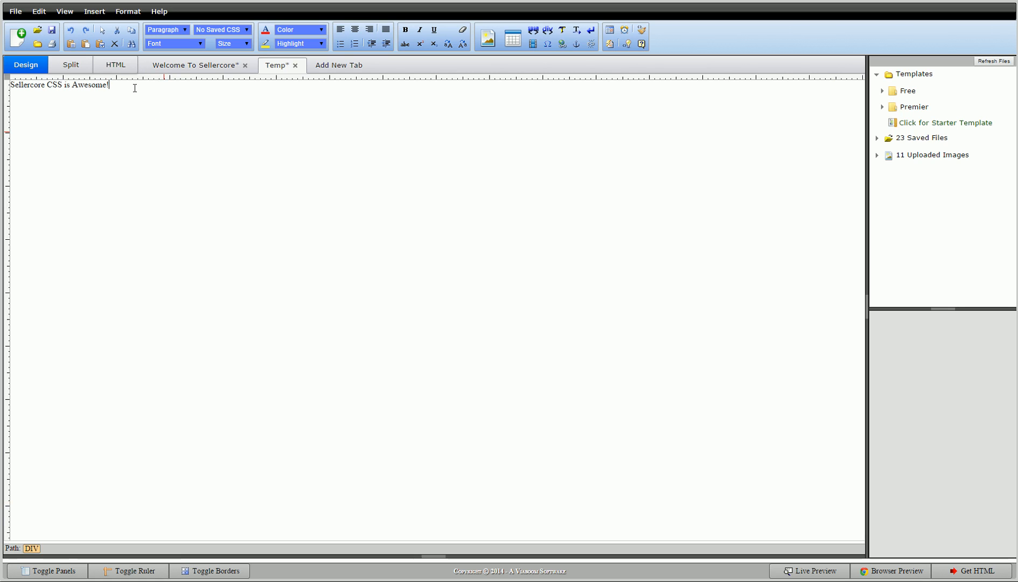
left_click(116, 64)
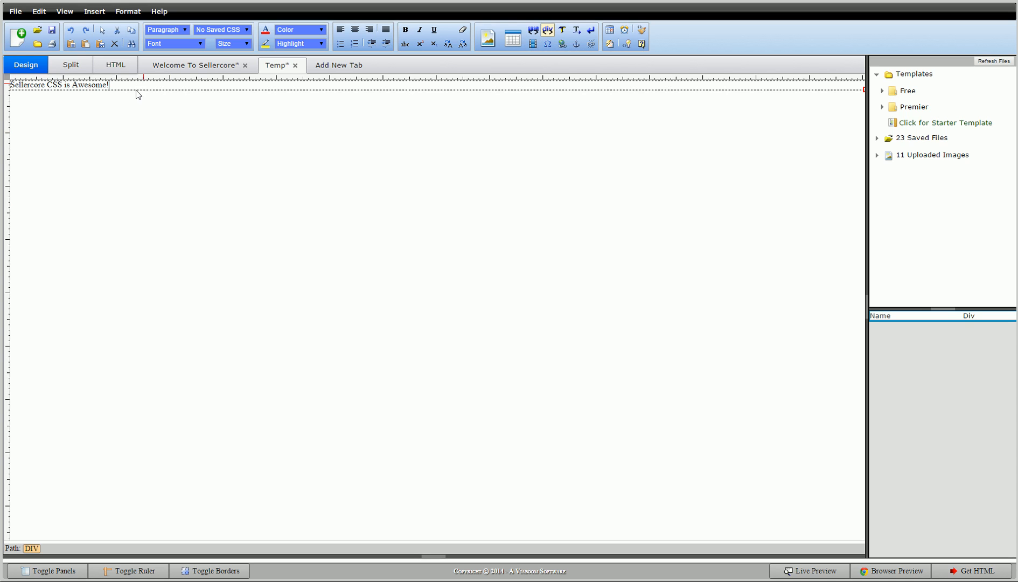
Open the div's Edit CSS Style dialog on its Background tab.
right_click(137, 95)
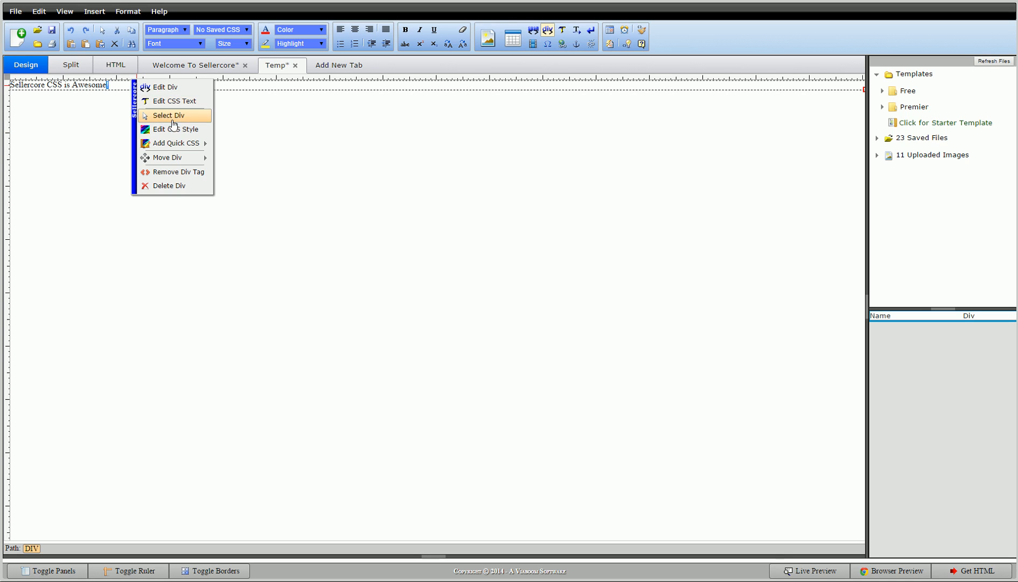
left_click(173, 129)
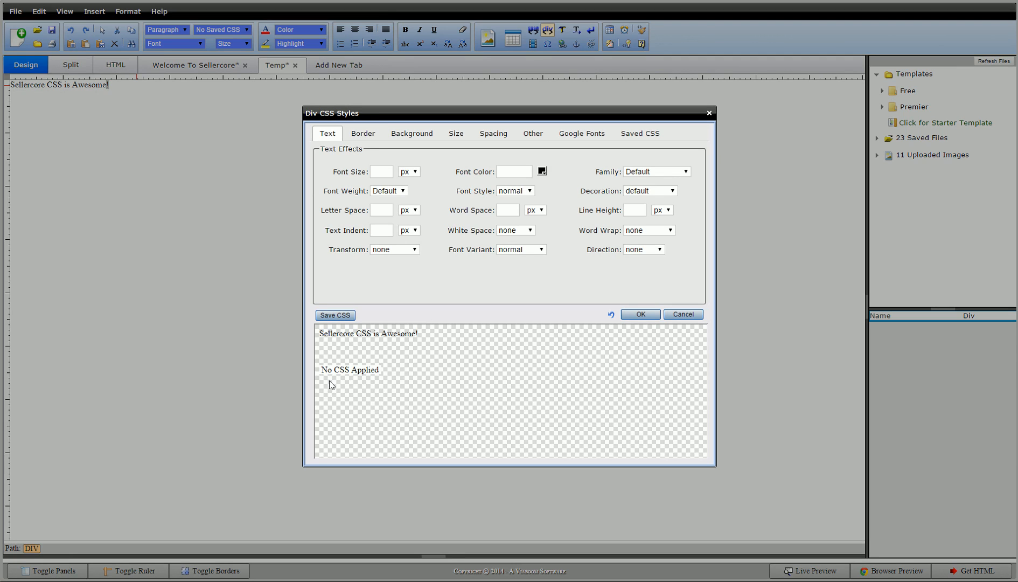
mouse_move(518, 393)
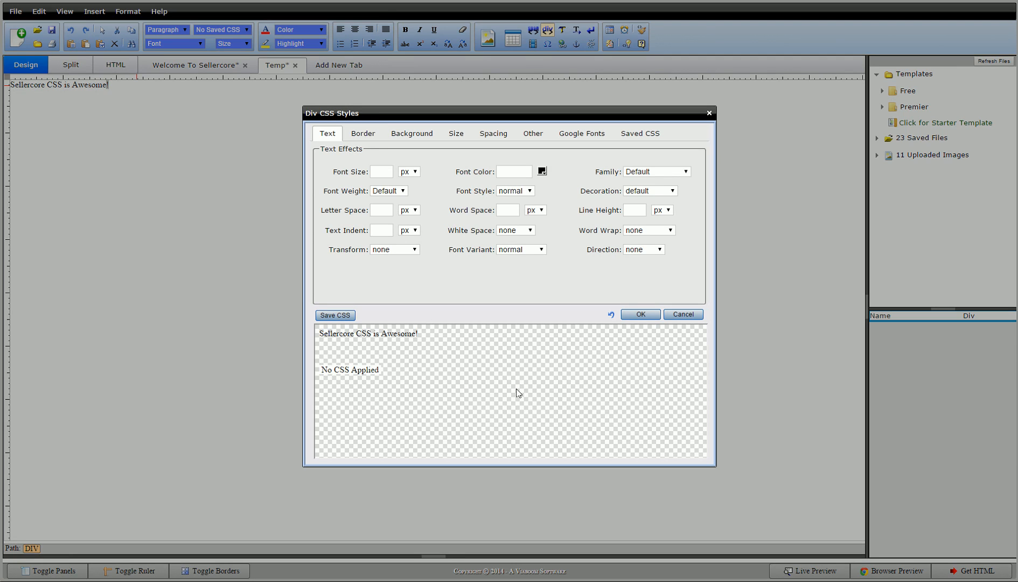
left_click(411, 133)
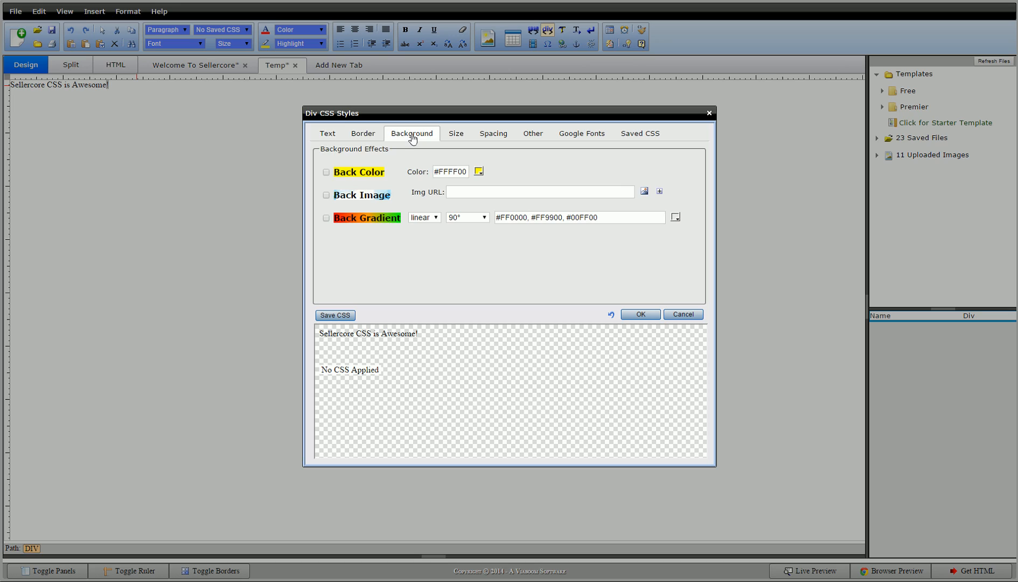
mouse_move(351, 161)
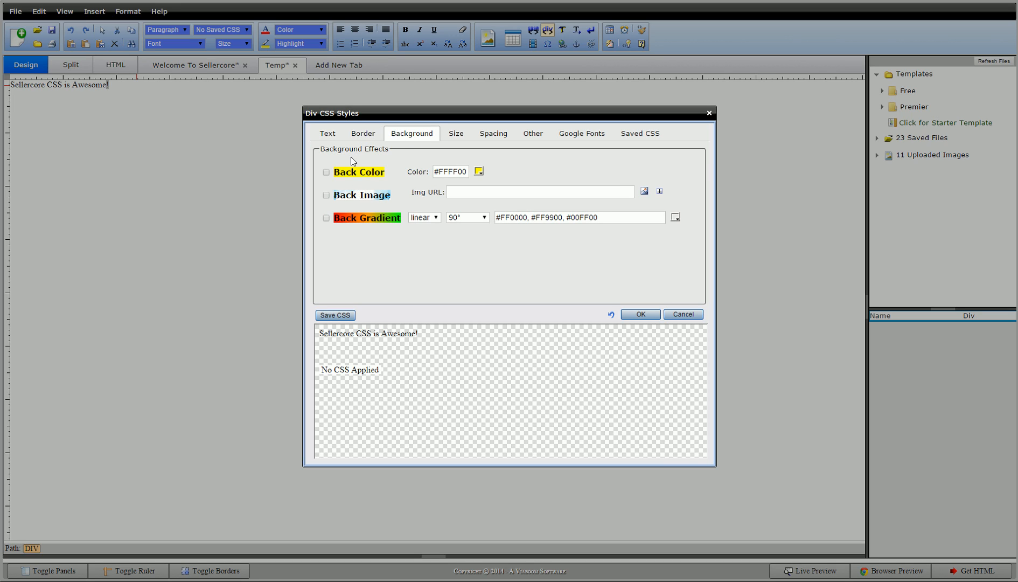
mouse_move(366, 196)
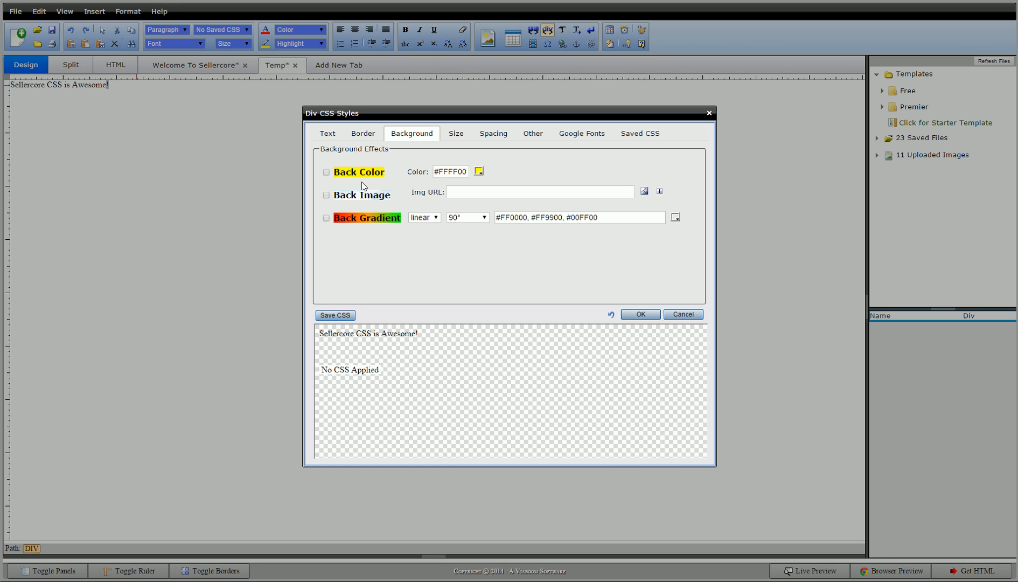
Set the div's Width and Height to 100%, then list the Spacing tab's display types.
left_click(455, 133)
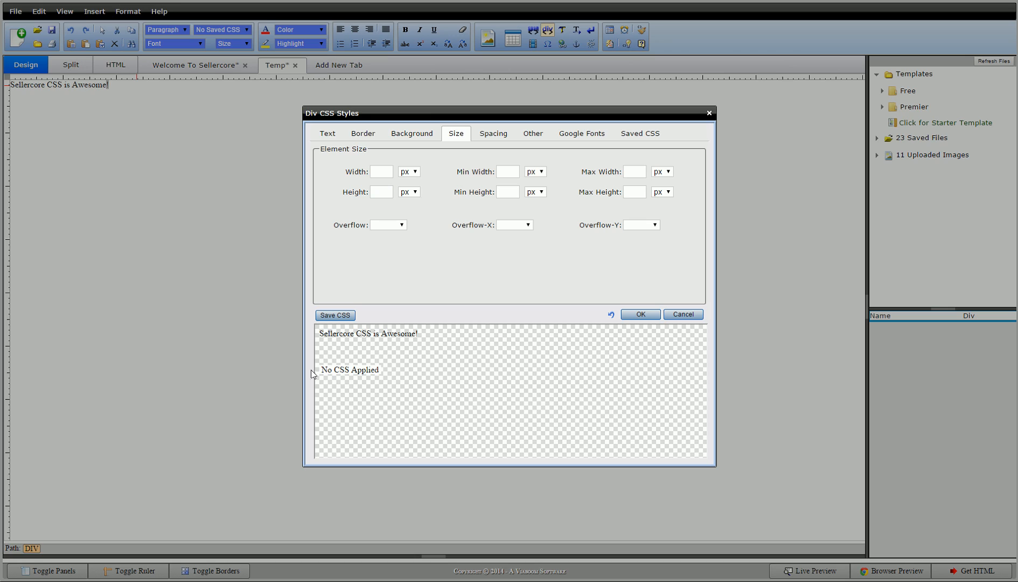
mouse_move(330, 269)
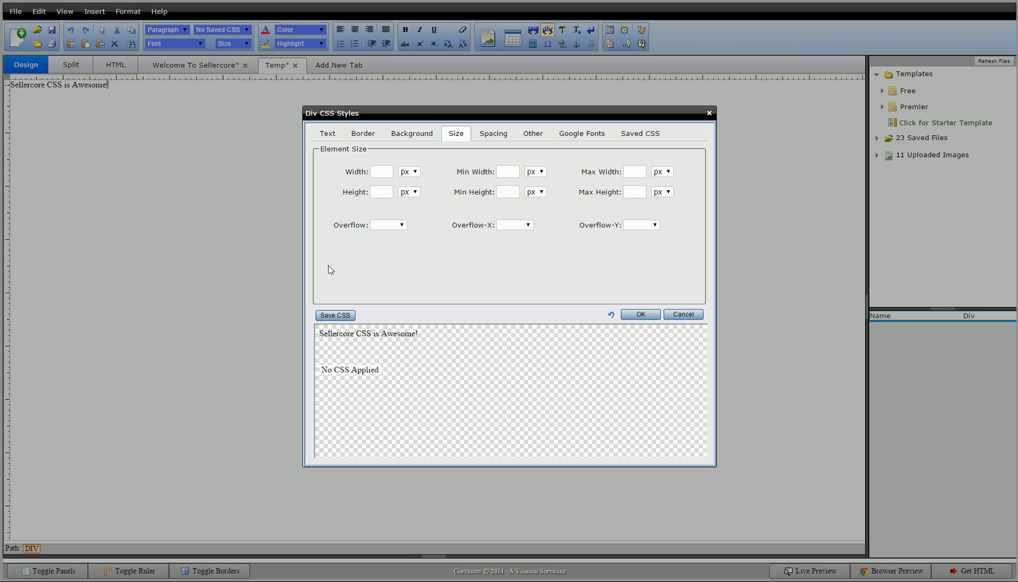
left_click(381, 172)
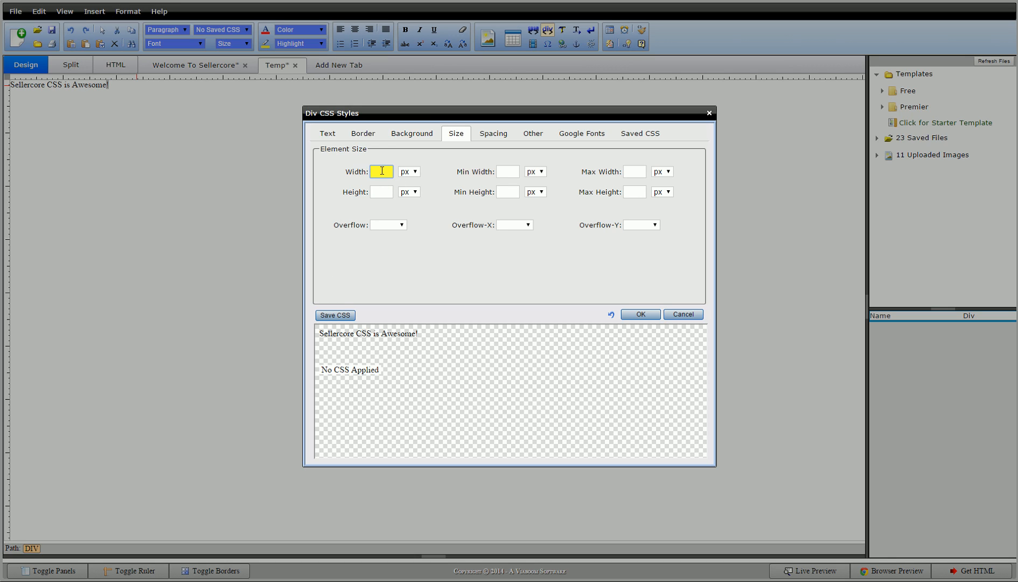
type("100")
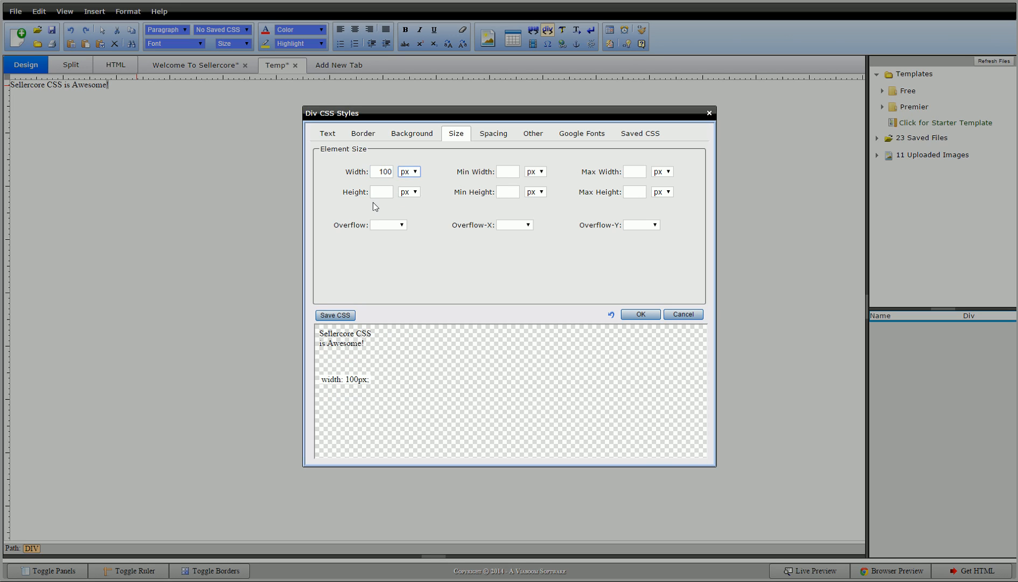
type("100")
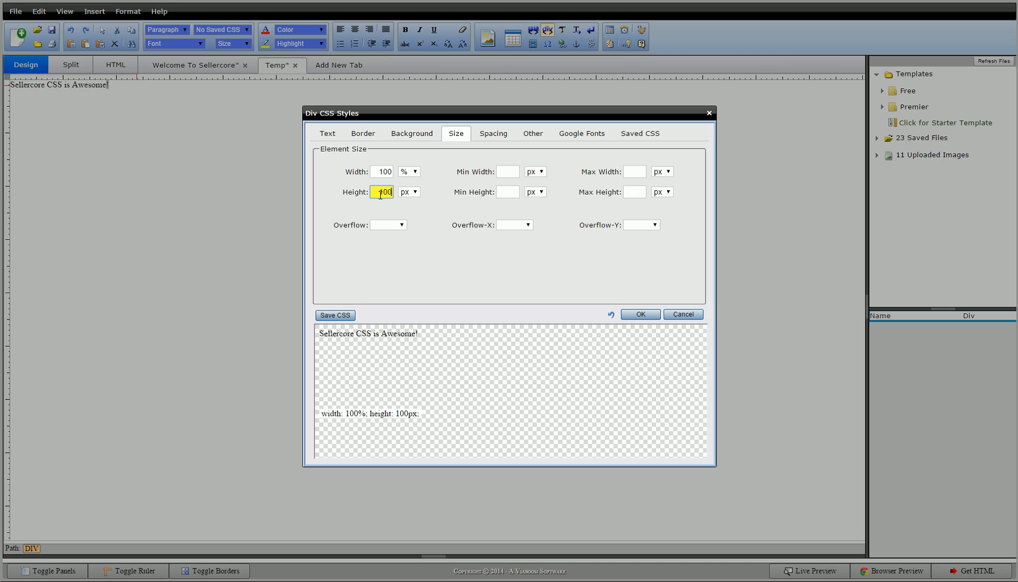
left_click(408, 192)
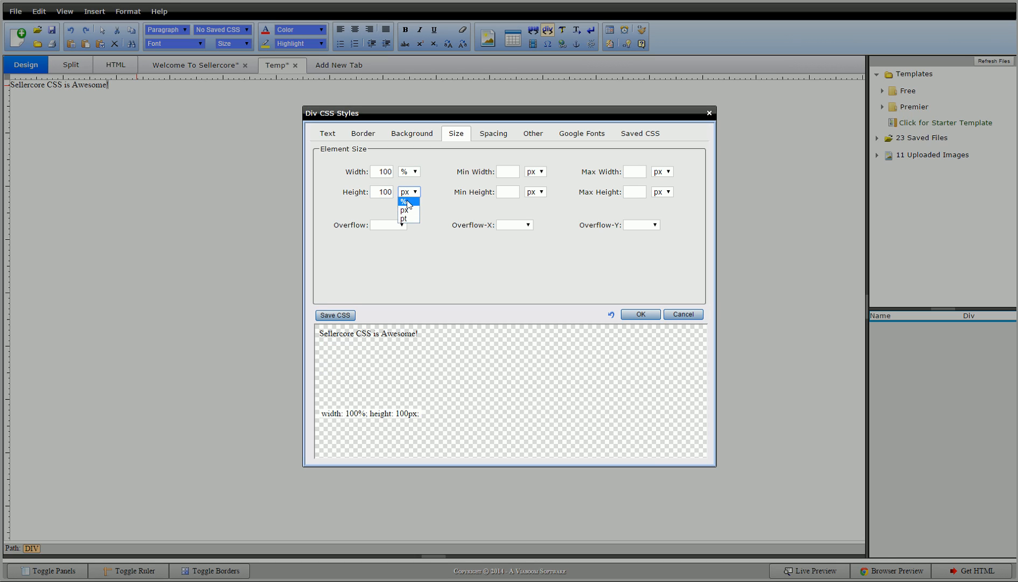
left_click(407, 199)
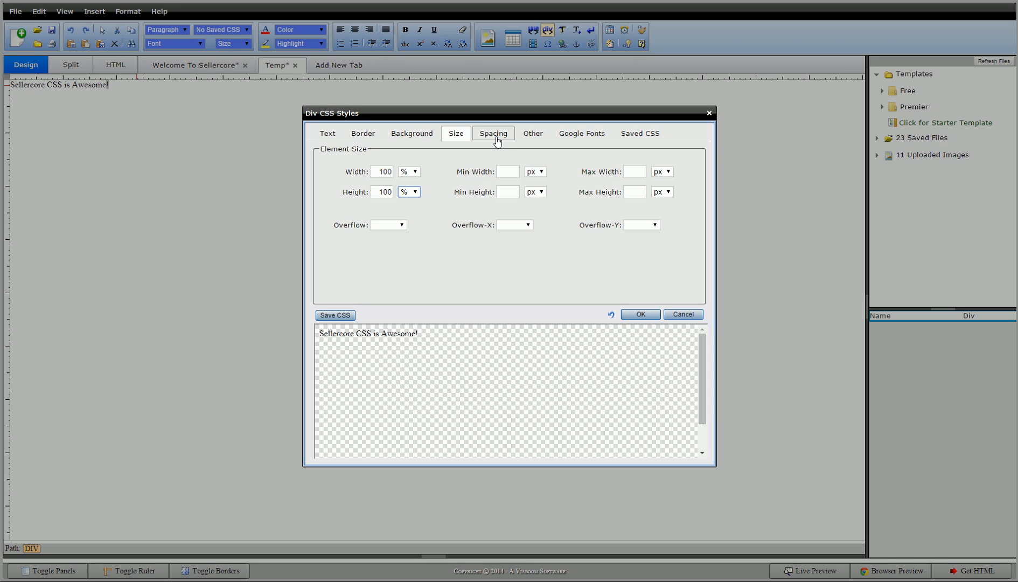
left_click(493, 133)
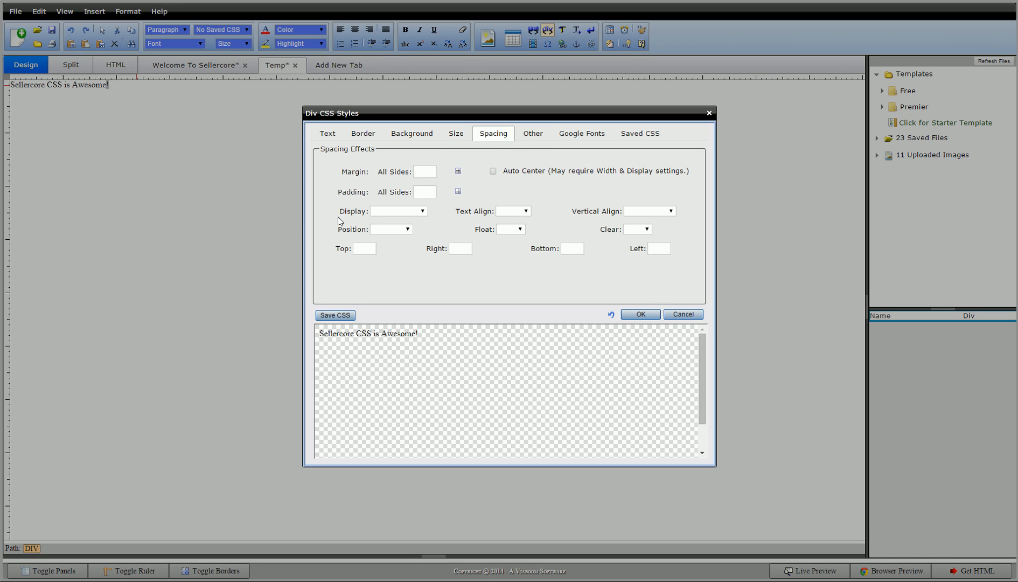
left_click(398, 211)
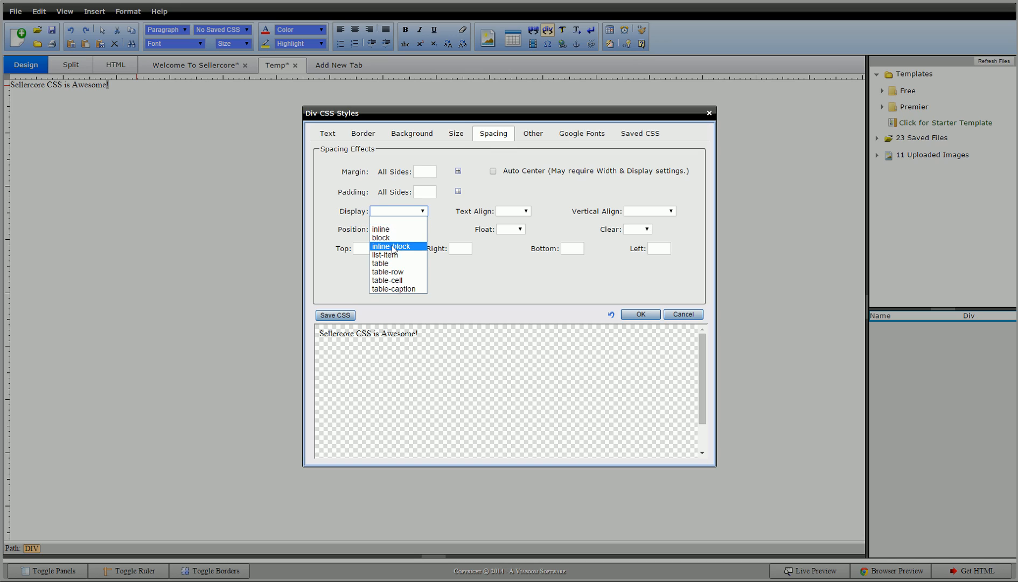
mouse_move(393, 237)
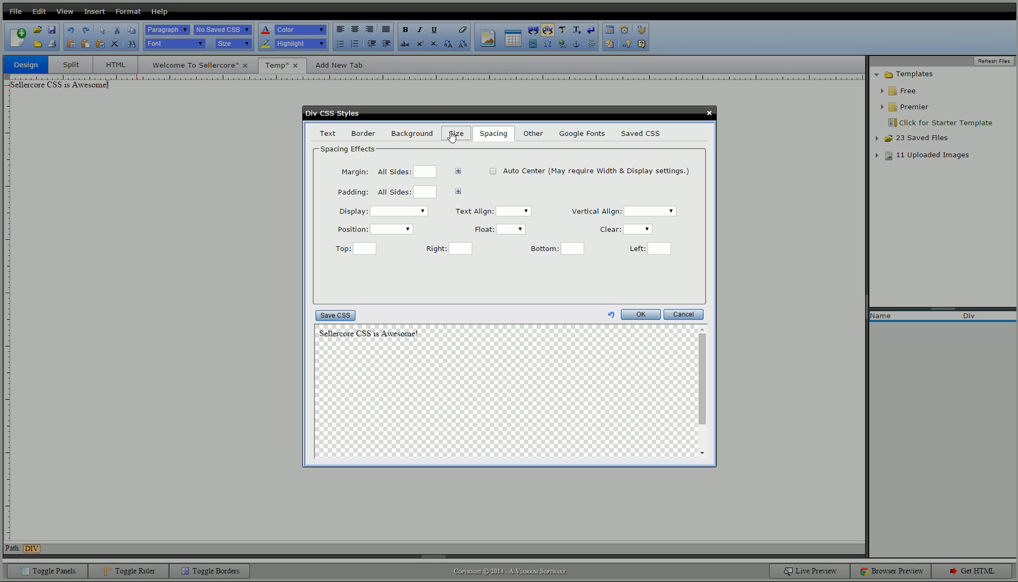
left_click(411, 133)
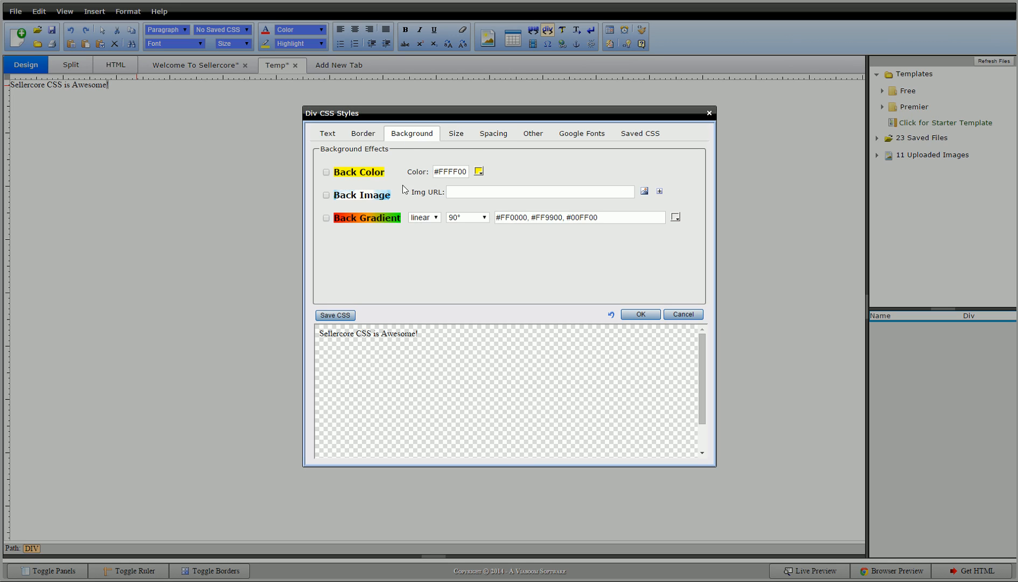
mouse_move(360, 175)
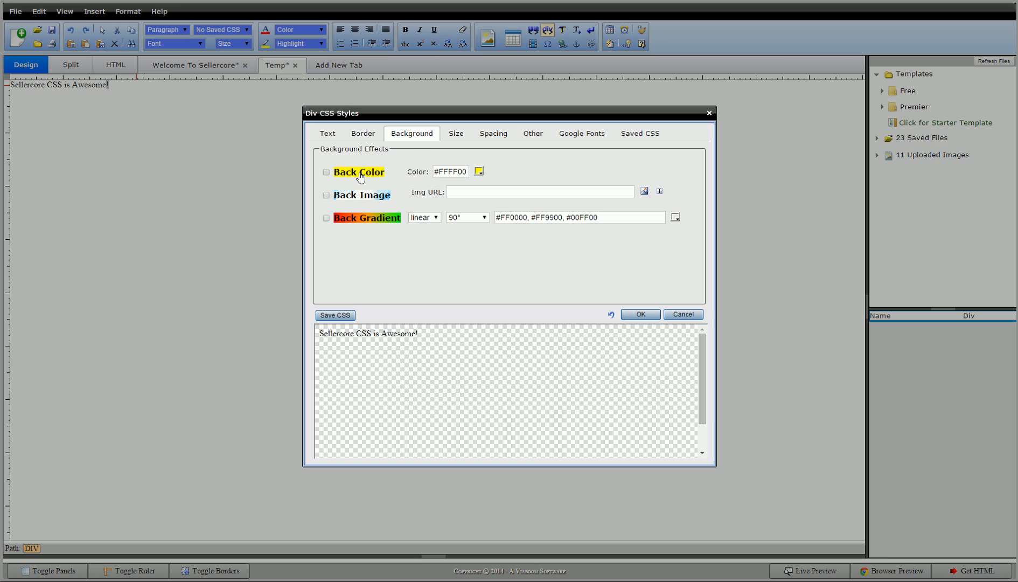
left_click(326, 171)
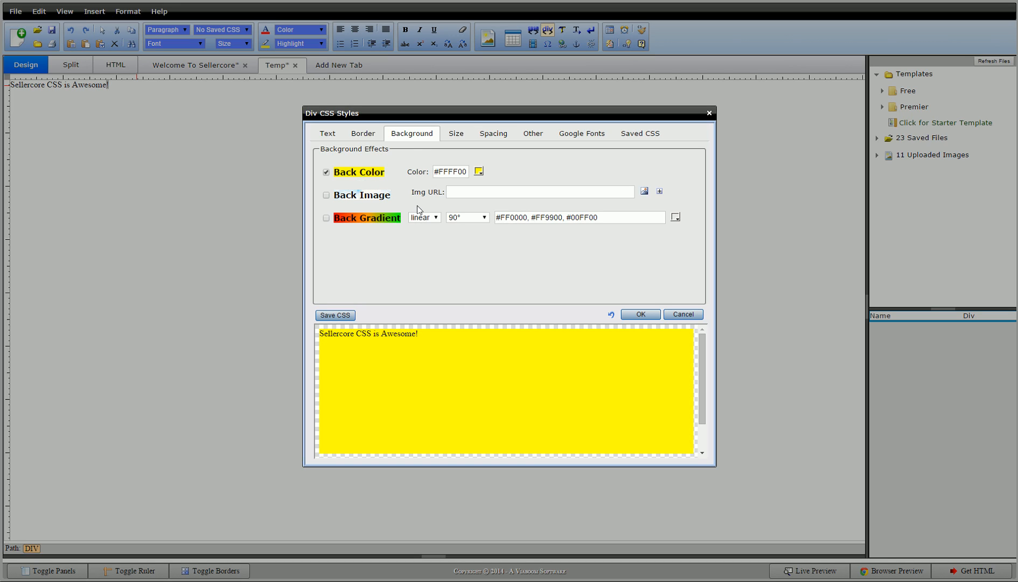
mouse_move(556, 413)
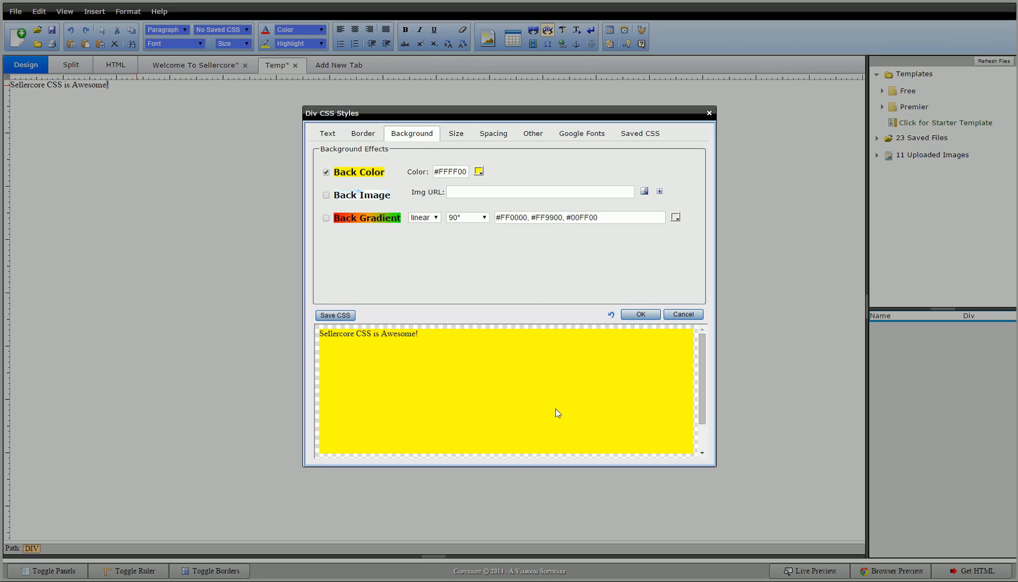
mouse_move(478, 171)
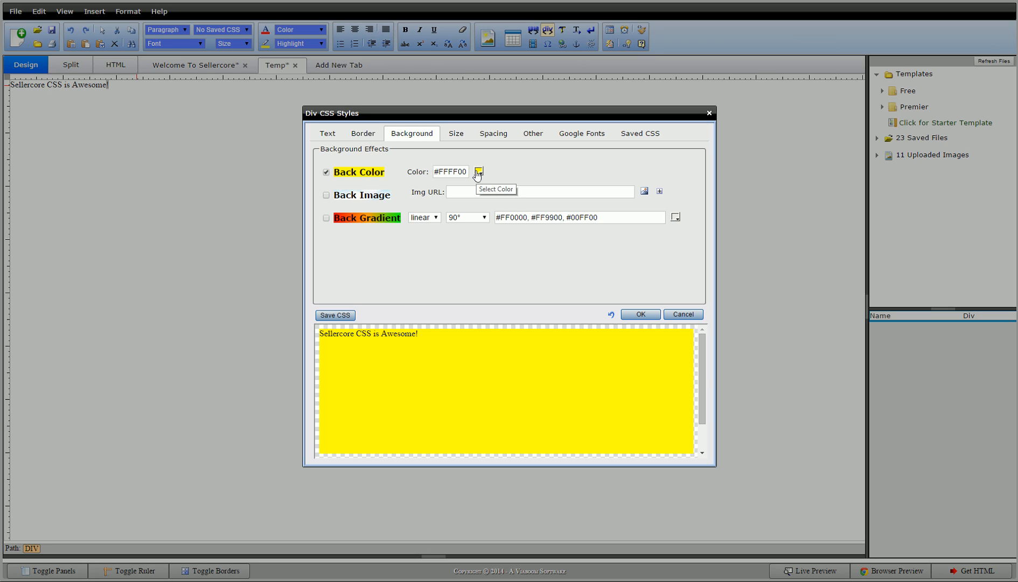
mouse_move(347, 161)
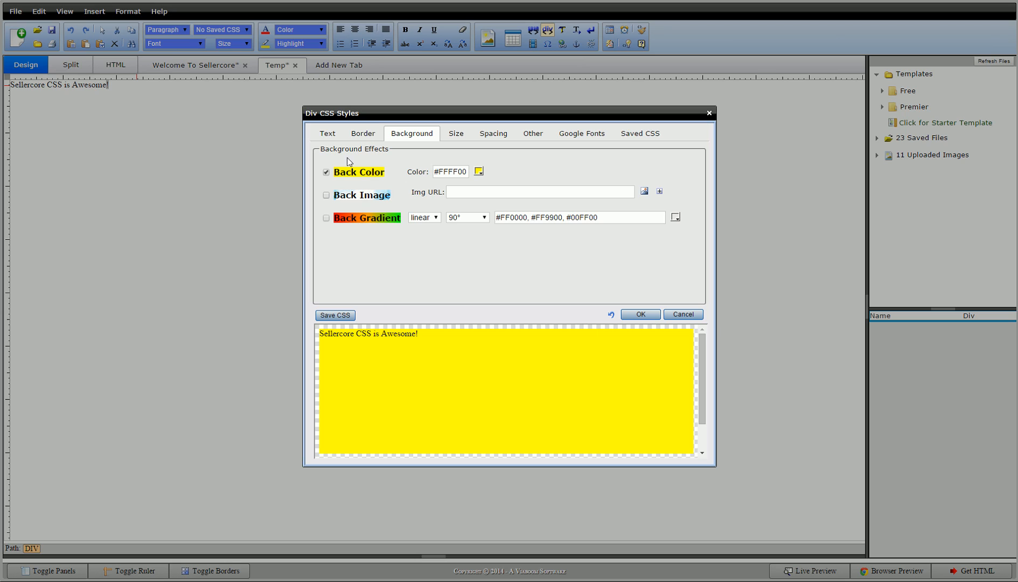
Swap the yellow Back Color for Back Gradient, leaving only the gradient checked.
left_click(326, 172)
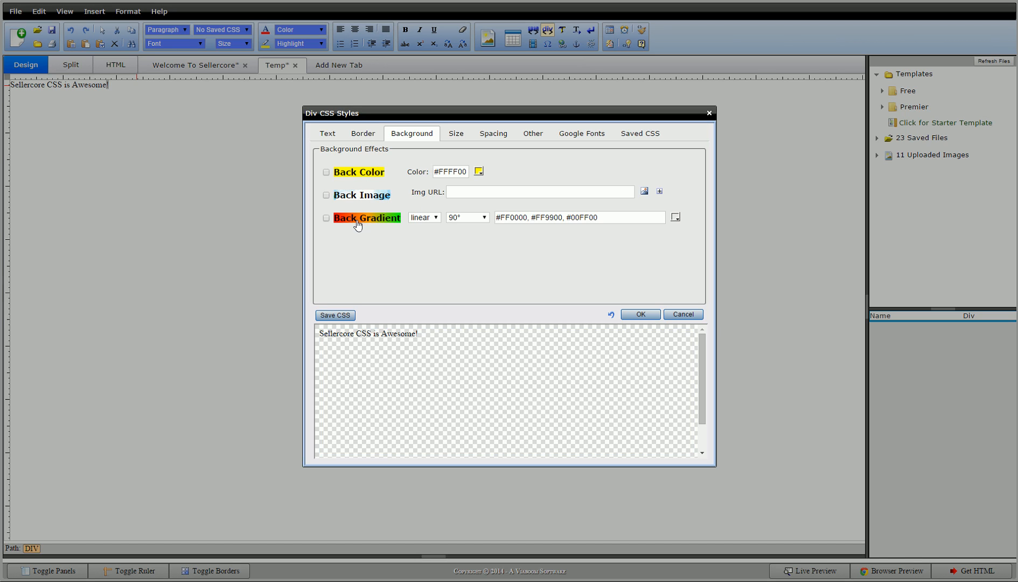
left_click(326, 217)
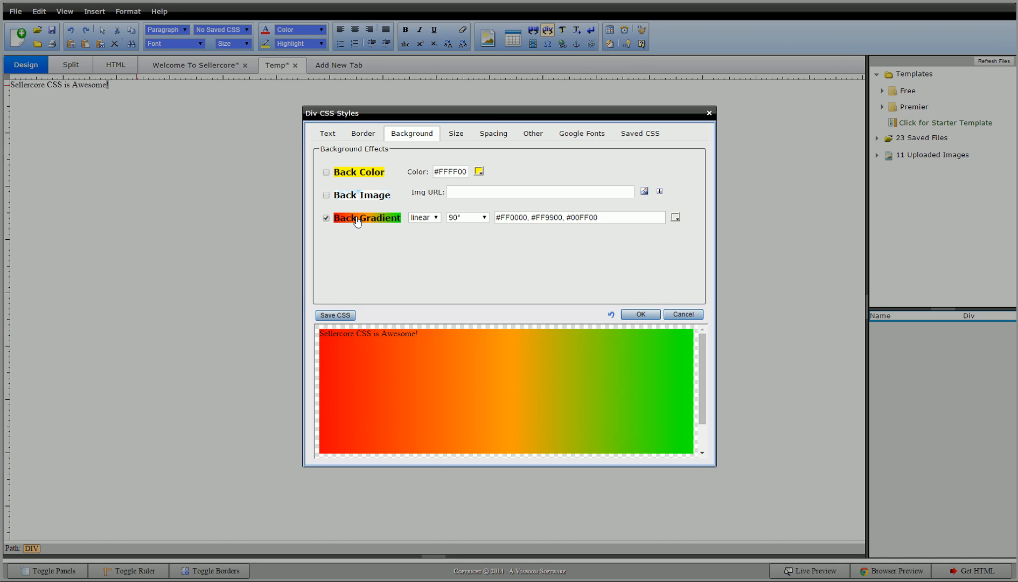
left_click(326, 172)
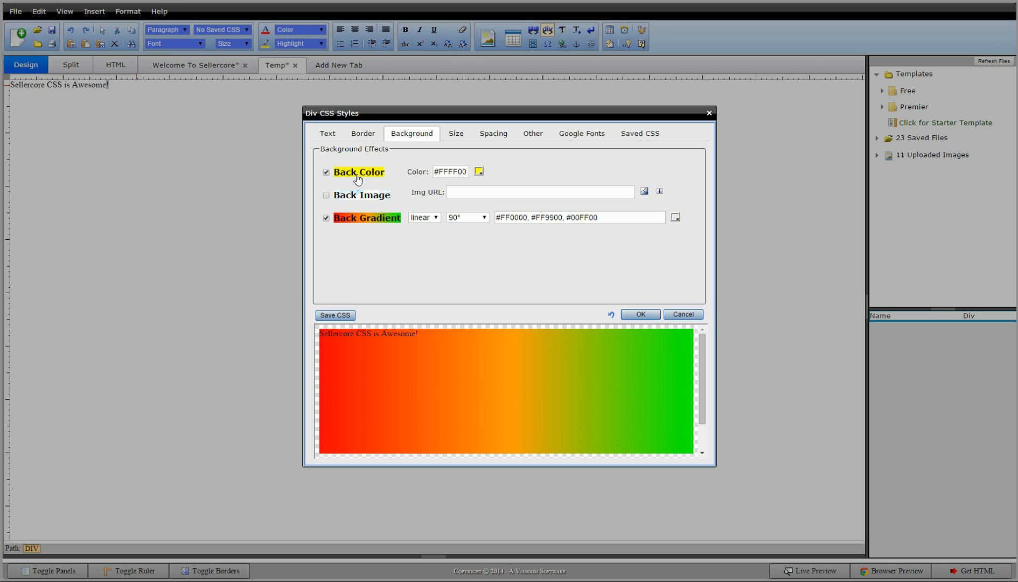
mouse_move(386, 228)
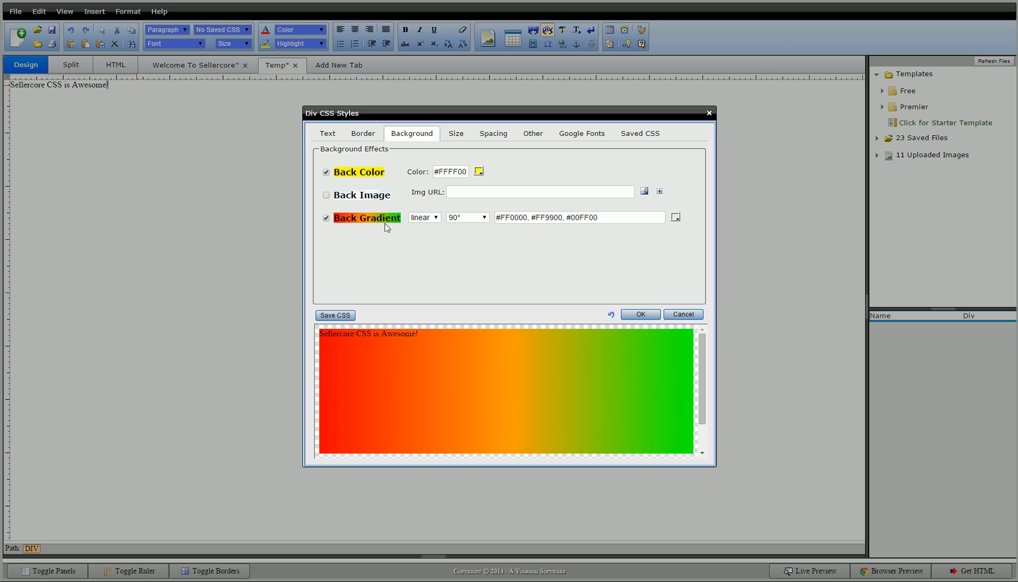
mouse_move(357, 172)
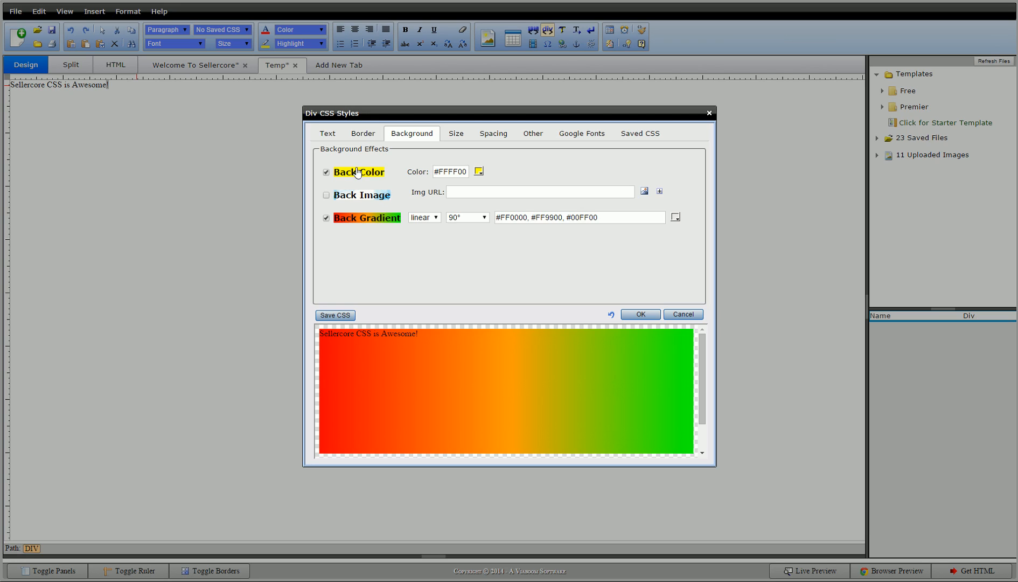
left_click(326, 172)
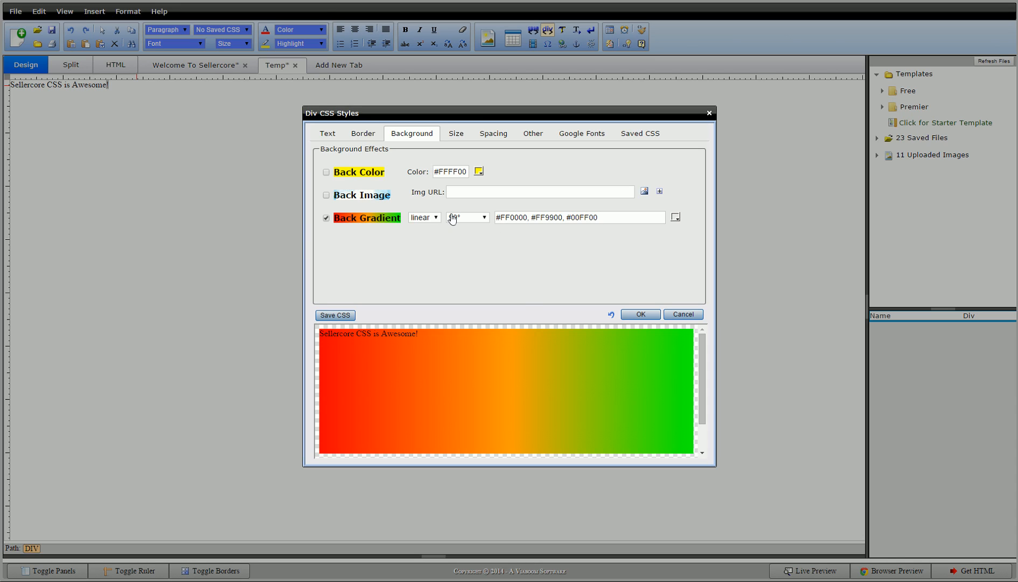
Try a radial gradient type, then switch back to linear.
left_click(423, 217)
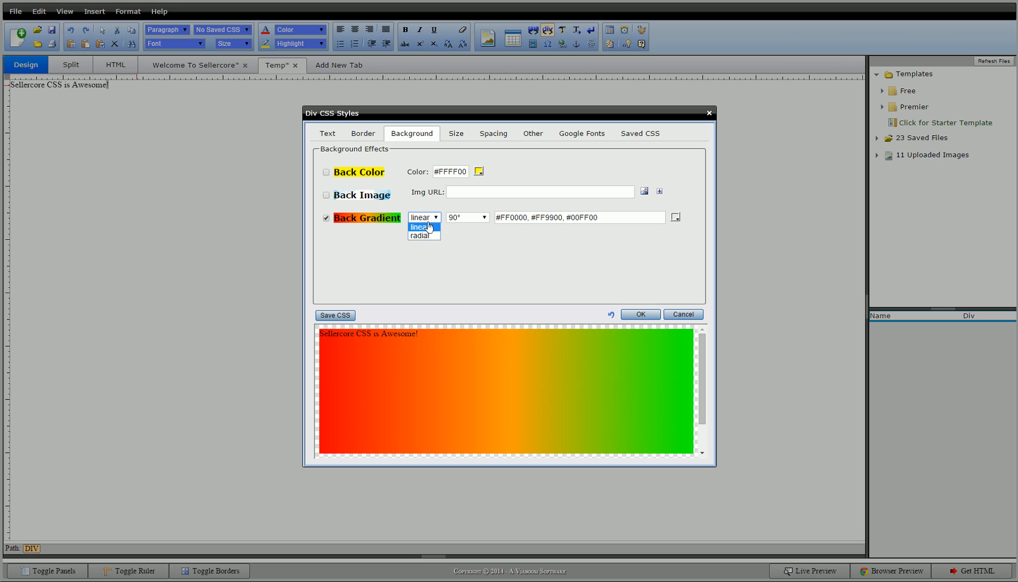
left_click(420, 234)
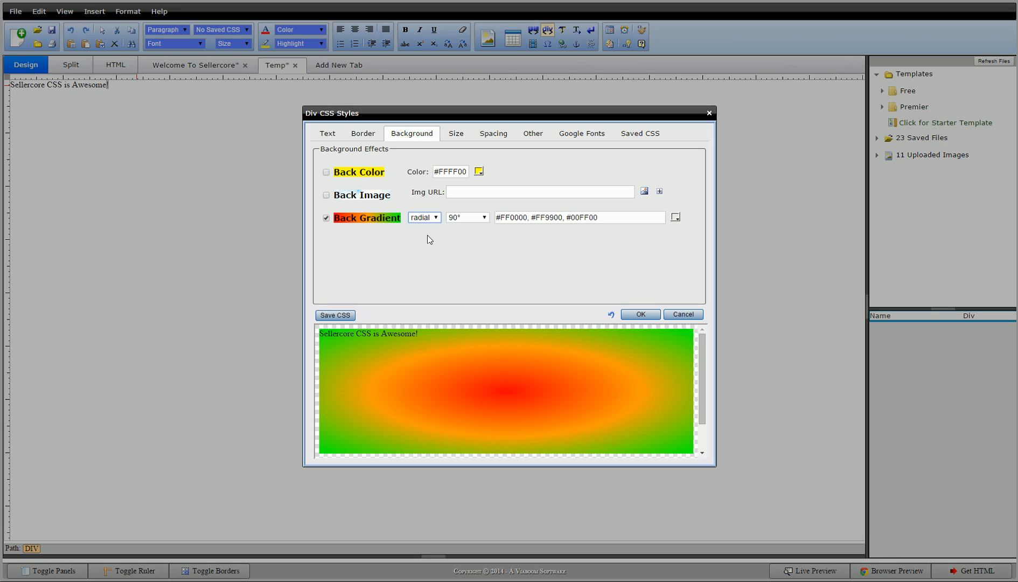
mouse_move(389, 438)
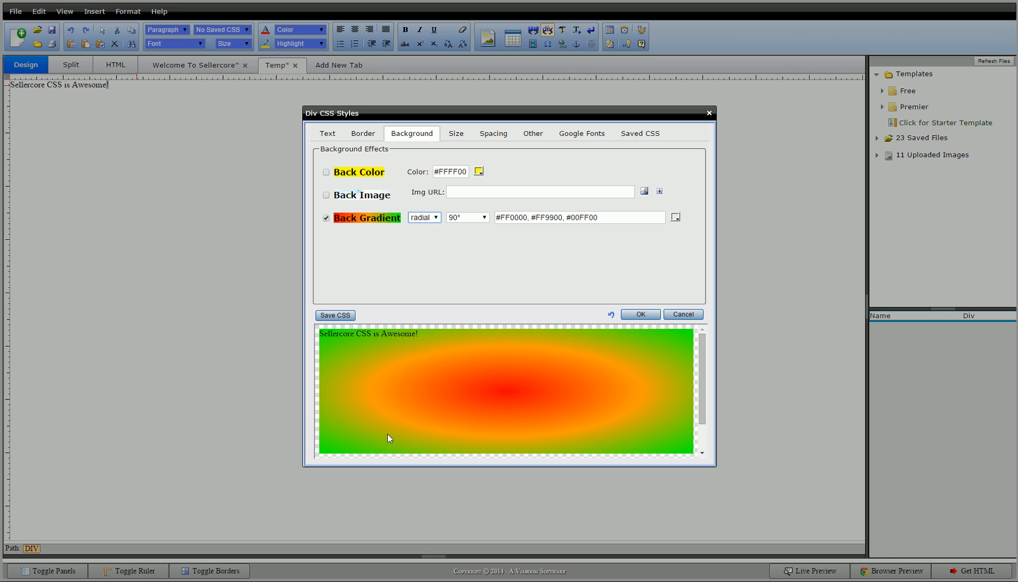
left_click(423, 217)
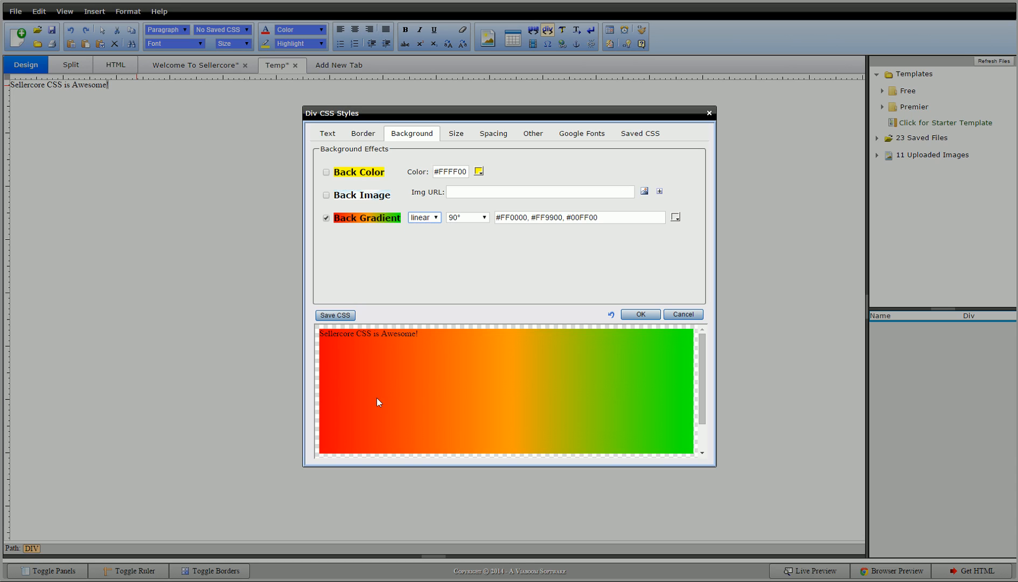
mouse_move(468, 238)
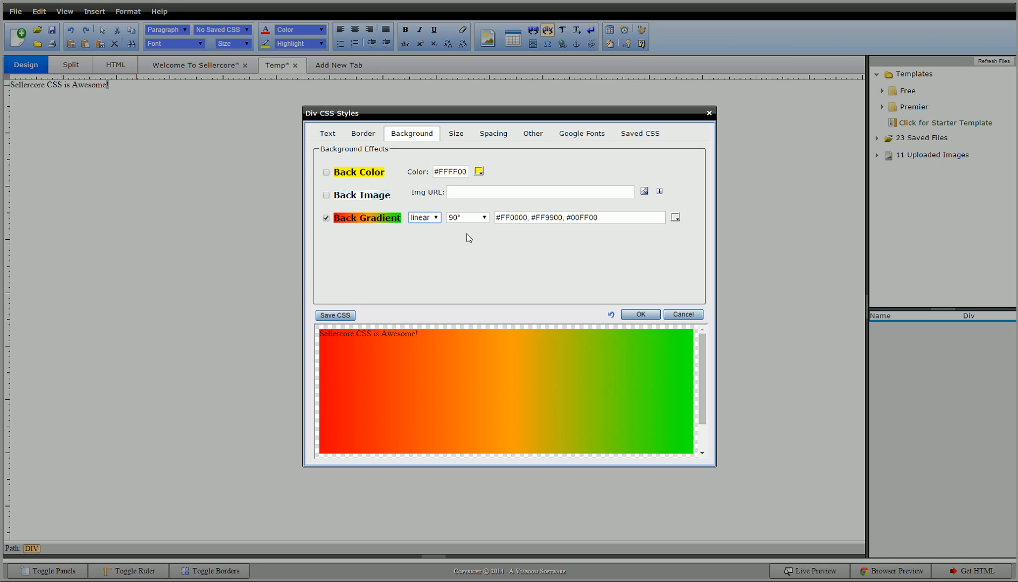
Cycle the gradient angle presets through 0°, 180°, 135°, 210°, 315° and 345°.
left_click(483, 217)
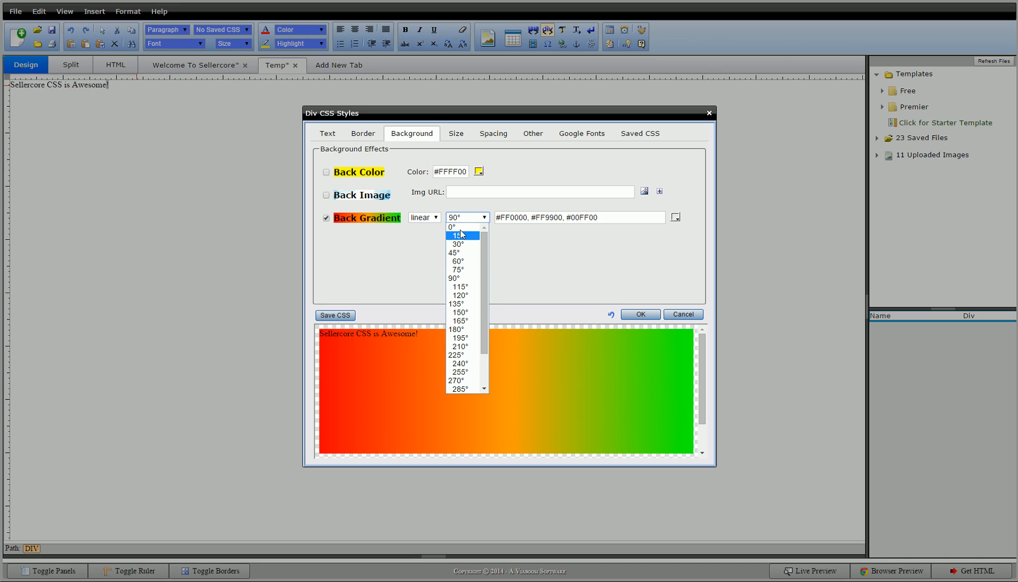
left_click(452, 226)
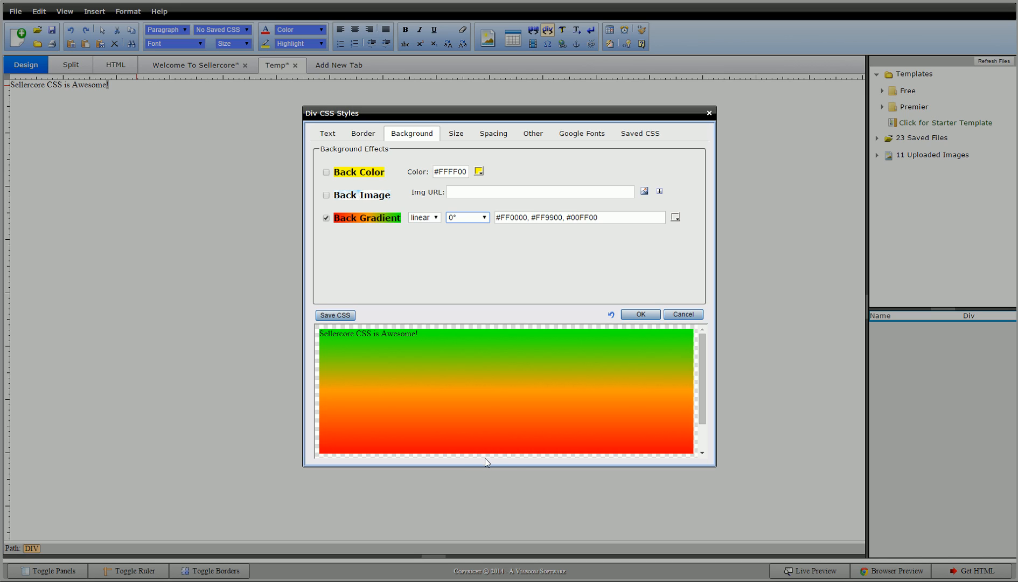
mouse_move(490, 325)
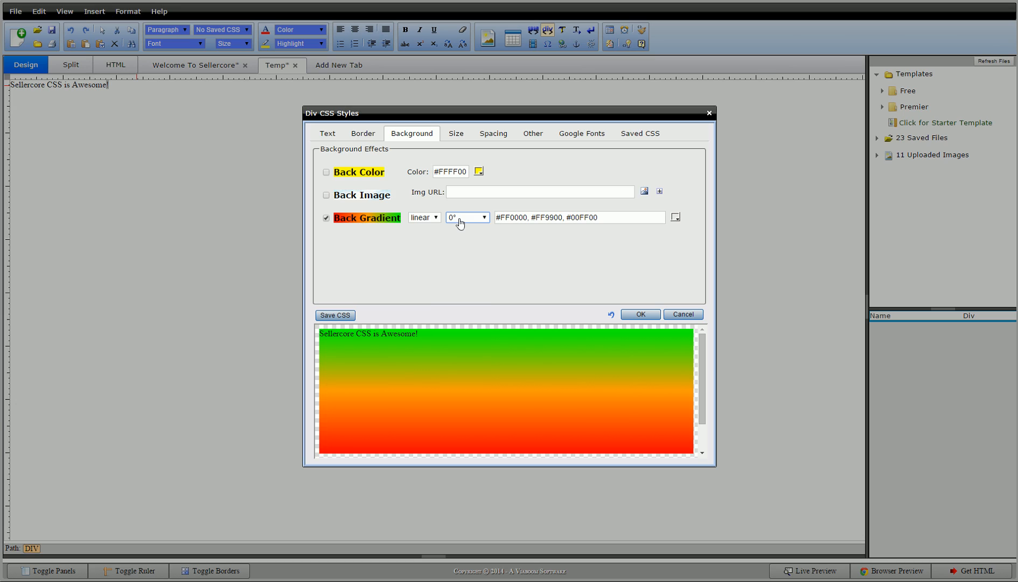
left_click(467, 217)
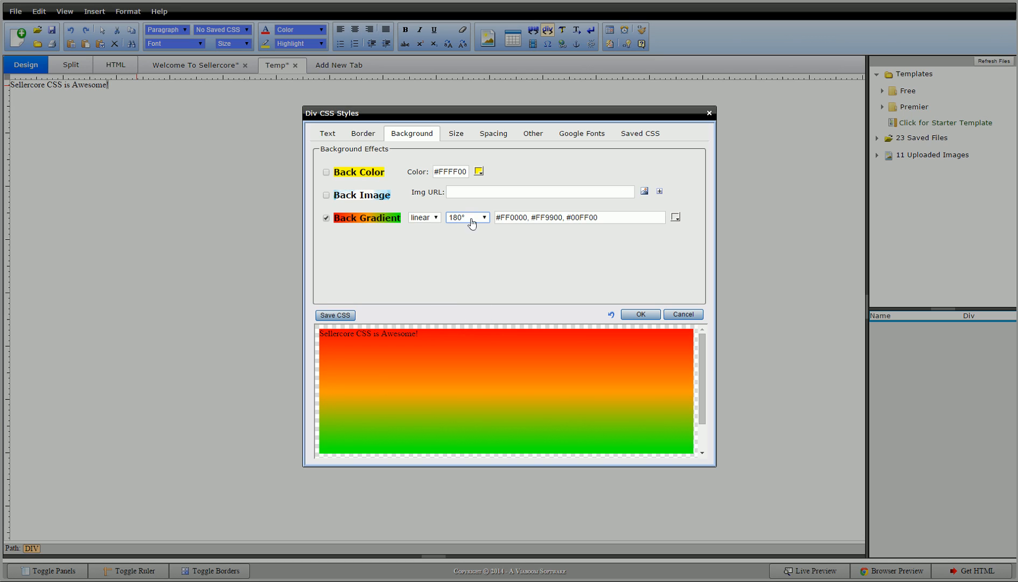
left_click(466, 217)
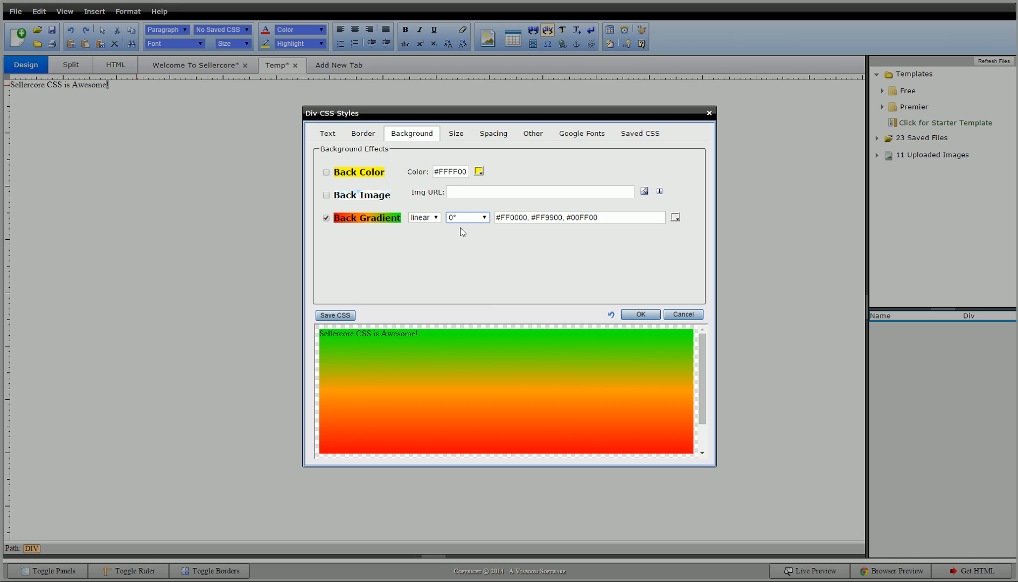
left_click(484, 217)
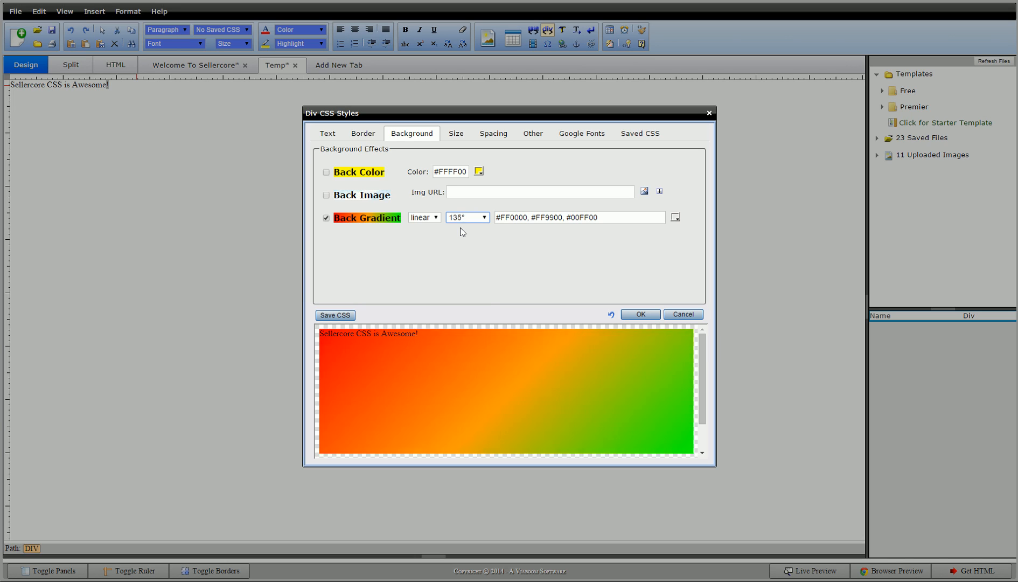
left_click(484, 217)
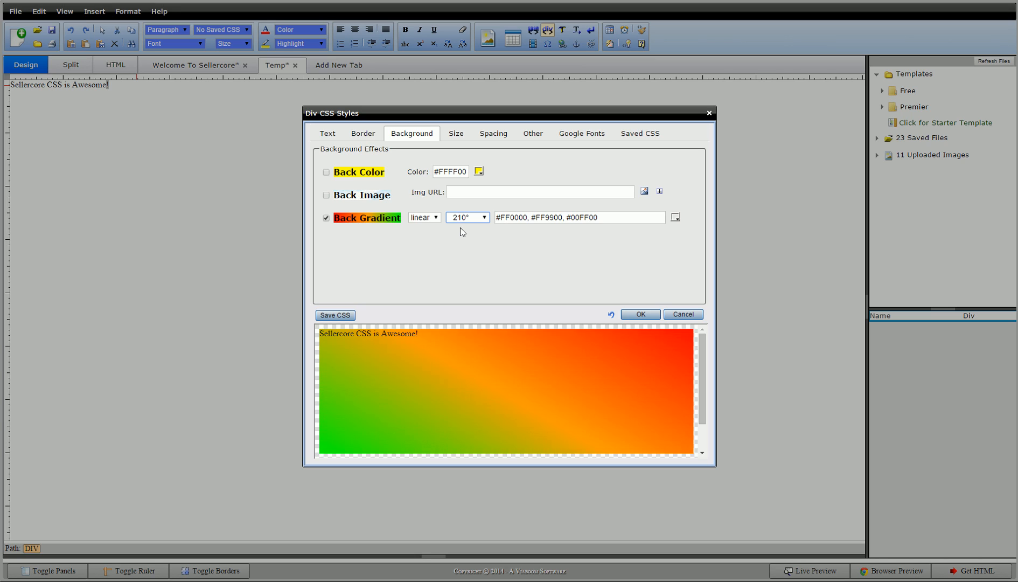
left_click(484, 217)
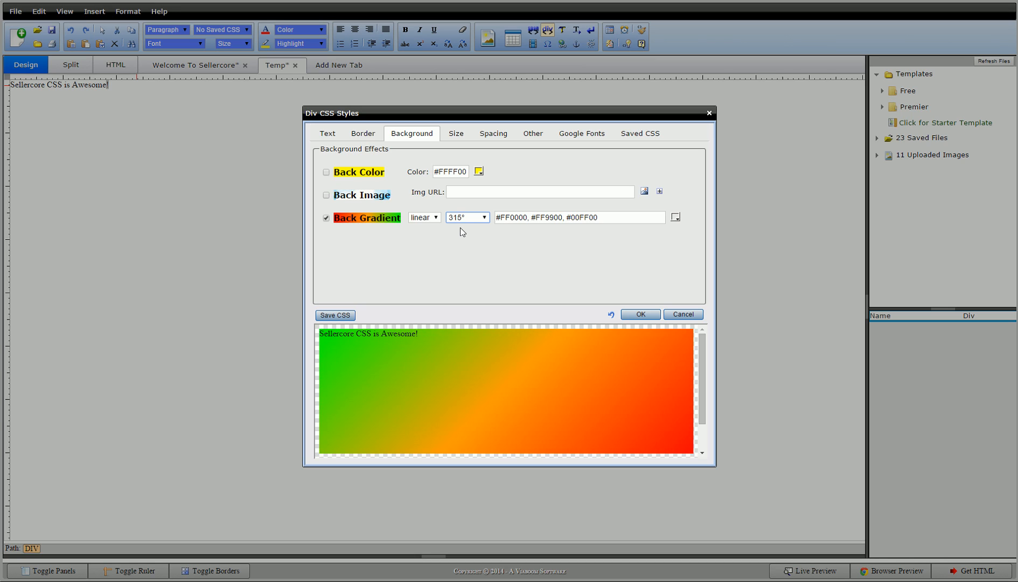
left_click(483, 217)
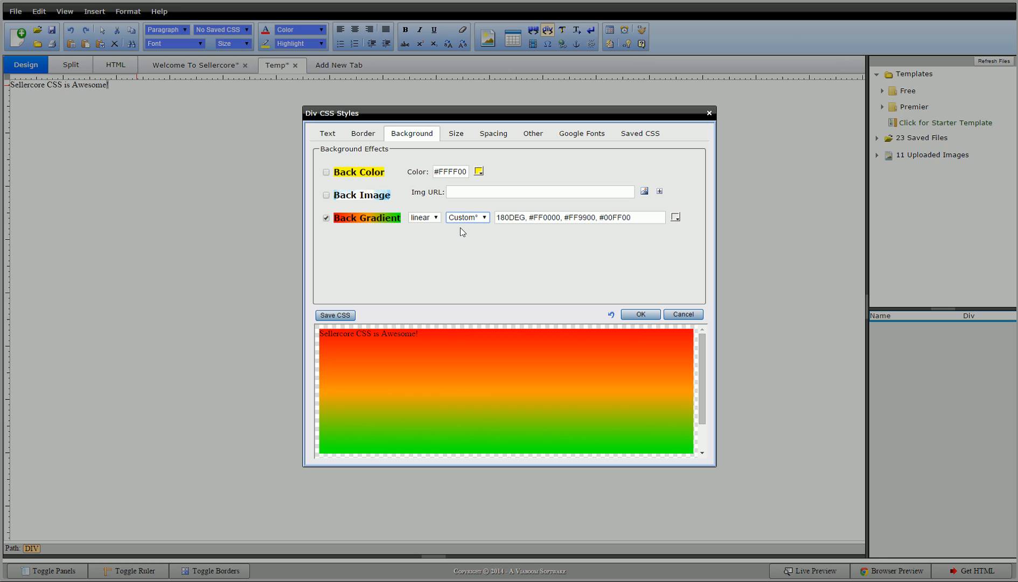
left_click(466, 217)
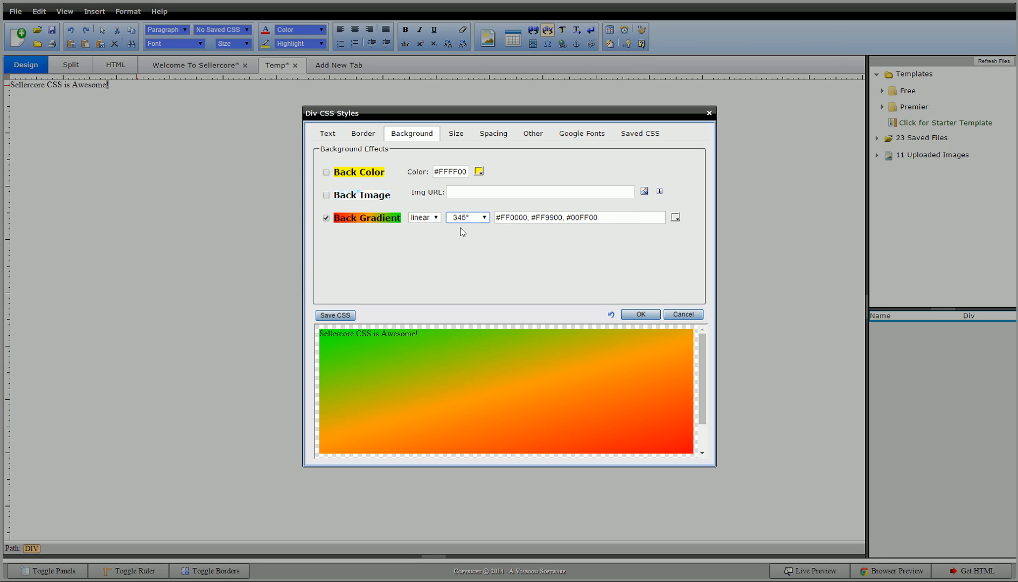
Enter a custom 211DEG gradient angle, then pick from the angle list again.
left_click(467, 217)
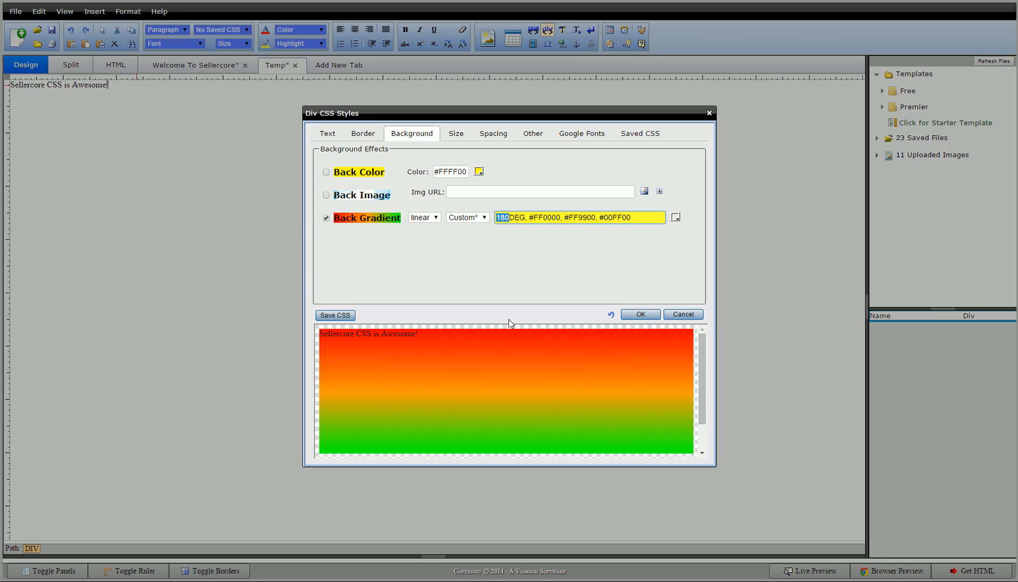
type("211")
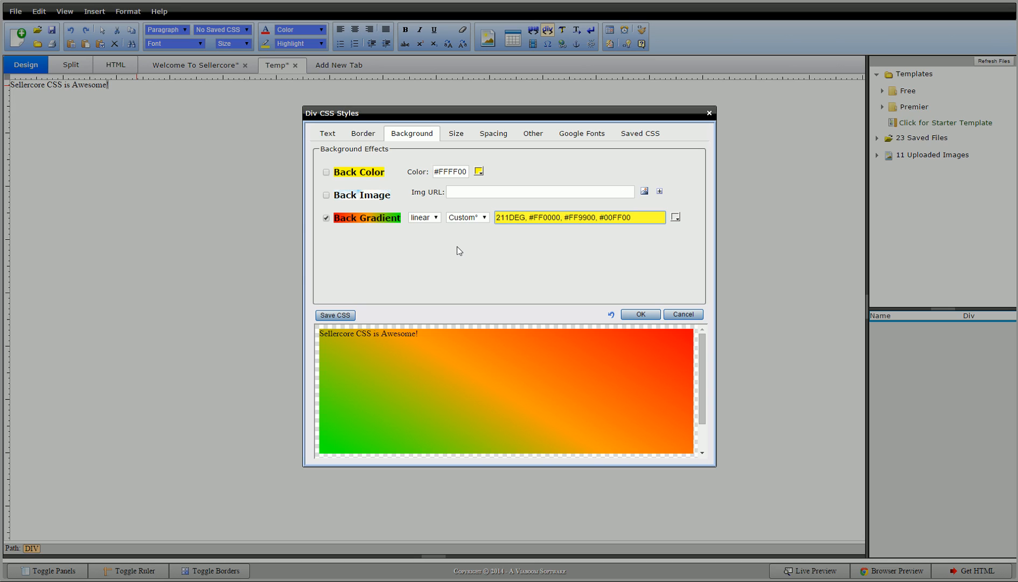
left_click(466, 217)
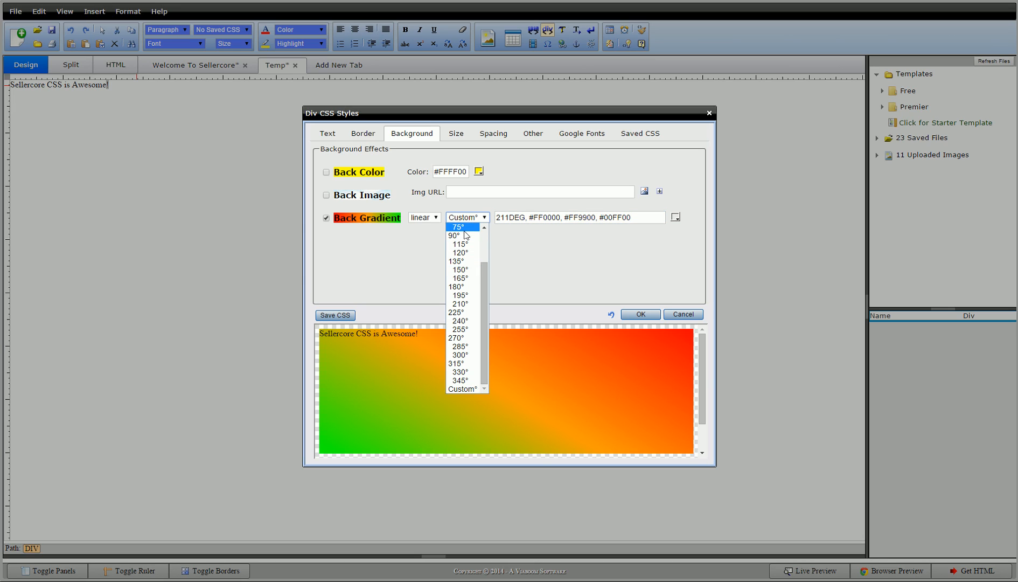
left_click(459, 235)
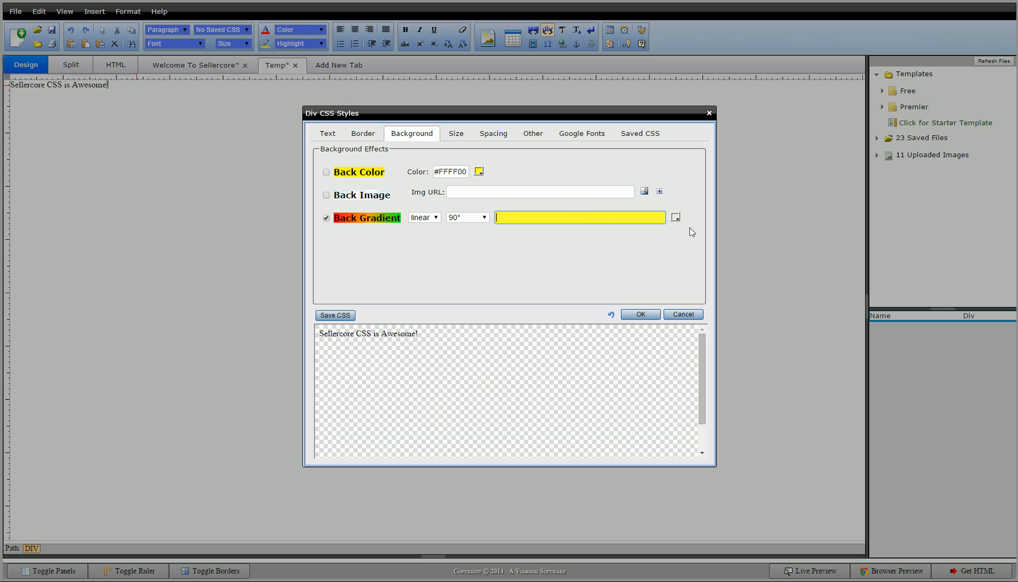
Add cyan #00FFFF and blue #0000FF as gradient colour stops.
left_click(675, 217)
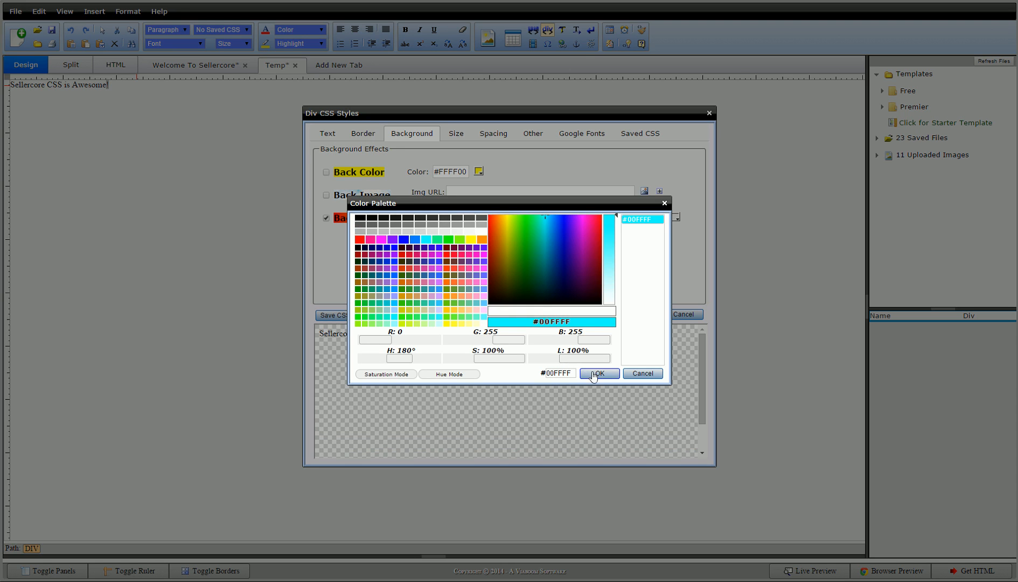
left_click(598, 373)
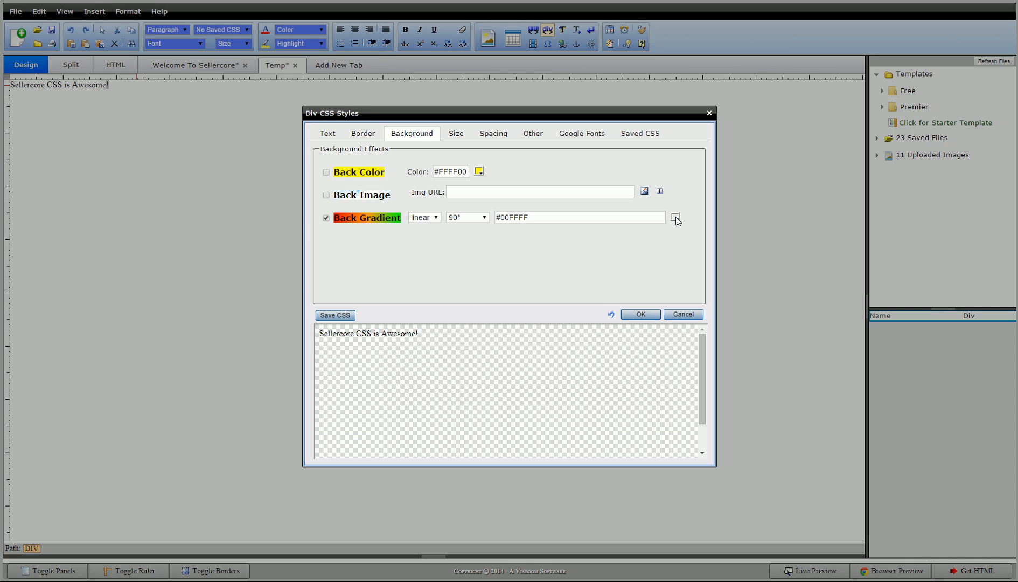
left_click(675, 217)
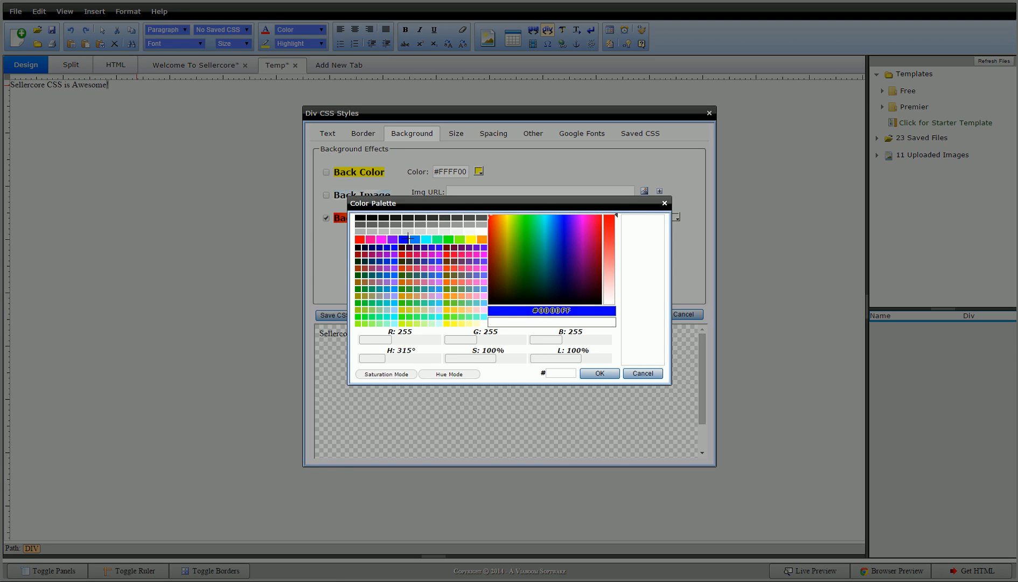
left_click(598, 373)
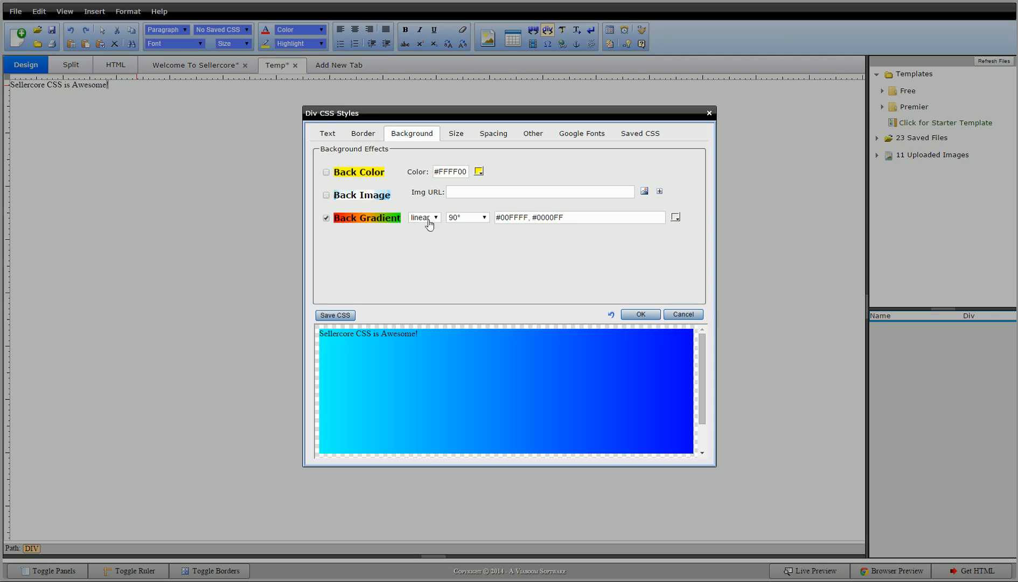
Set the gradient angle to 180°, add red #EA0007, and switch the gradient off.
left_click(484, 217)
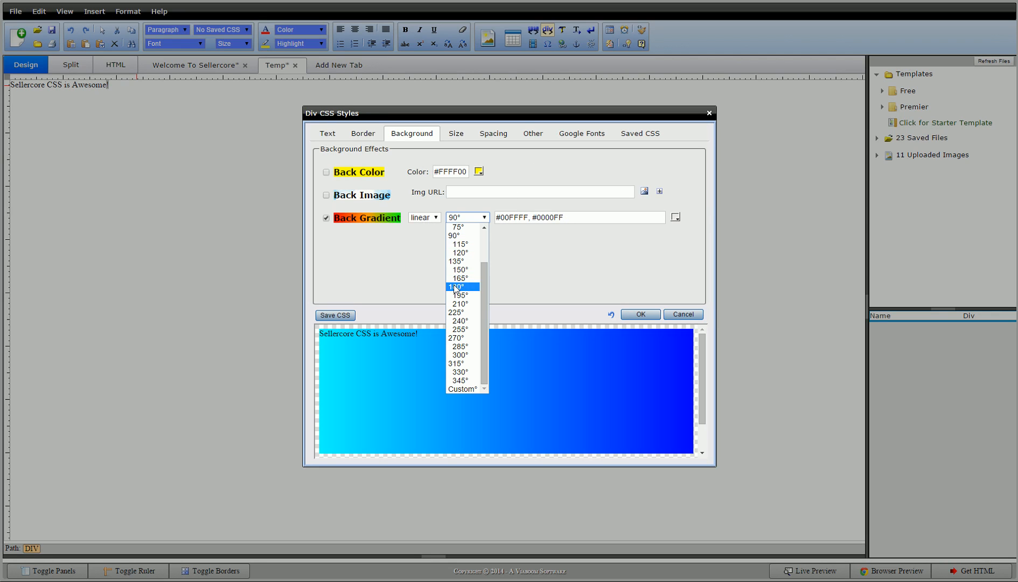
left_click(457, 286)
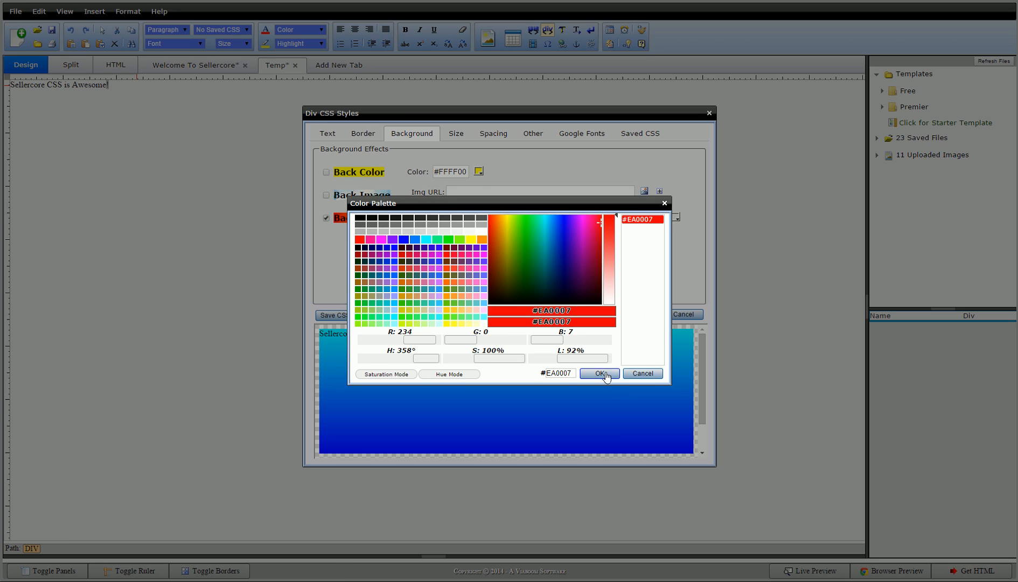
left_click(598, 373)
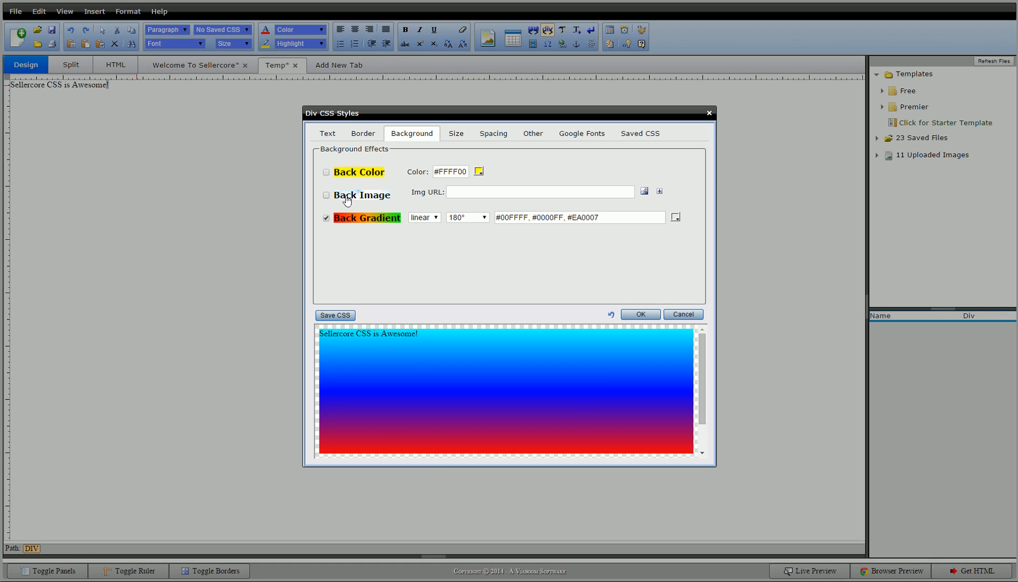
left_click(326, 217)
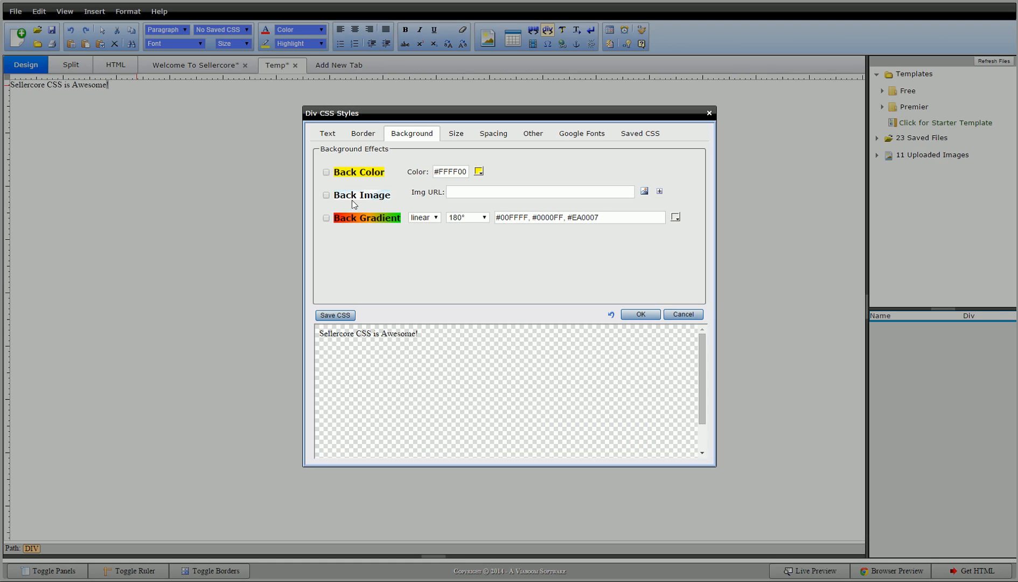
Enable Back Image and expand its Repeat, Right and Attach options.
left_click(326, 195)
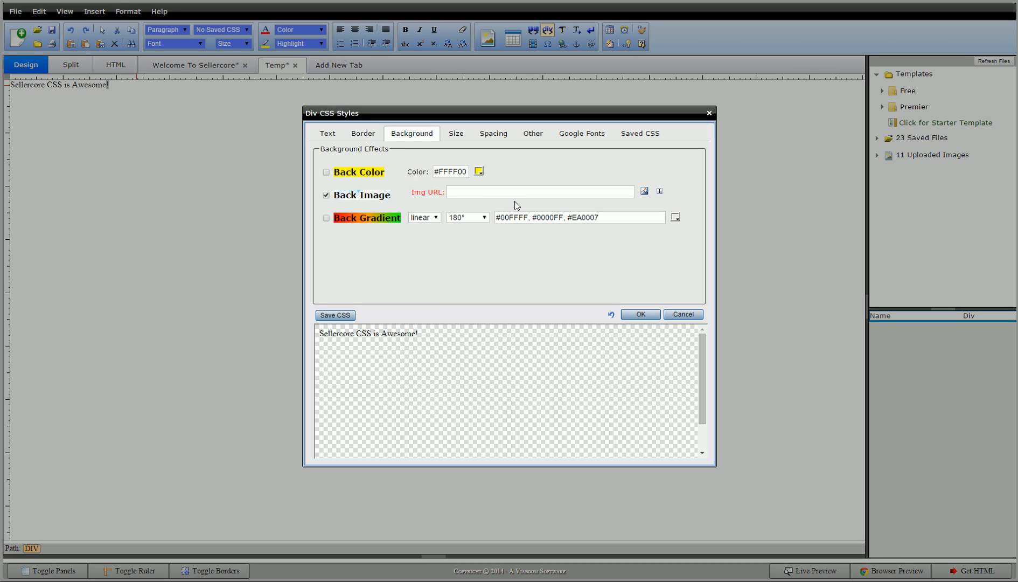
mouse_move(572, 207)
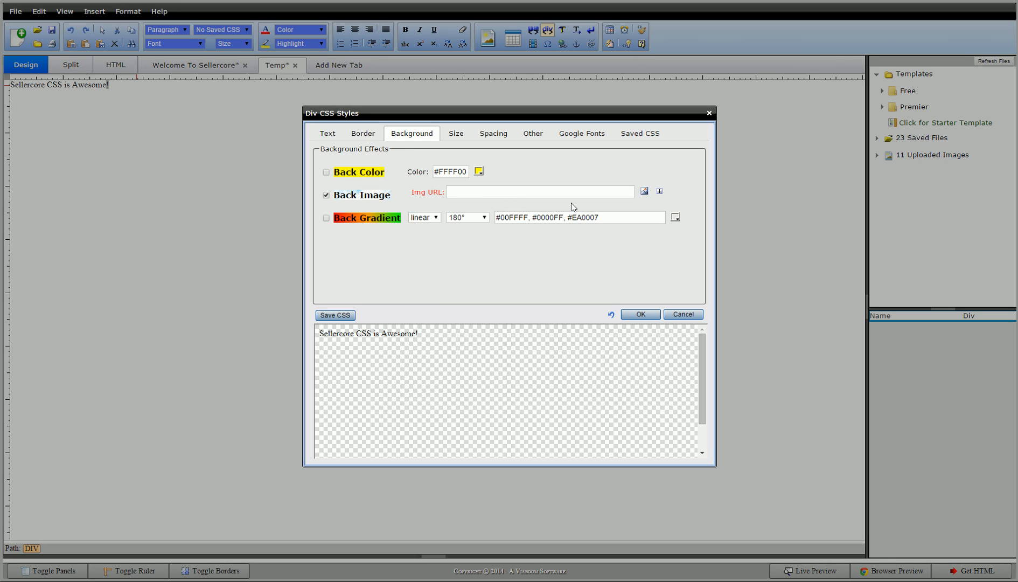
mouse_move(558, 205)
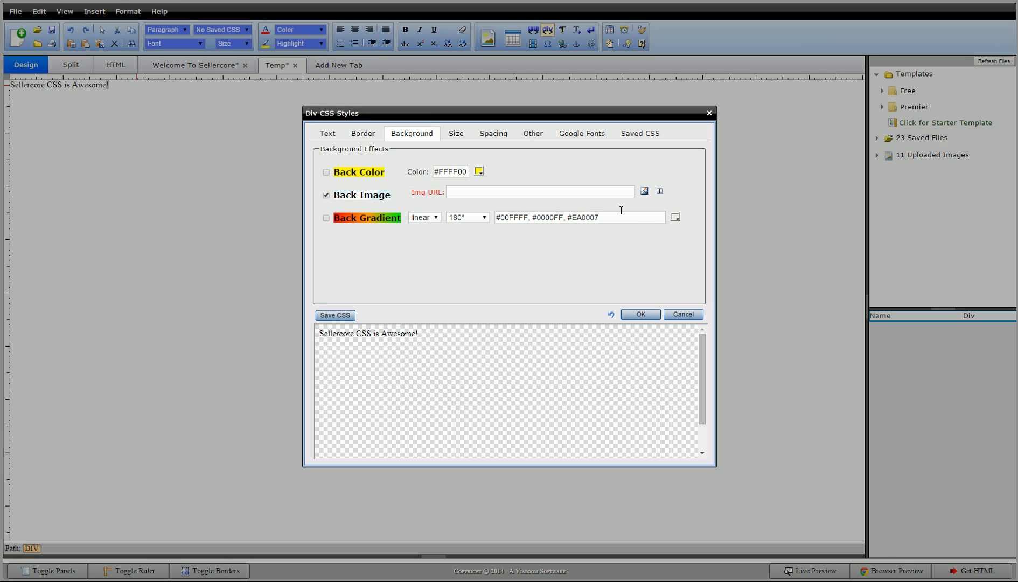
left_click(659, 191)
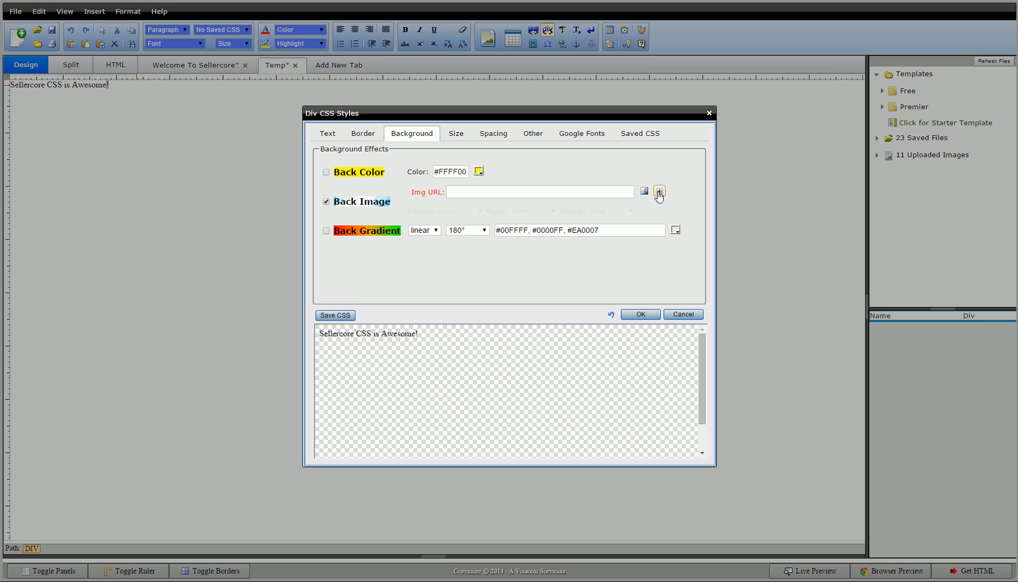
left_click(659, 191)
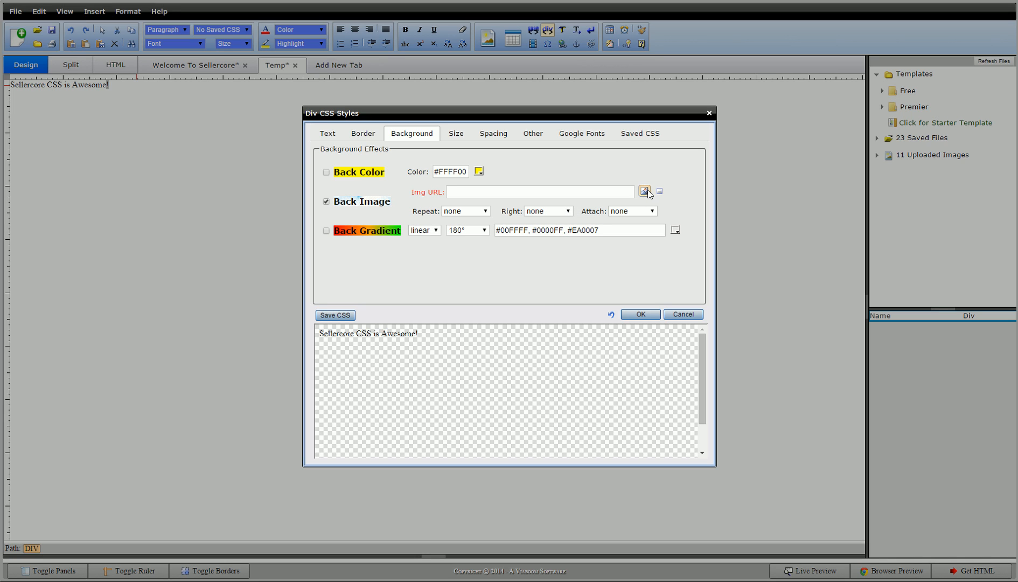
Set Img URL to the metal_texture_background_03_vector_182186.jpg image.
left_click(644, 190)
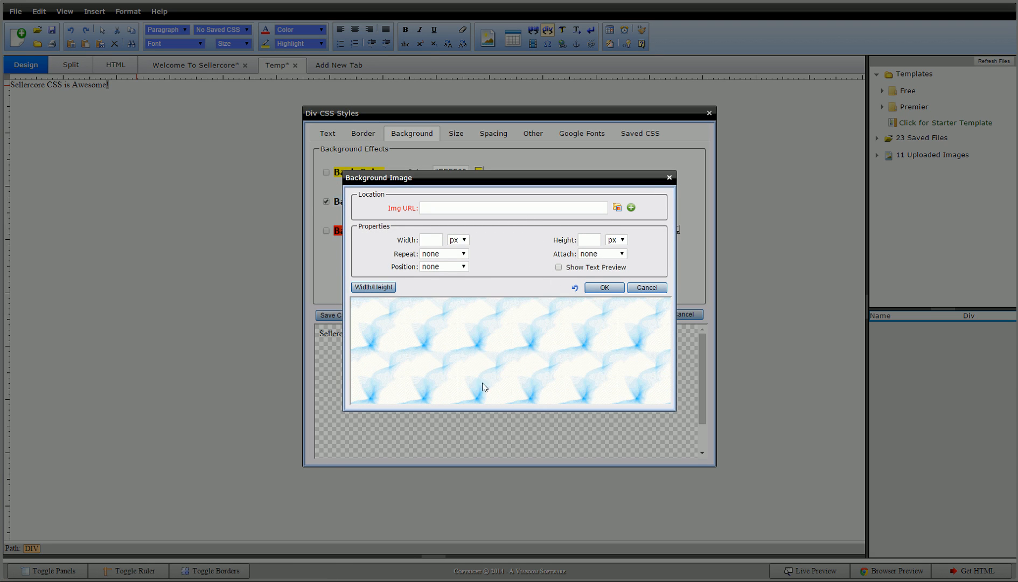
mouse_move(400, 334)
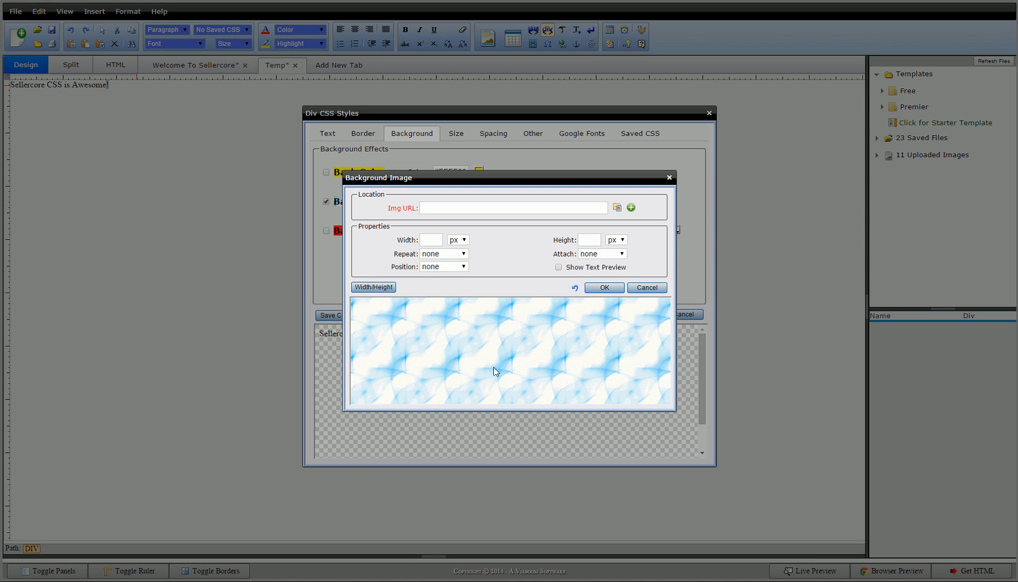
mouse_move(525, 380)
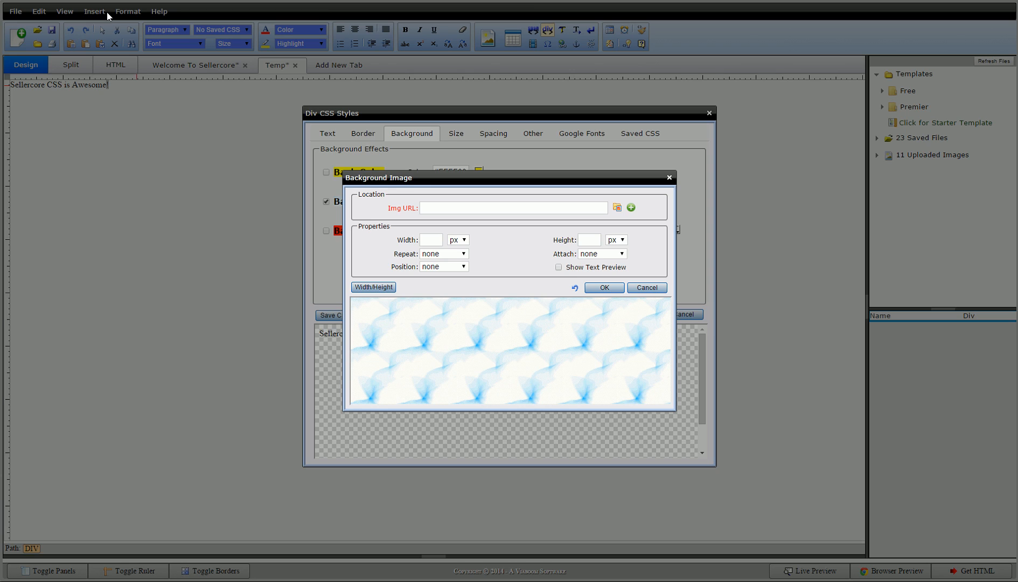
type("large/metal_texture_background_03_vector_182186.jpg")
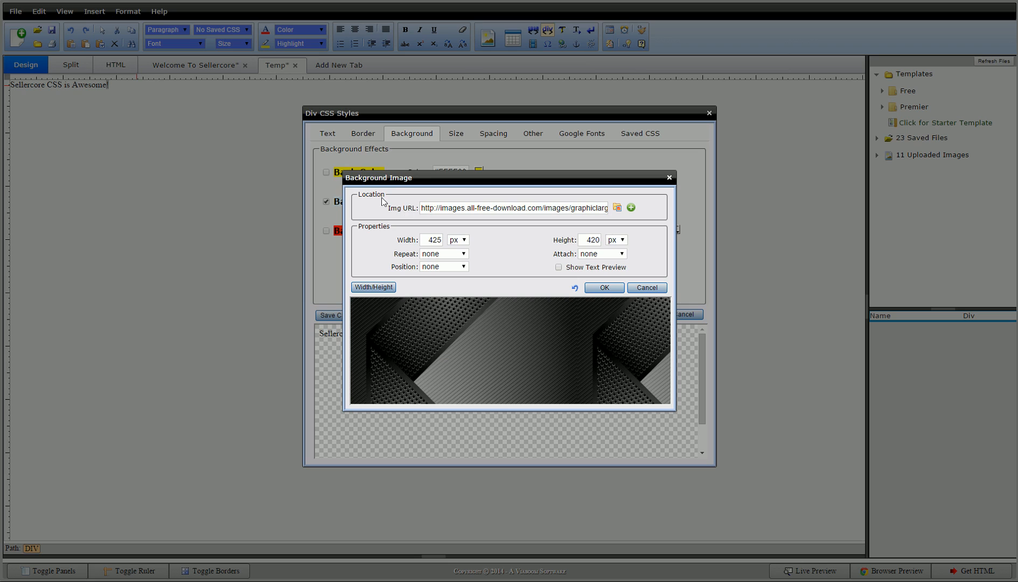
mouse_move(519, 246)
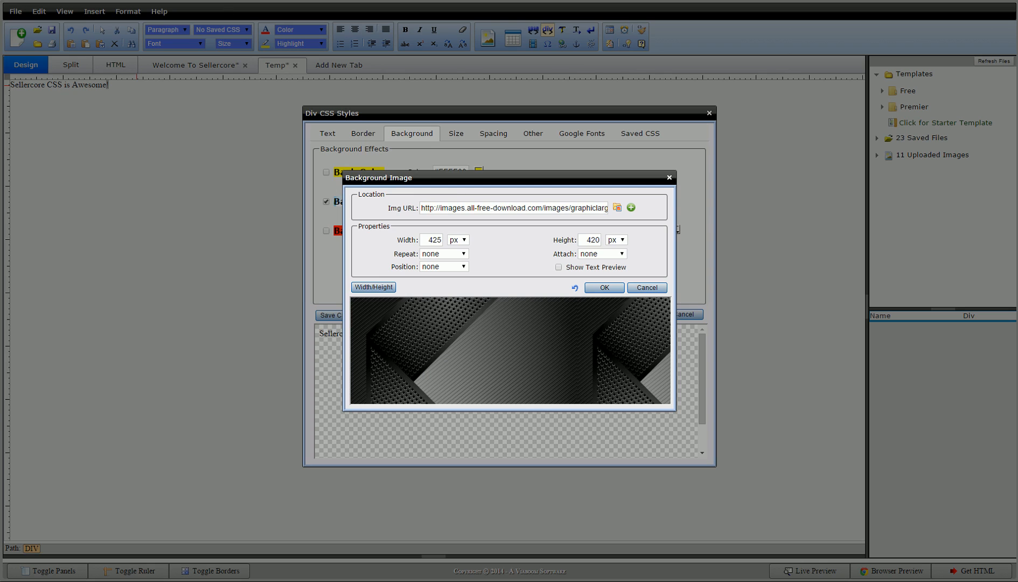
mouse_move(555, 248)
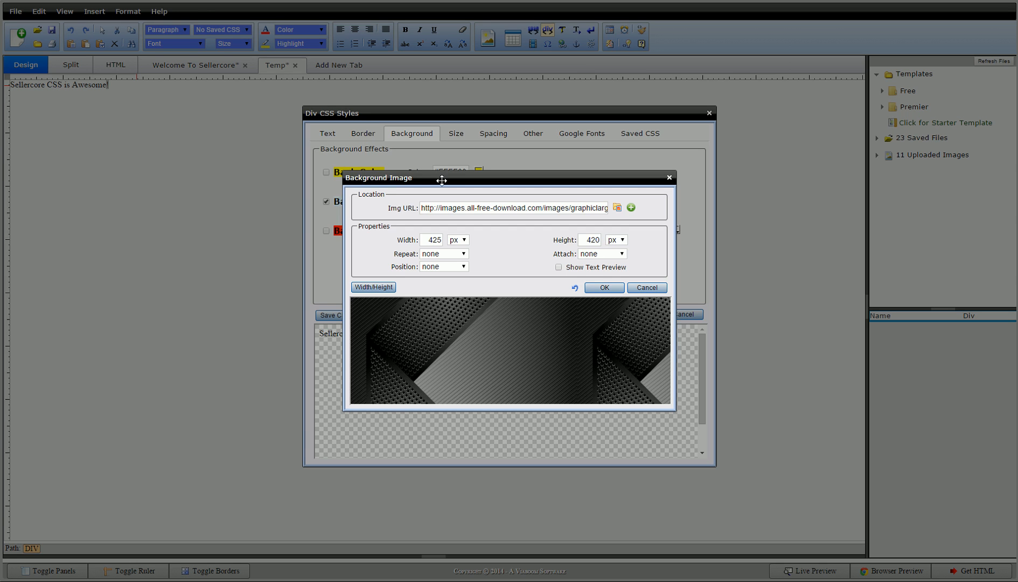
Make the background image 100 wide by 100 high with no-repeat.
triple_click(431, 239)
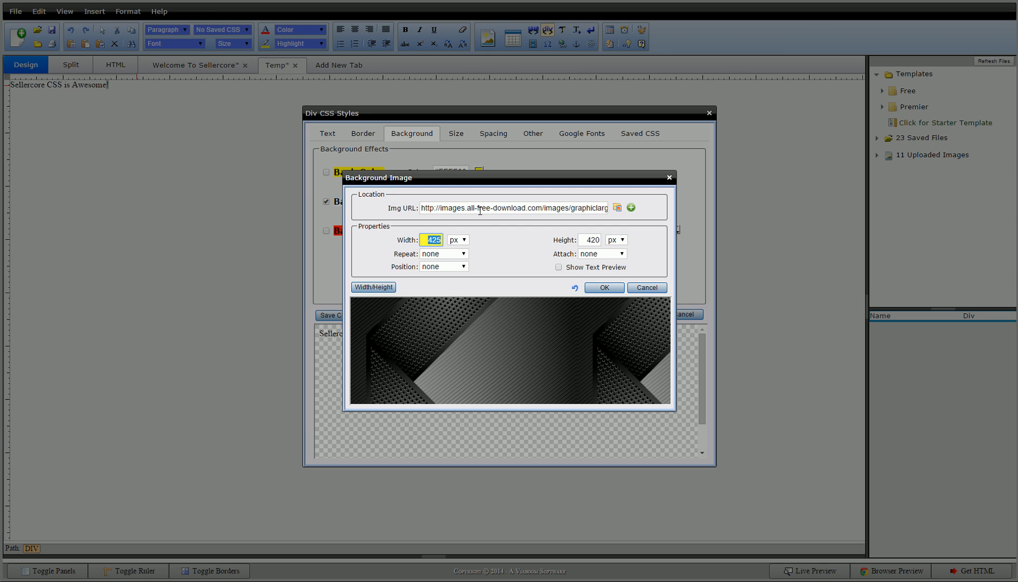
type("100")
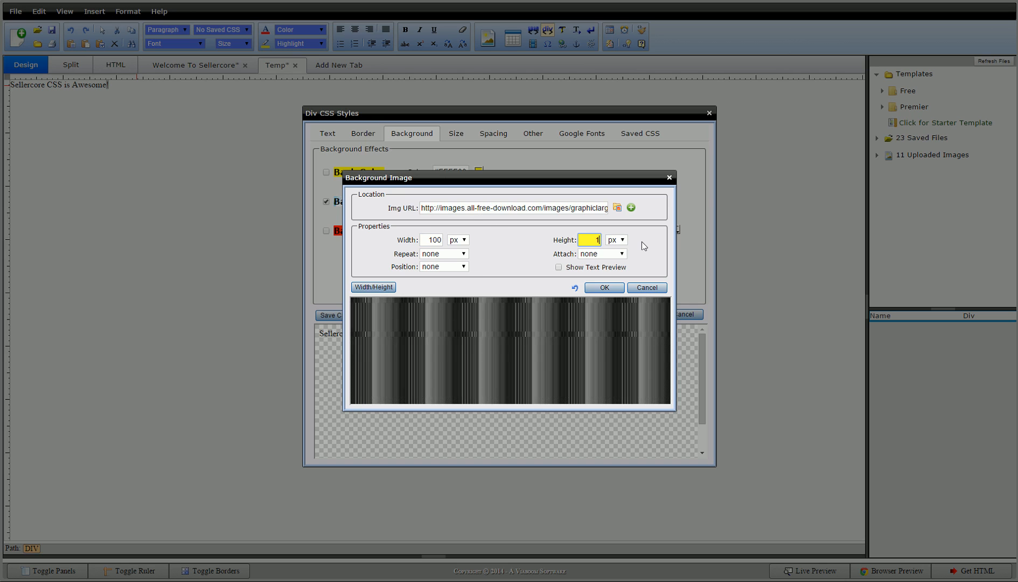
type("100")
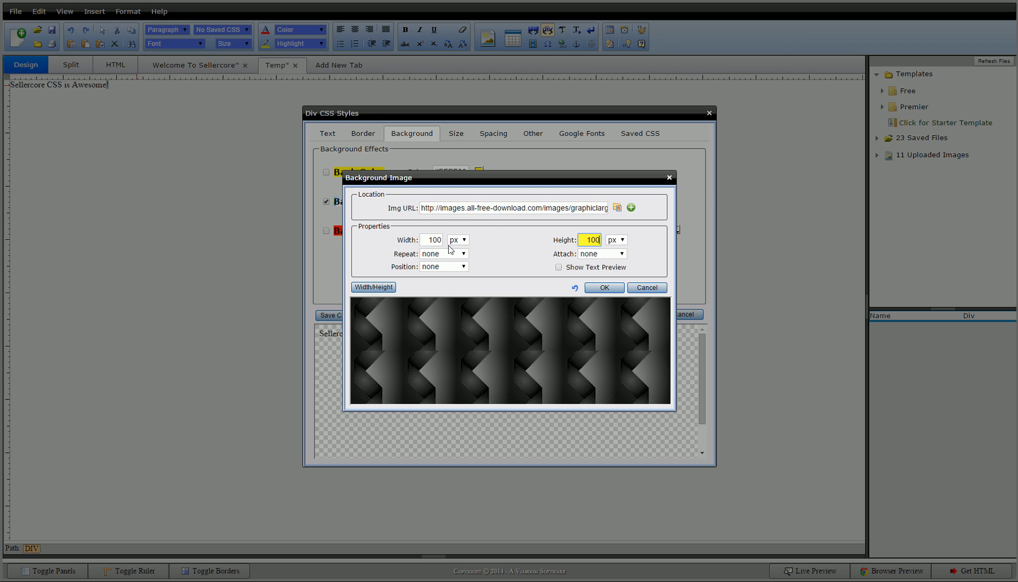
left_click(443, 253)
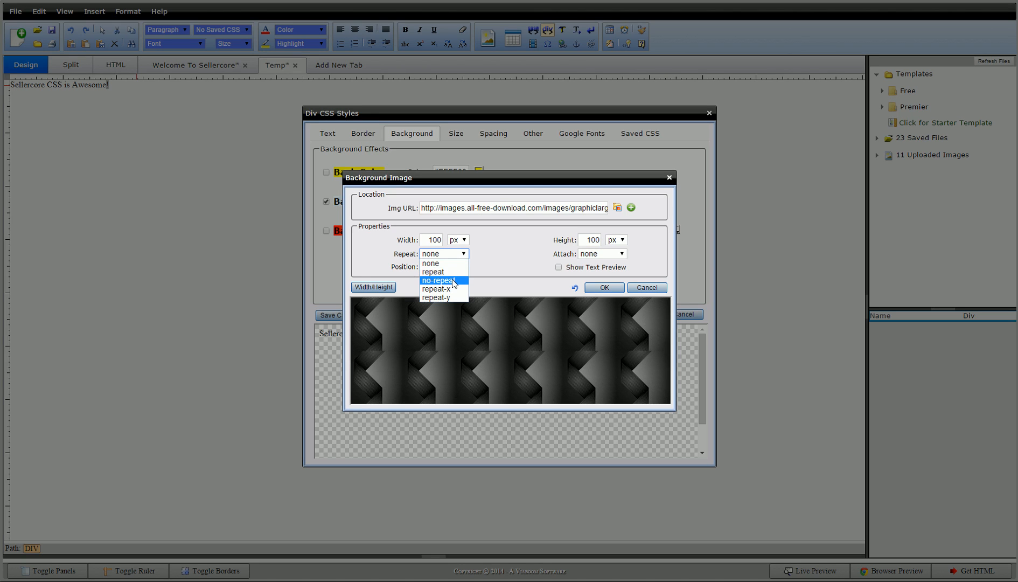
left_click(441, 281)
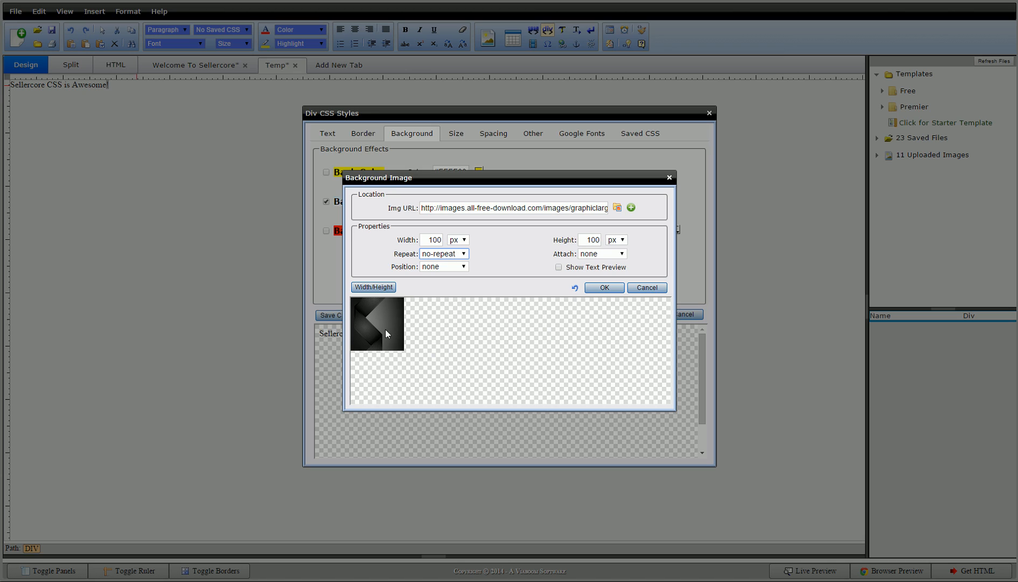
mouse_move(447, 277)
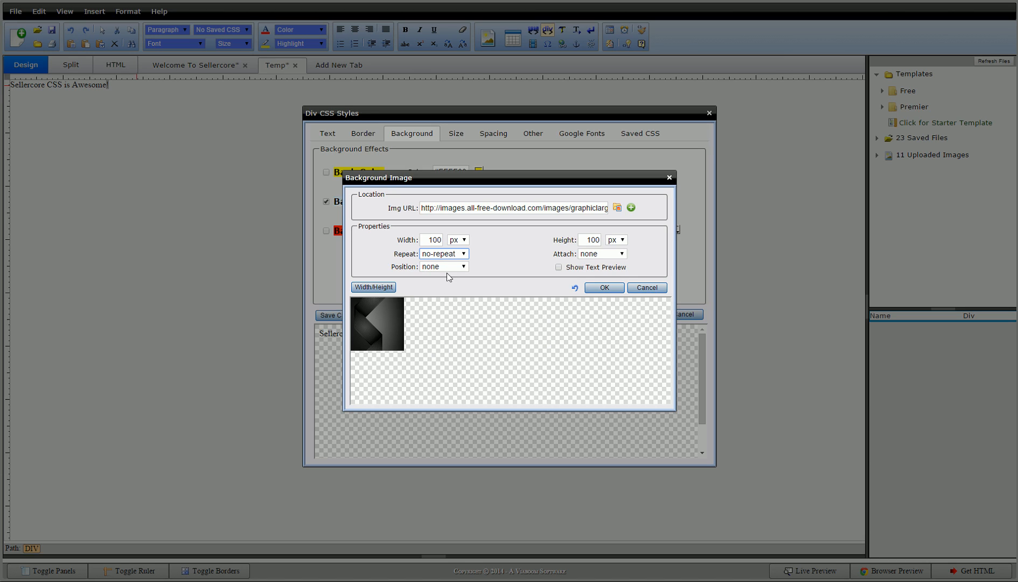
Try background image positions: centre, bottom centre, right middle, then bottom centre again.
left_click(443, 266)
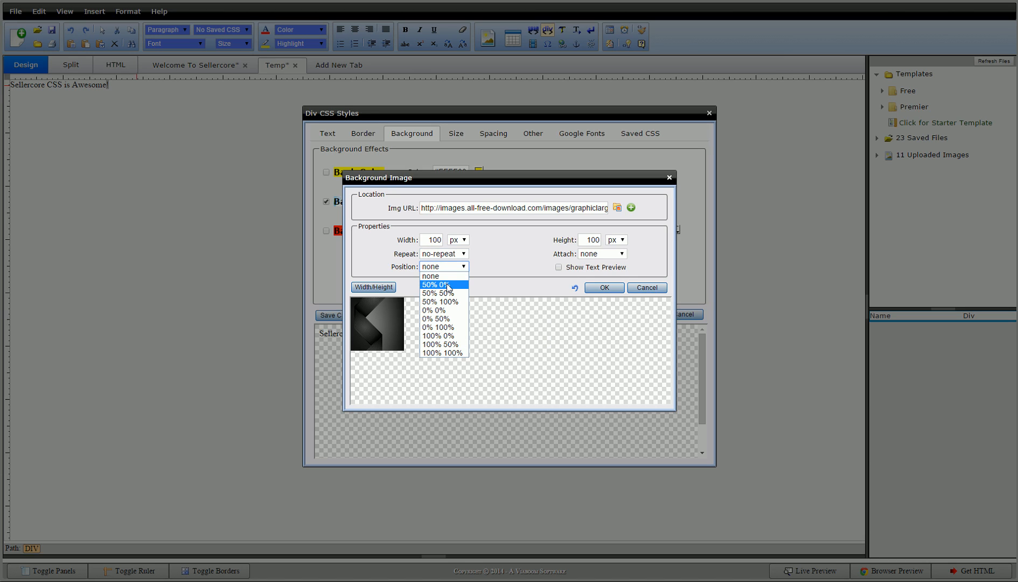
left_click(443, 284)
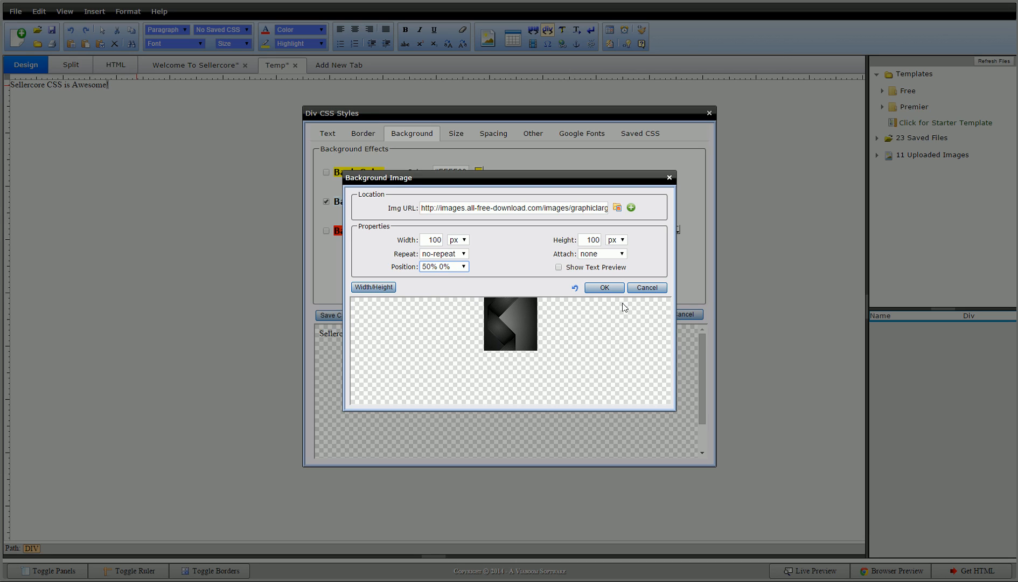
left_click(442, 266)
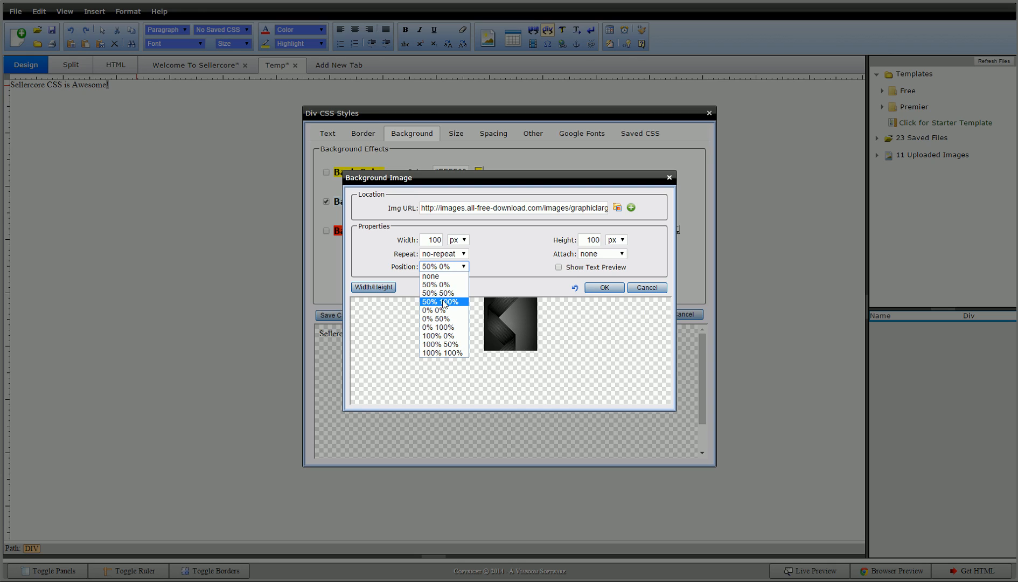
left_click(437, 293)
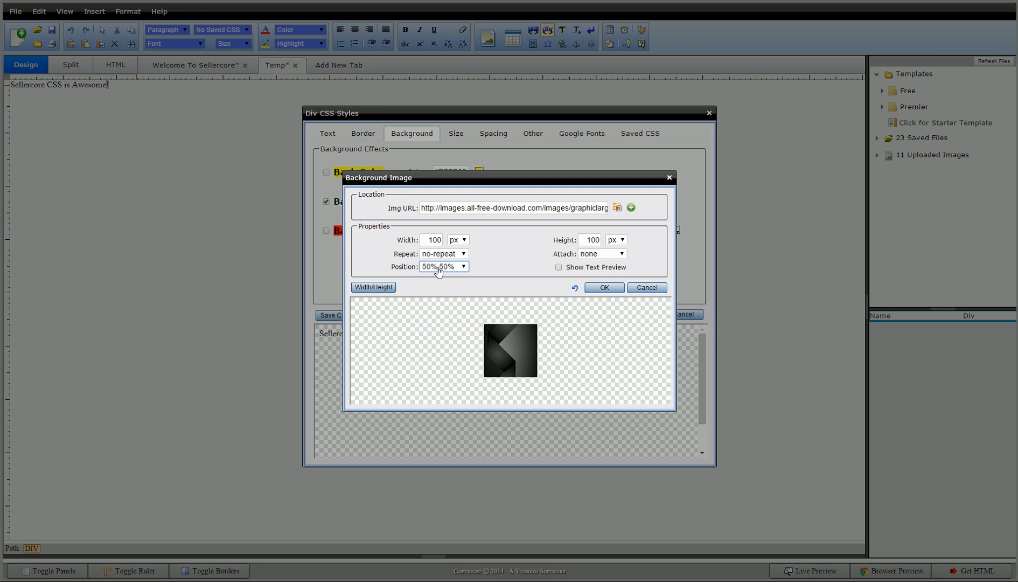
left_click(462, 266)
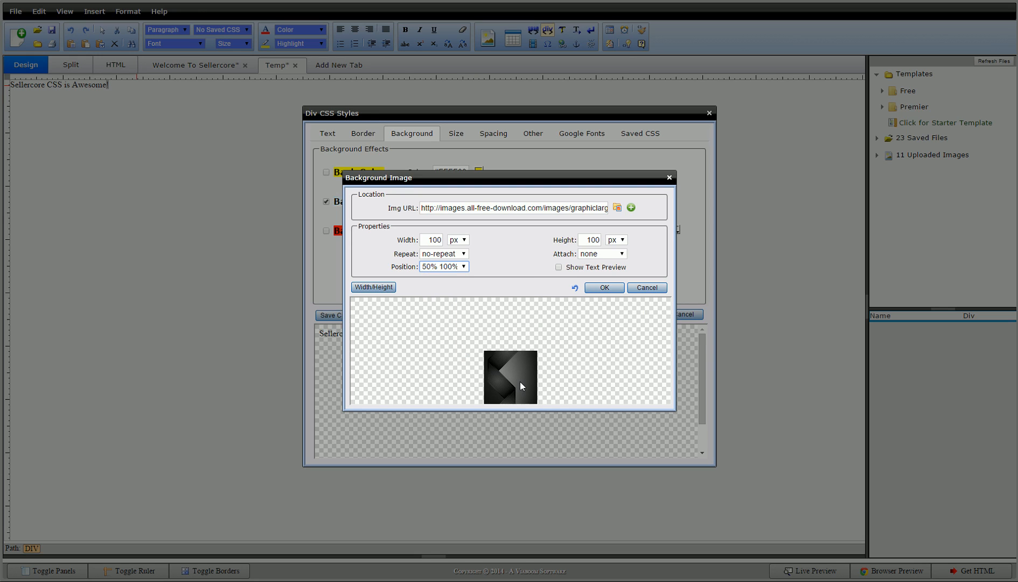
left_click(443, 266)
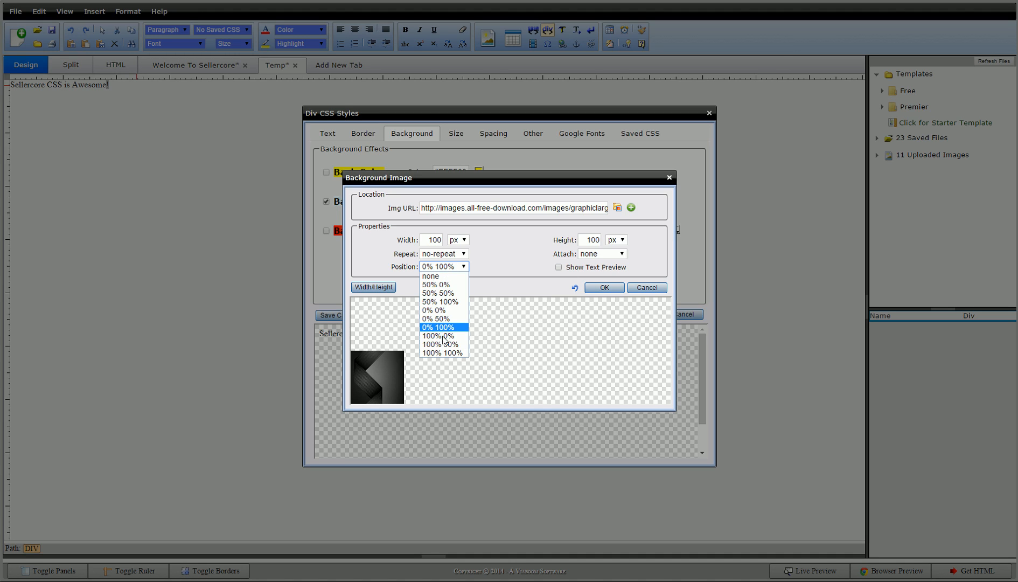
left_click(438, 344)
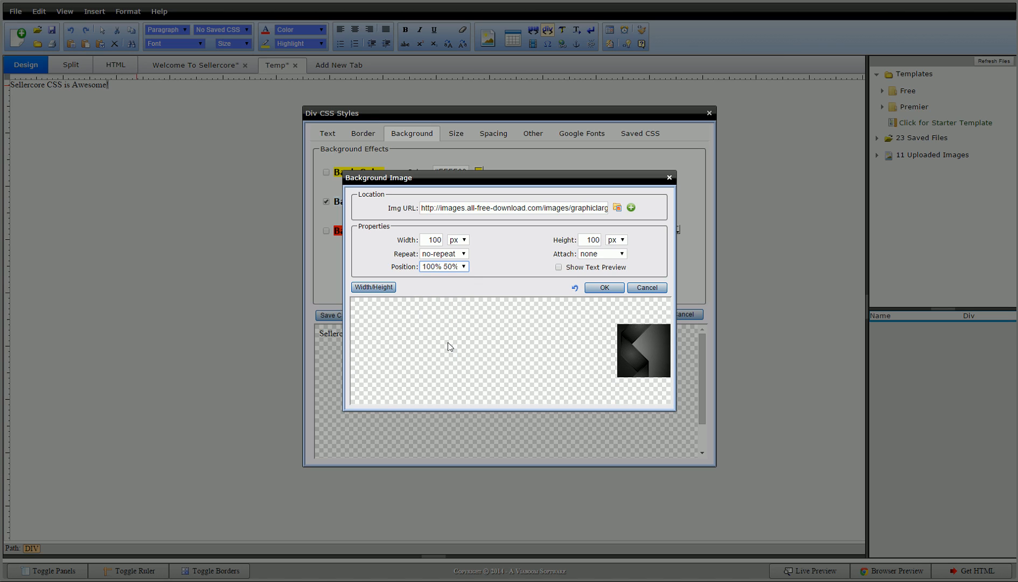
left_click(462, 266)
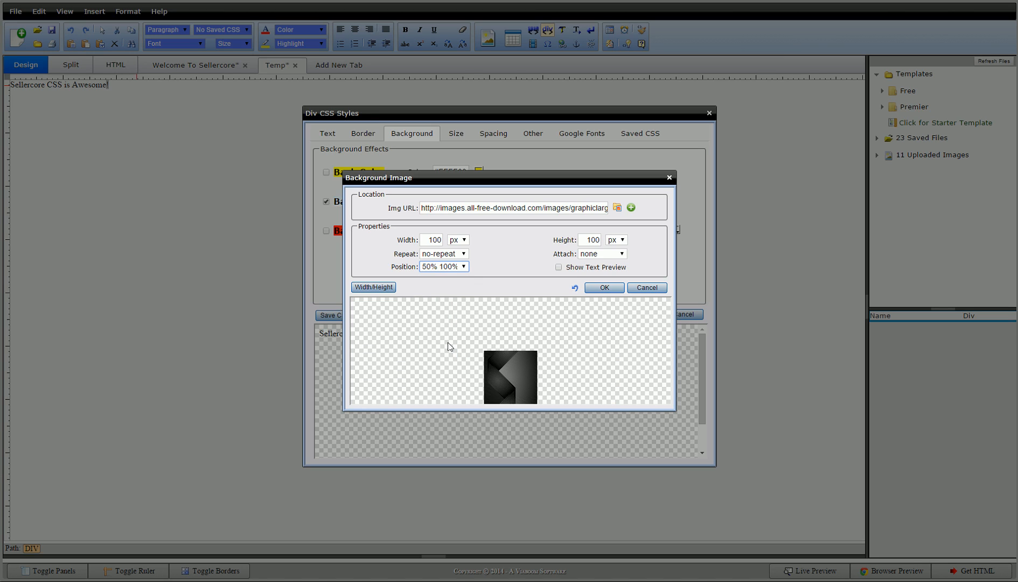
mouse_move(562, 361)
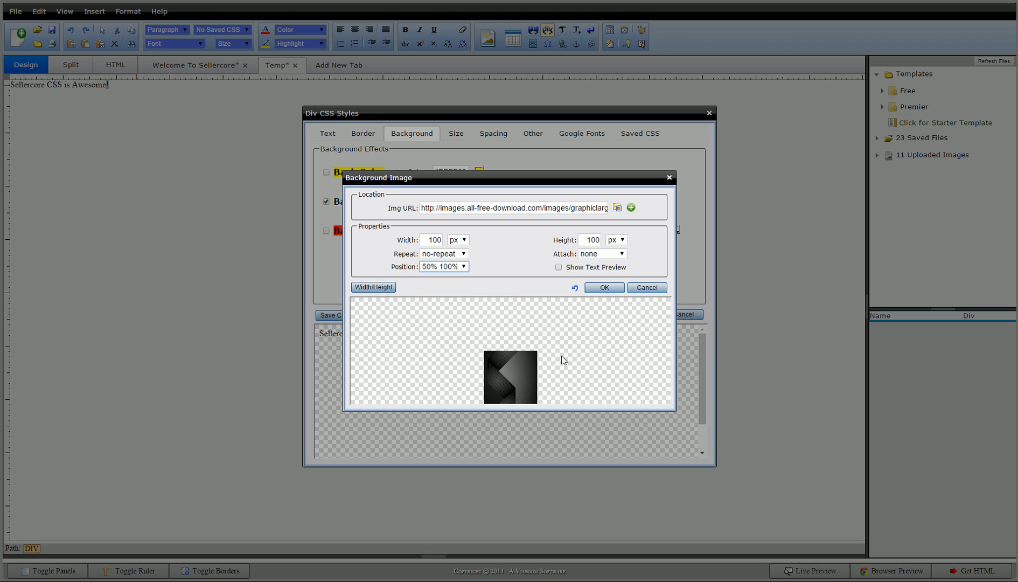
mouse_move(518, 366)
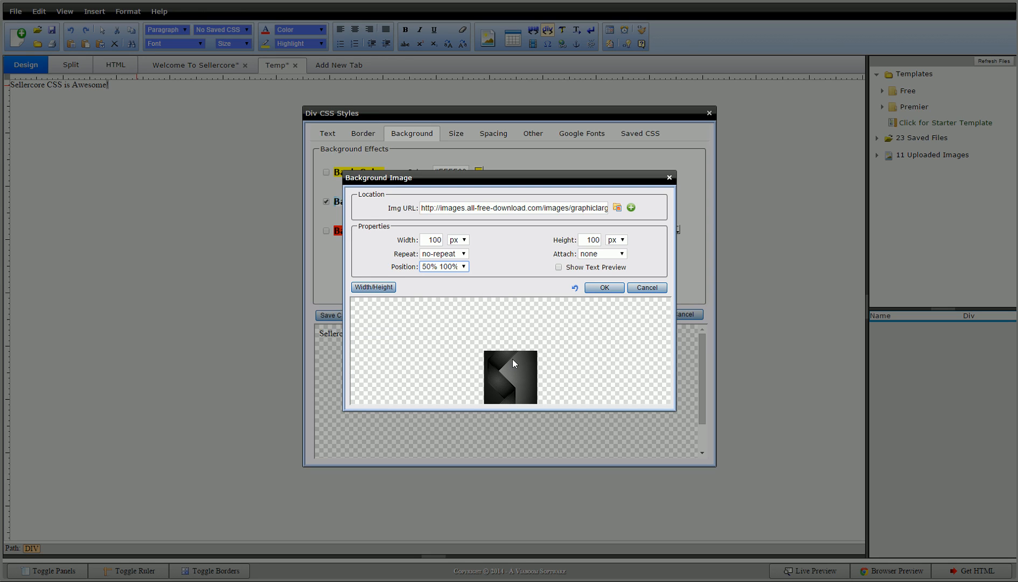
Try repeat-x, then set Repeat to repeat-y with Position 0% 0%.
left_click(444, 253)
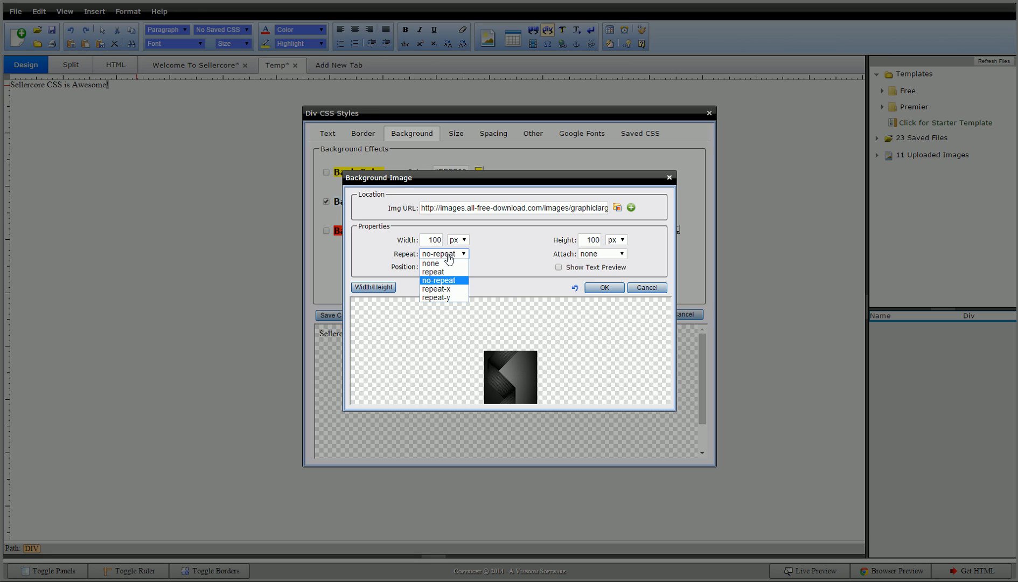
mouse_move(439, 288)
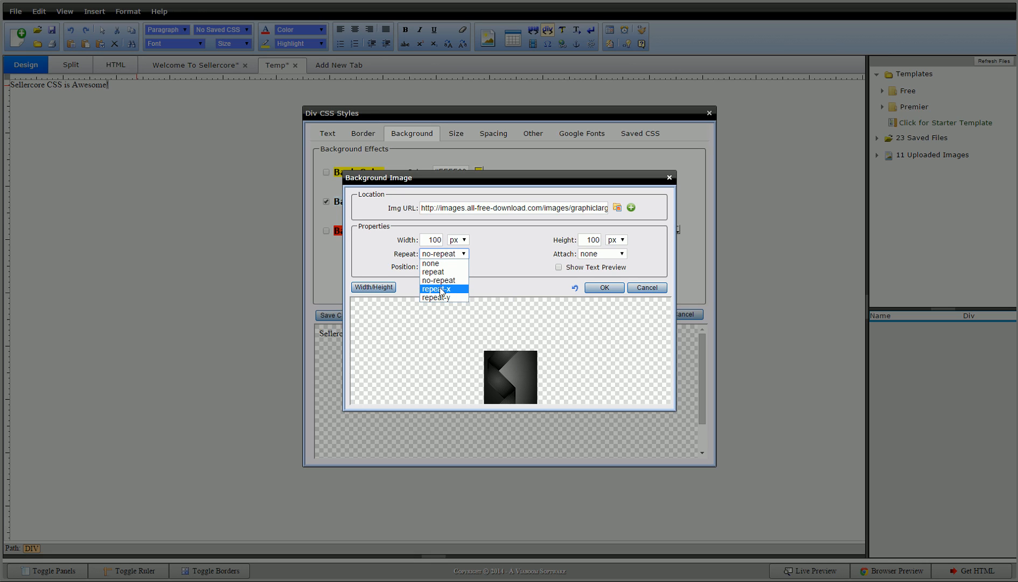
left_click(439, 288)
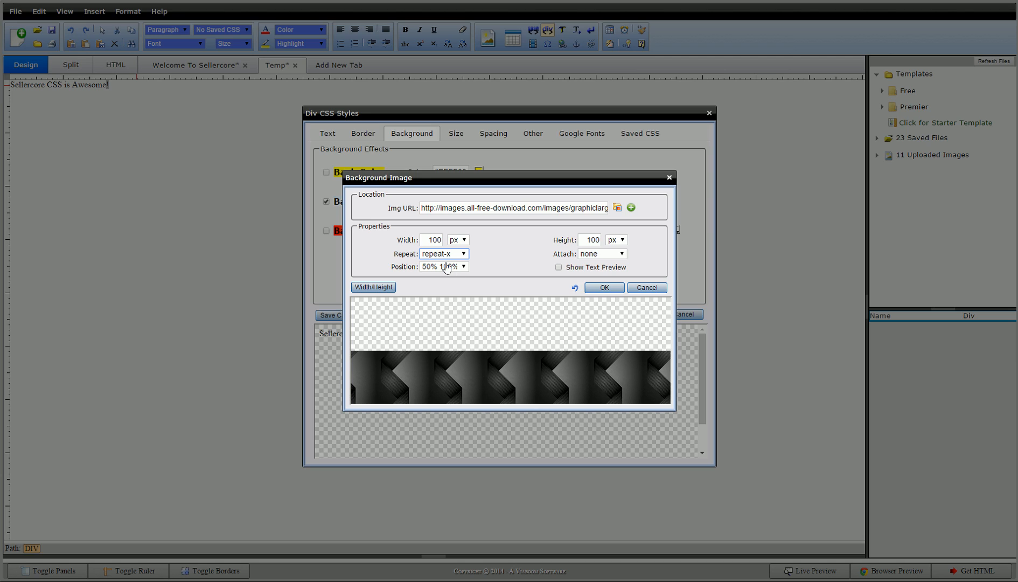
left_click(444, 253)
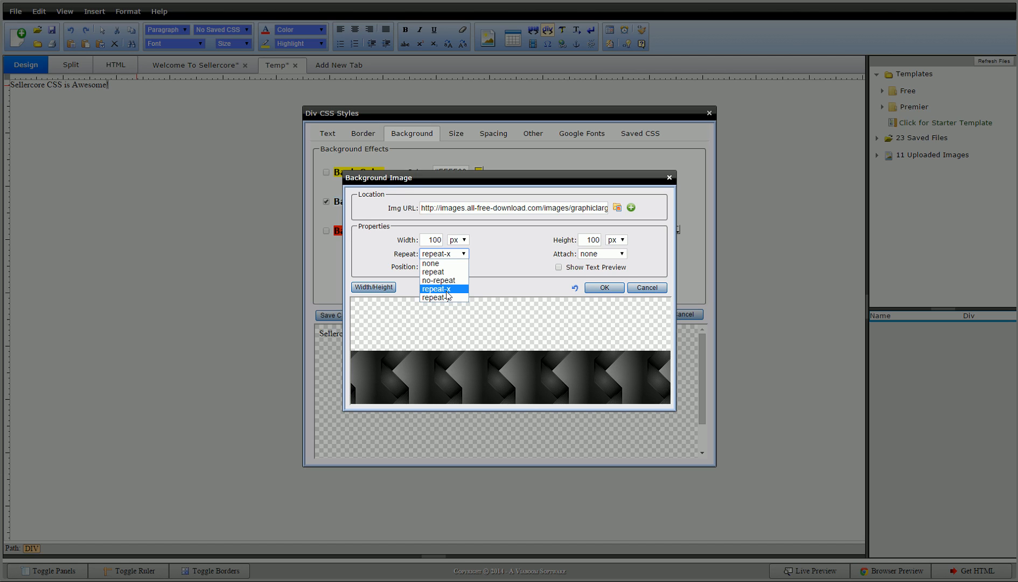
left_click(439, 296)
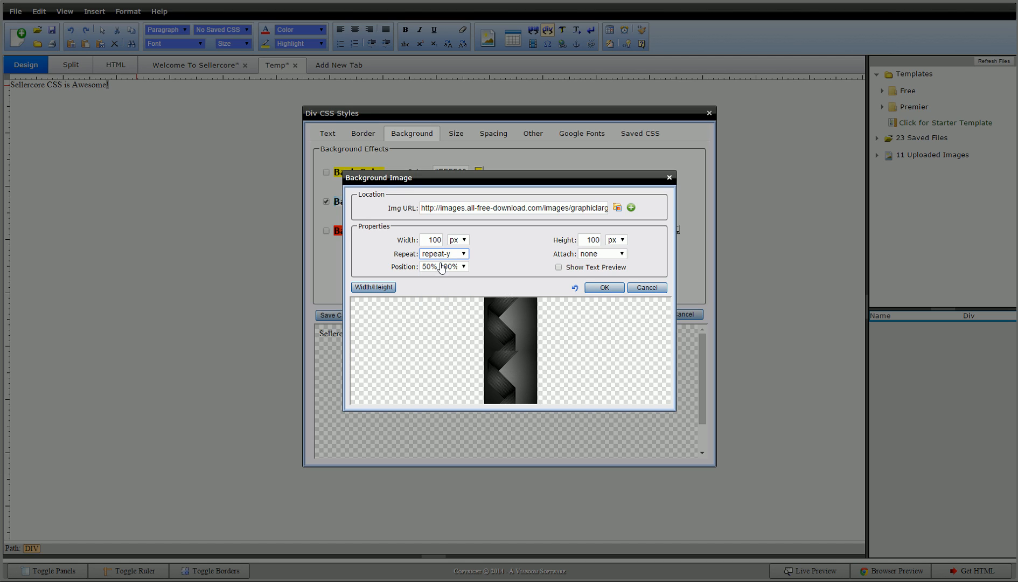
left_click(444, 266)
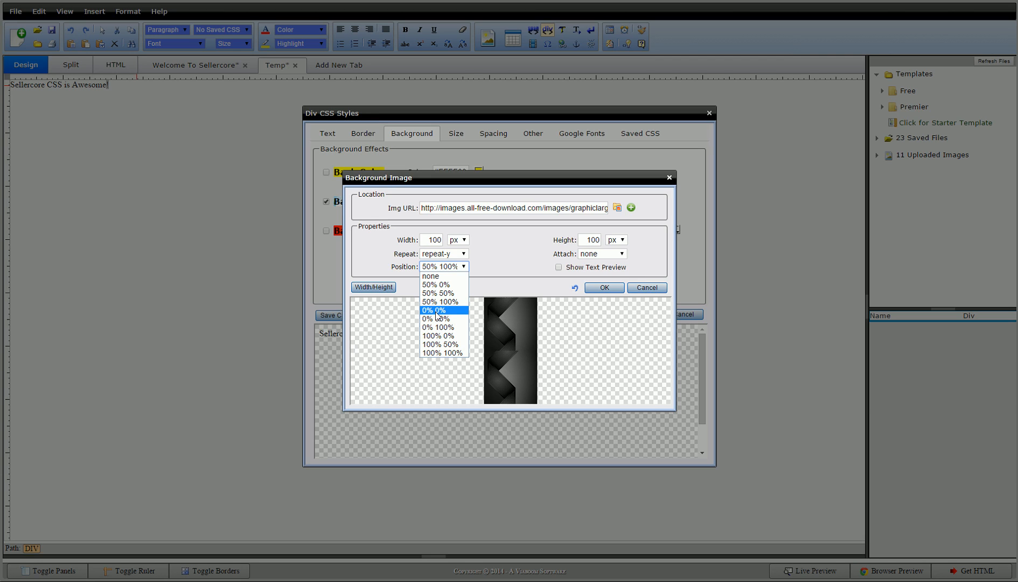
left_click(433, 310)
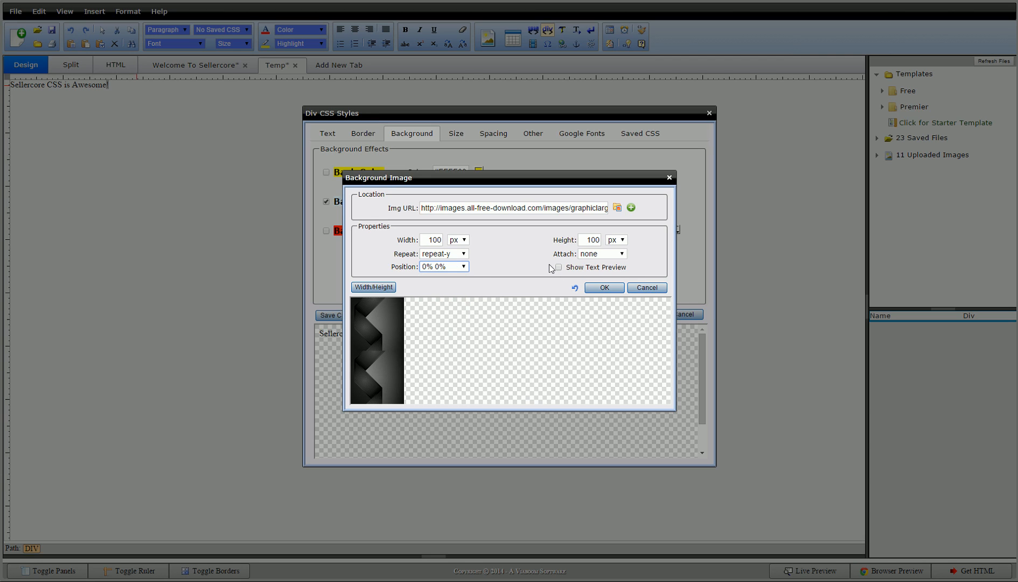
mouse_move(508, 357)
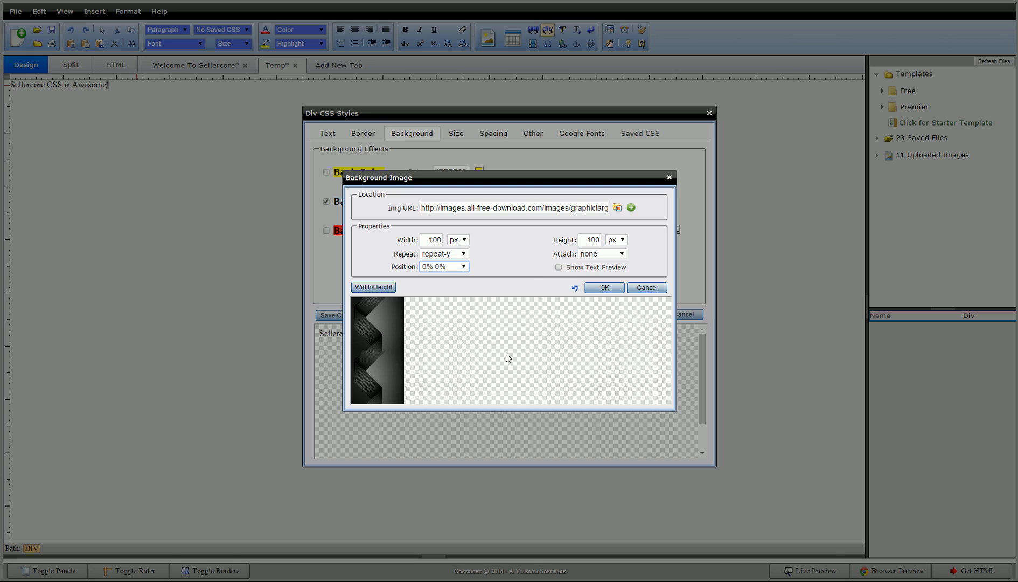
mouse_move(371, 361)
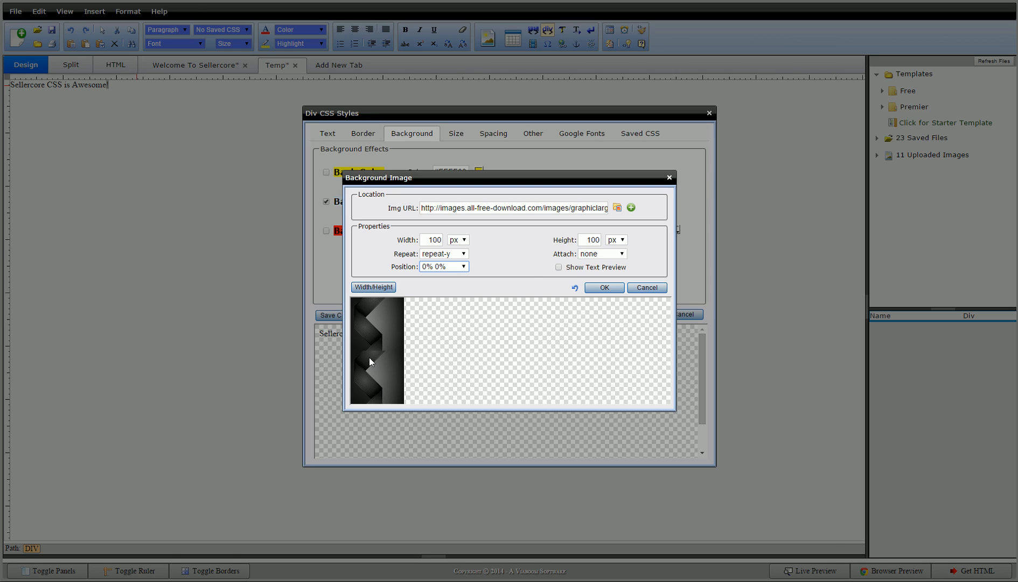
mouse_move(373, 349)
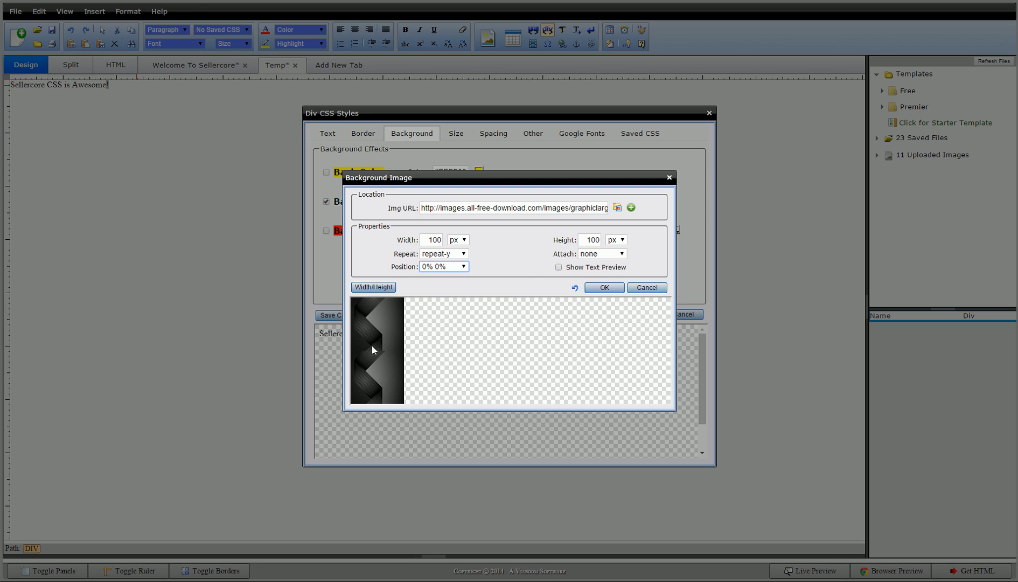
mouse_move(363, 362)
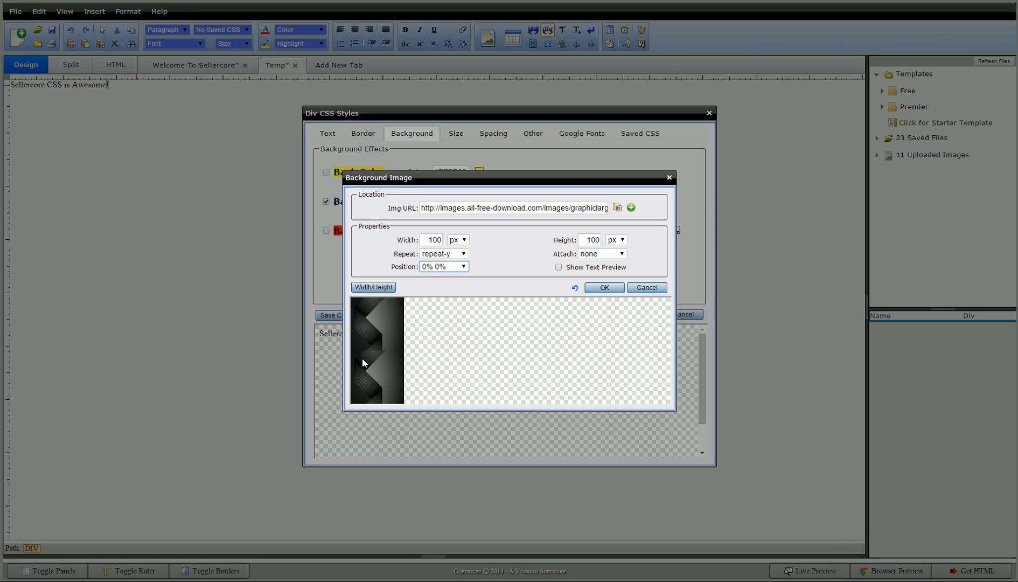
mouse_move(370, 322)
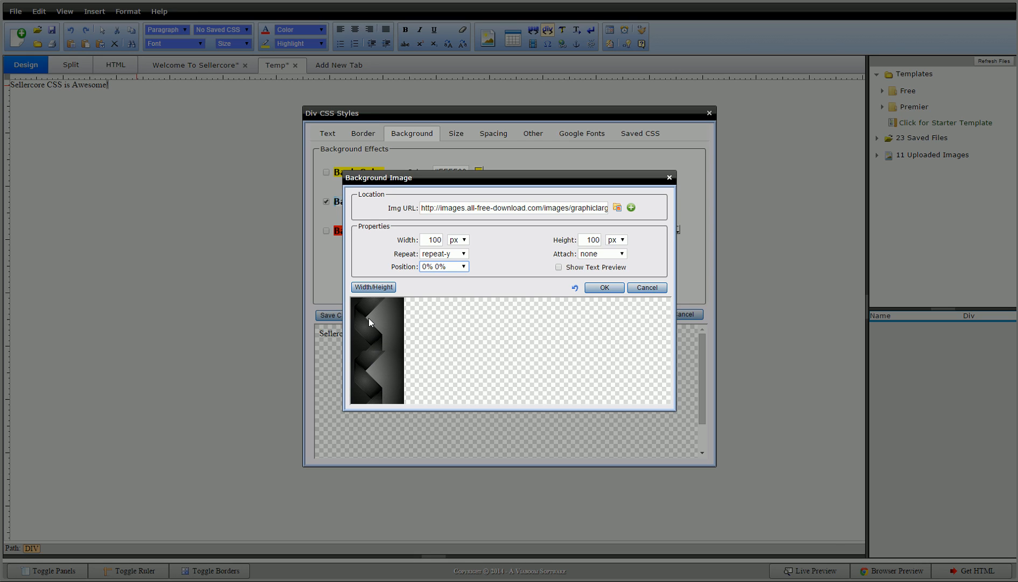
mouse_move(386, 356)
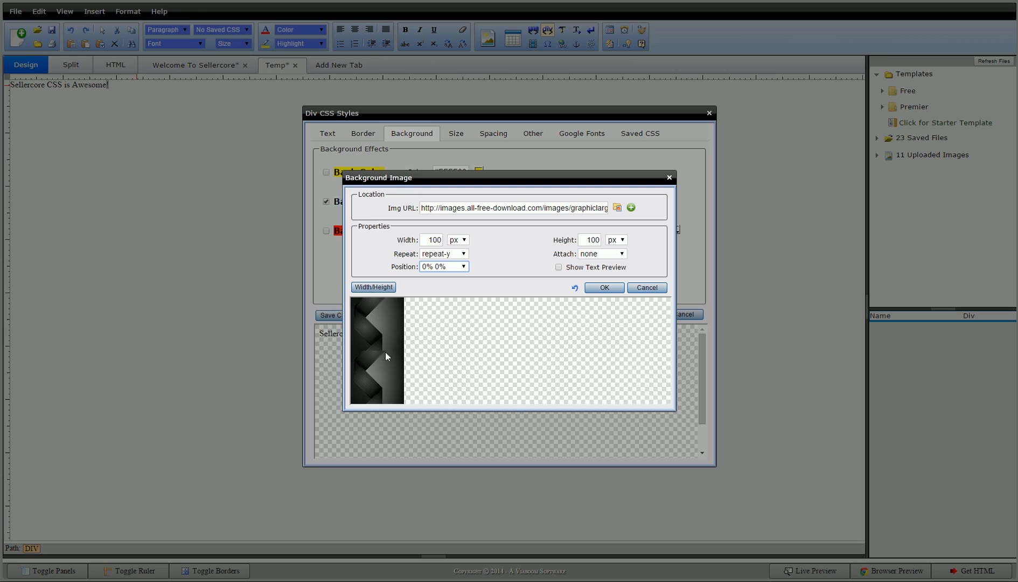
mouse_move(437, 345)
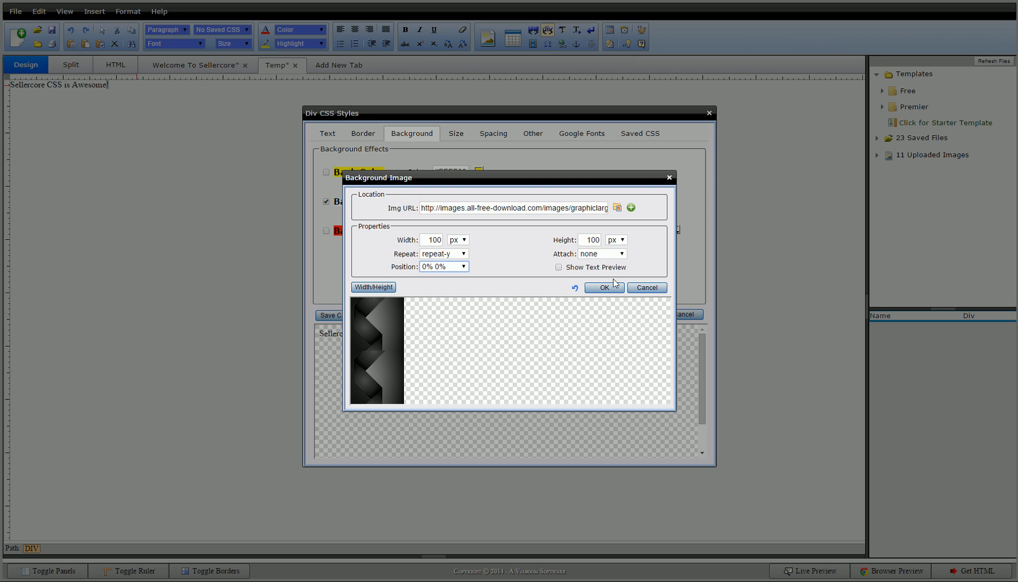
mouse_move(483, 339)
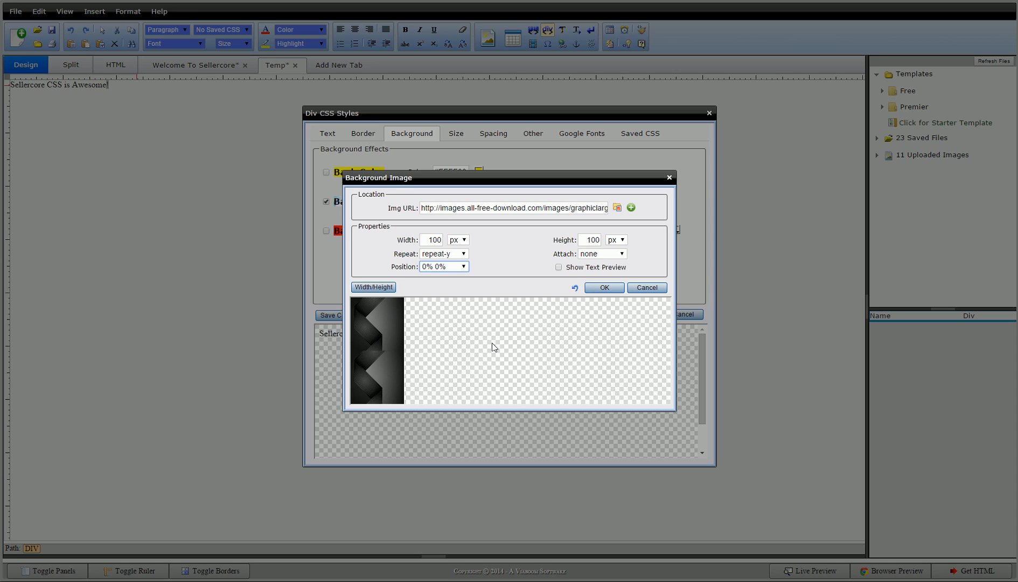
mouse_move(493, 374)
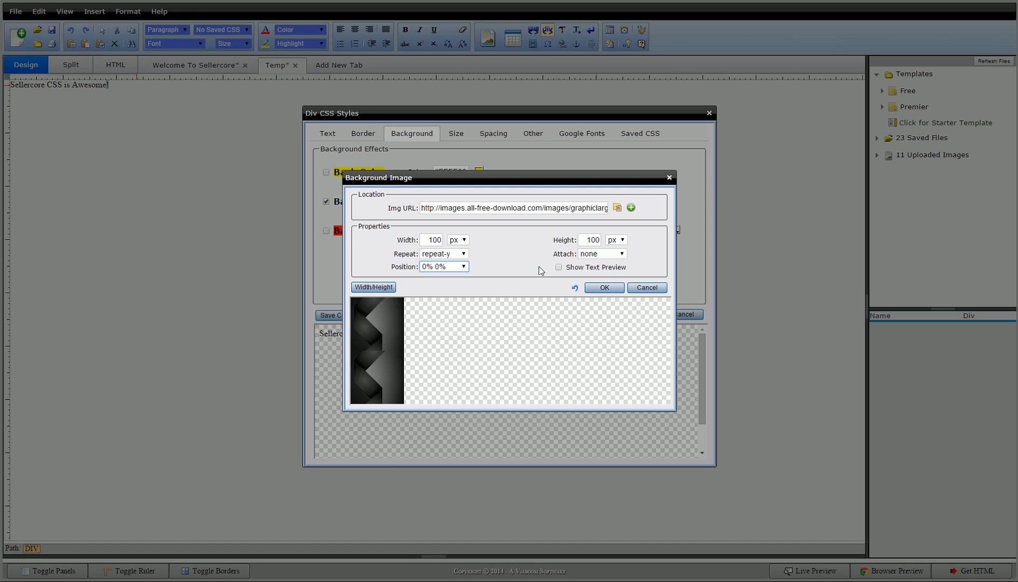
mouse_move(600, 258)
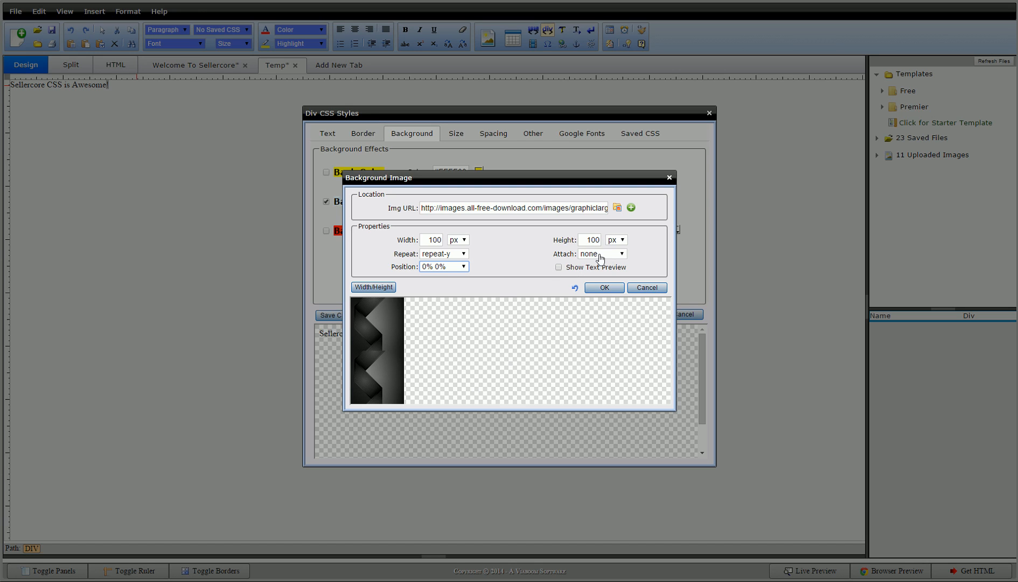
Compare scroll attachment with sample text, then set the zigzag image attachment to fixed without preview.
left_click(620, 253)
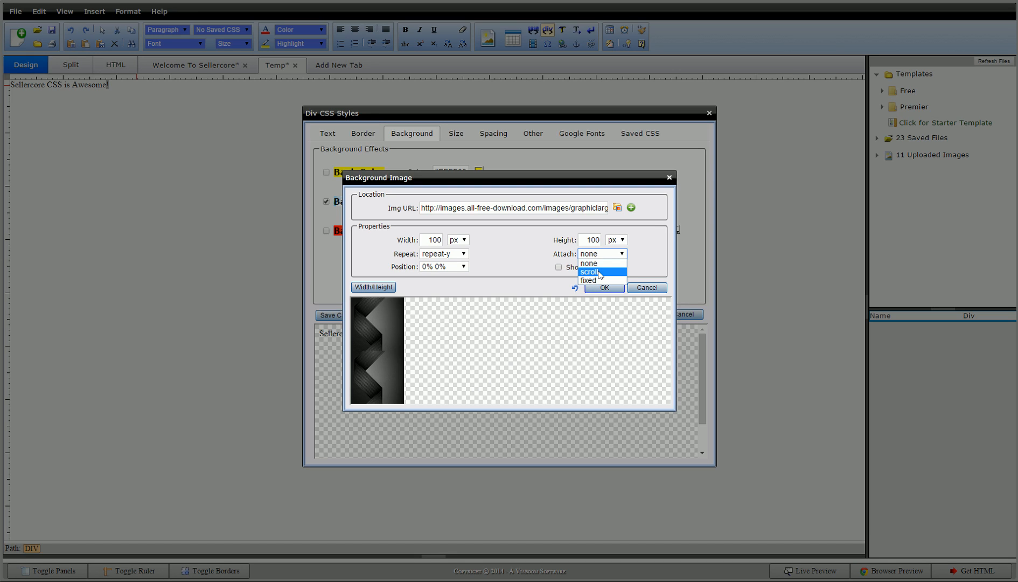
mouse_move(588, 280)
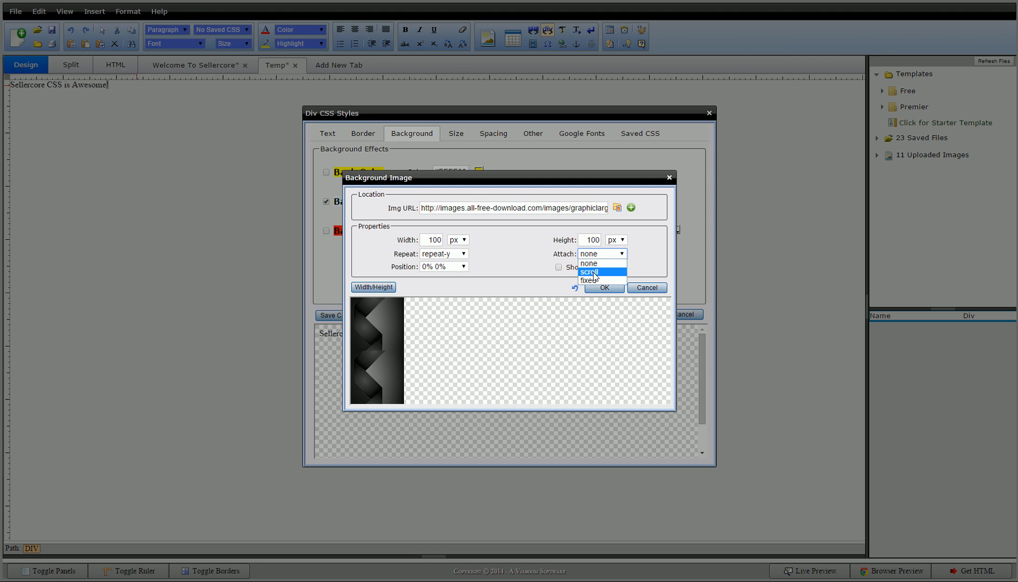
left_click(589, 271)
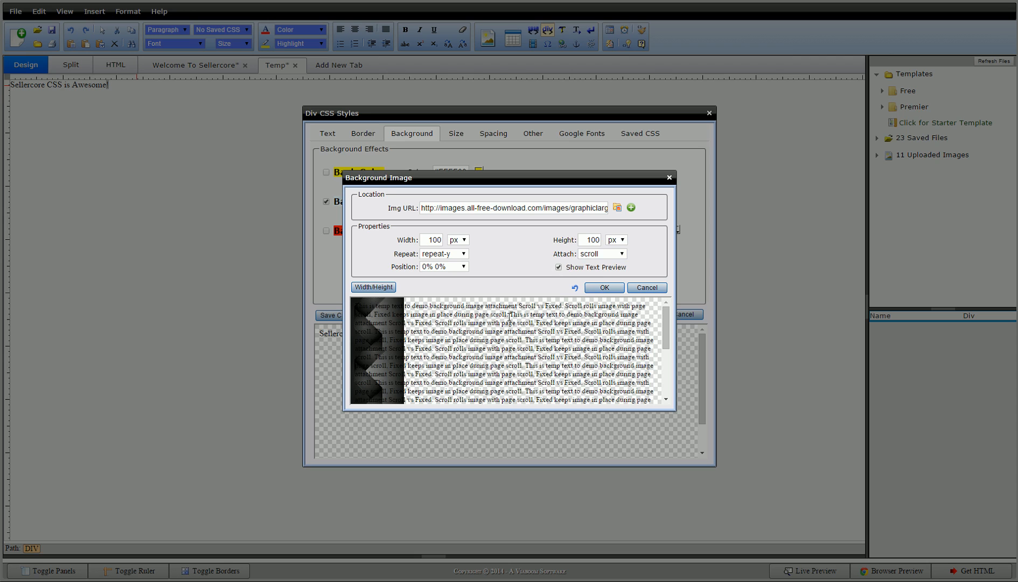
scroll("down", 3)
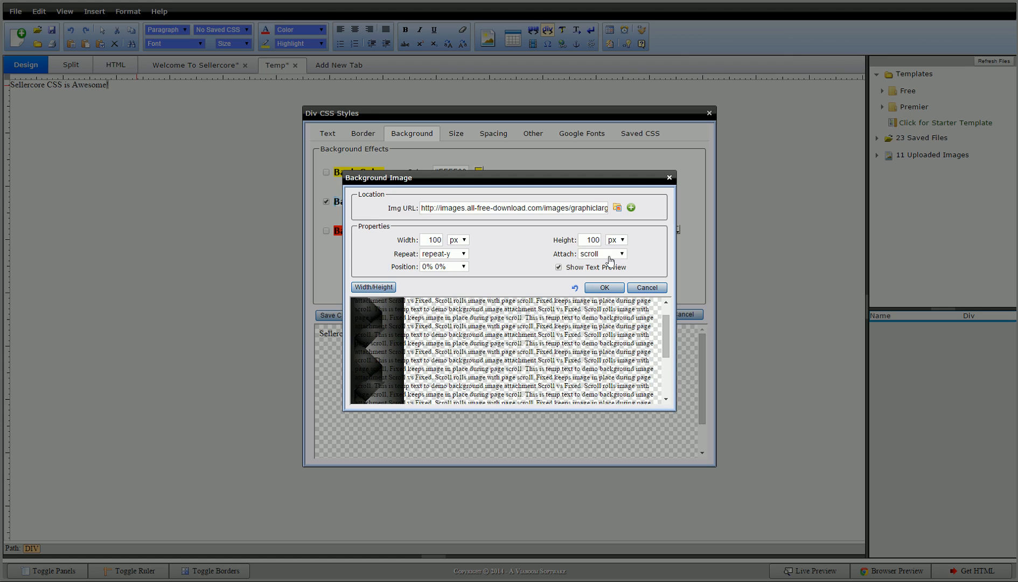
left_click(599, 253)
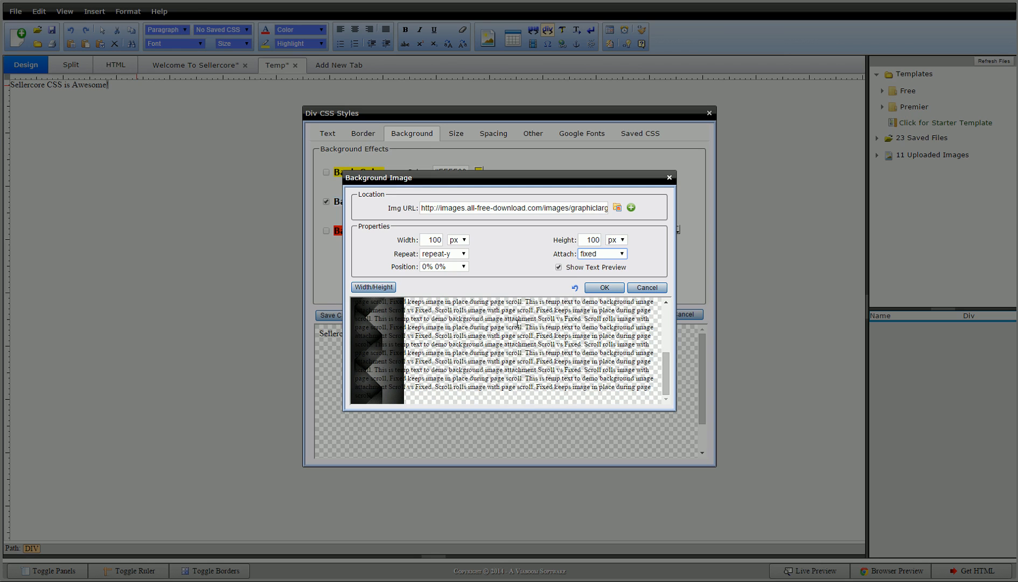
left_click(559, 267)
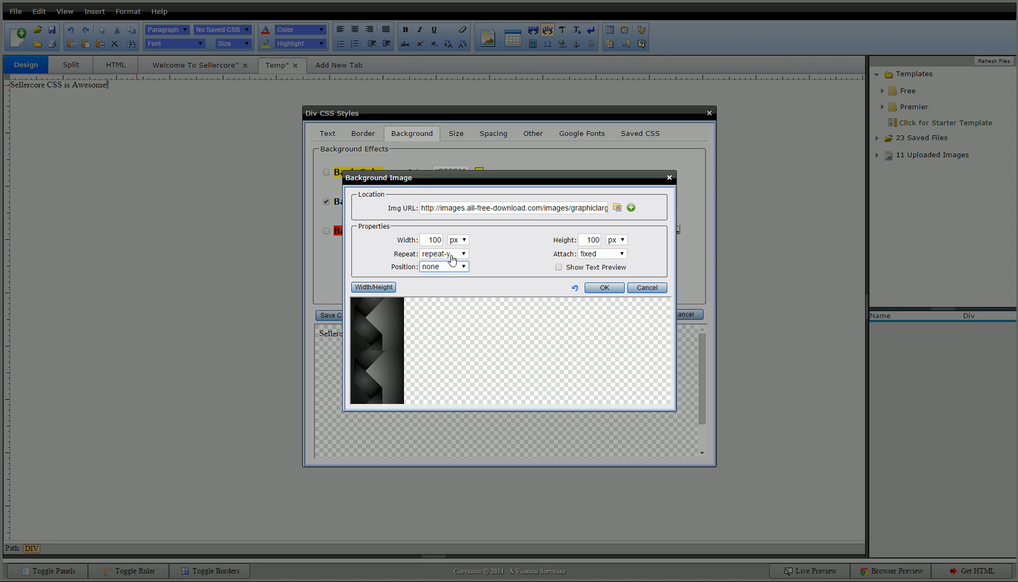
Set the metallic zigzag background image's repeat to none.
left_click(462, 253)
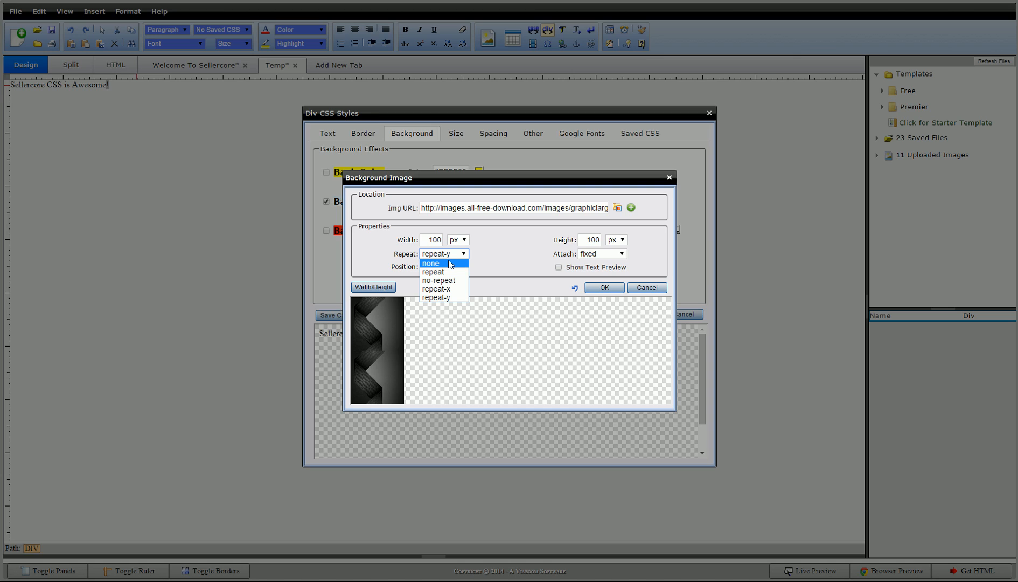
left_click(432, 272)
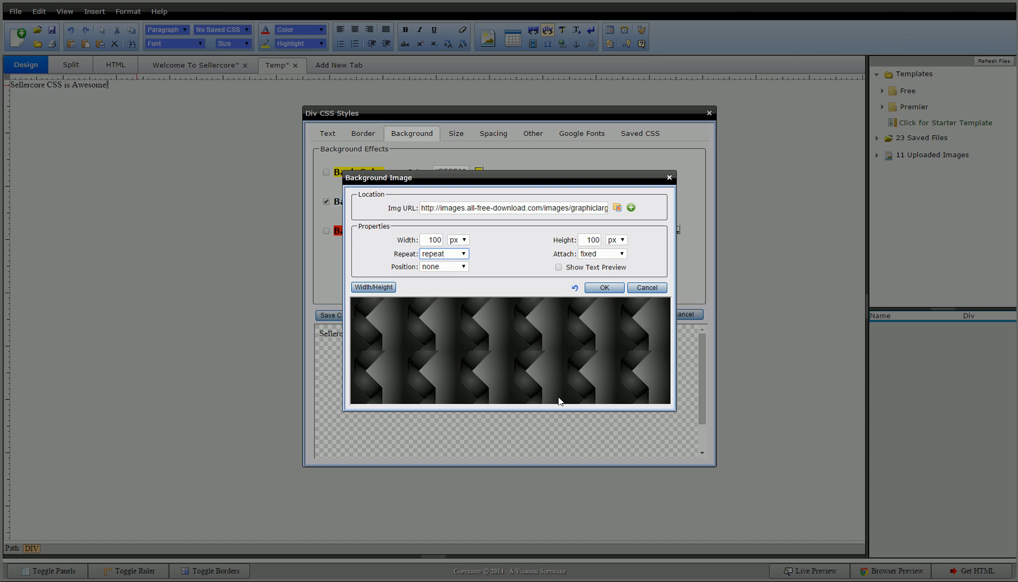
left_click(462, 253)
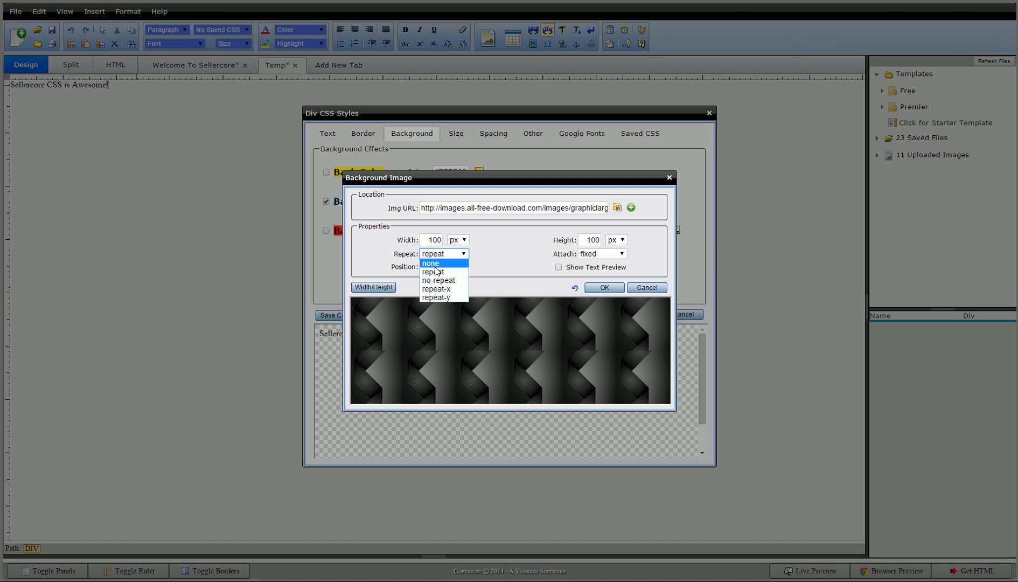
left_click(429, 263)
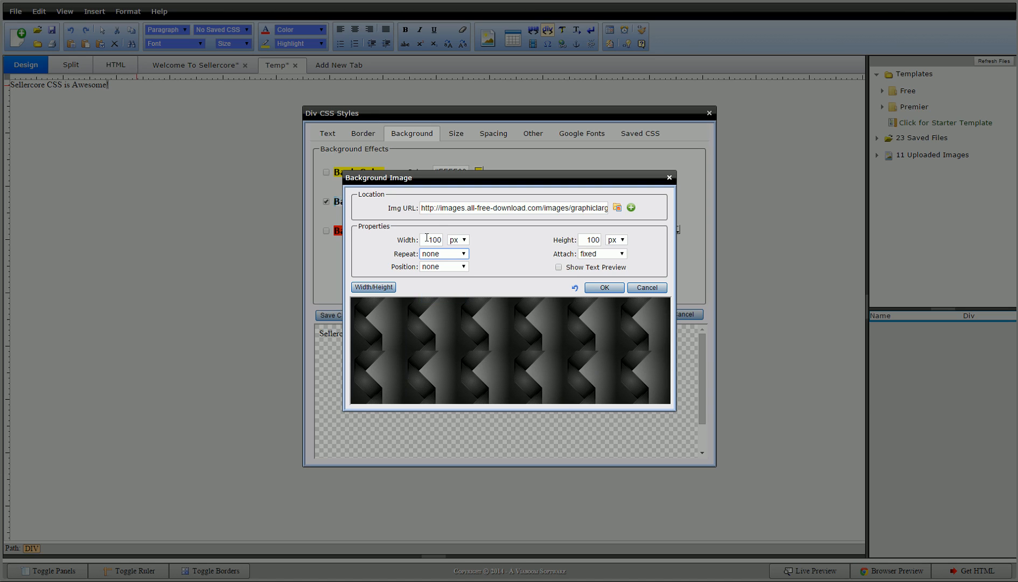
Size the background image to 100% width and 100% height and apply it to the Temp div.
triple_click(430, 240)
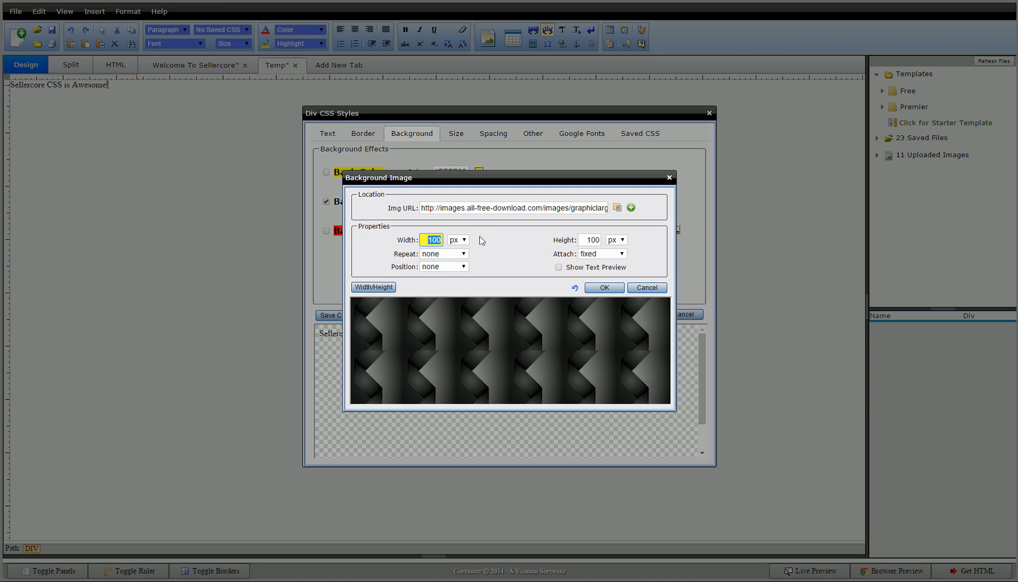
left_click(465, 239)
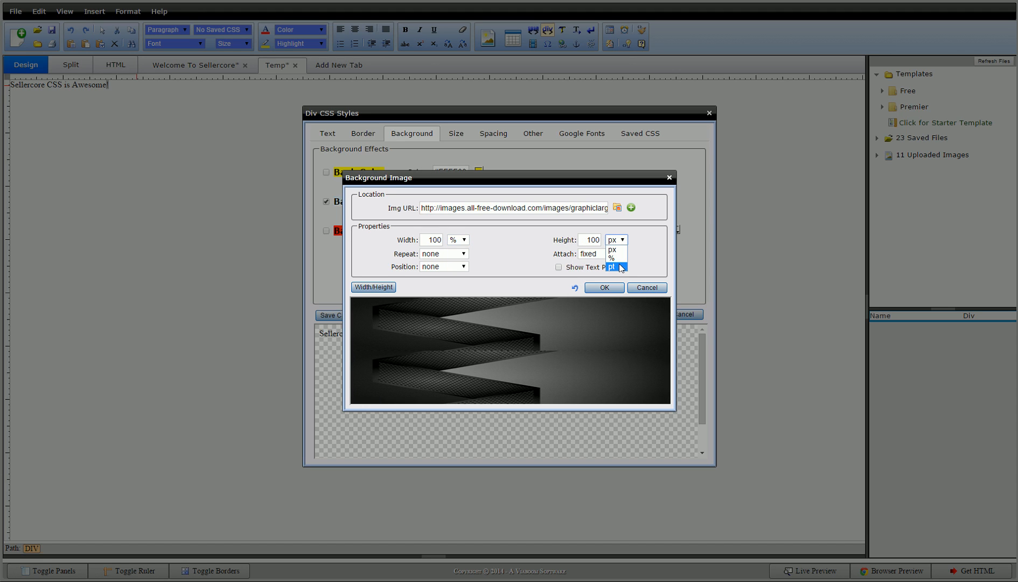
left_click(611, 256)
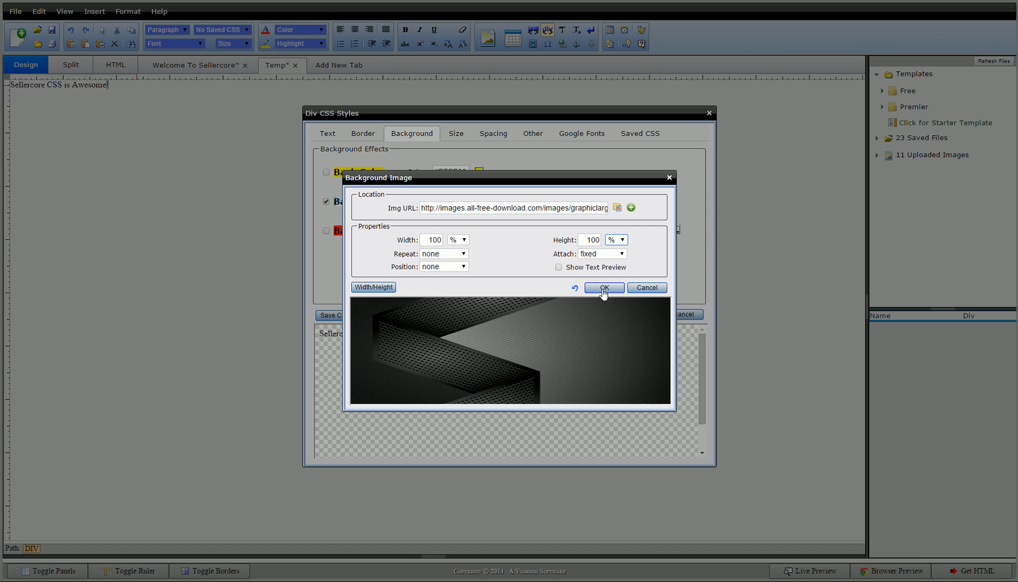
left_click(603, 287)
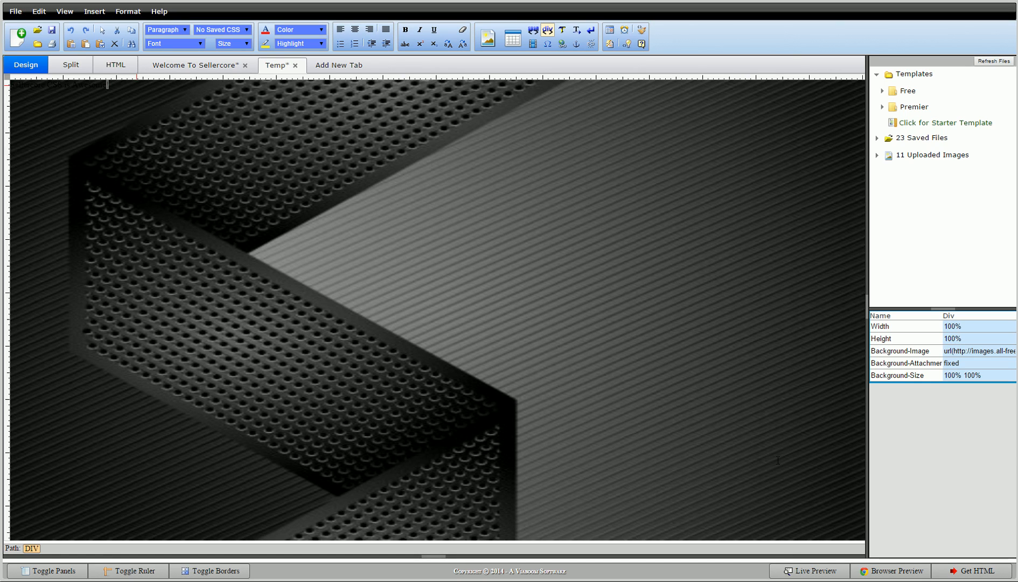
mouse_move(402, 254)
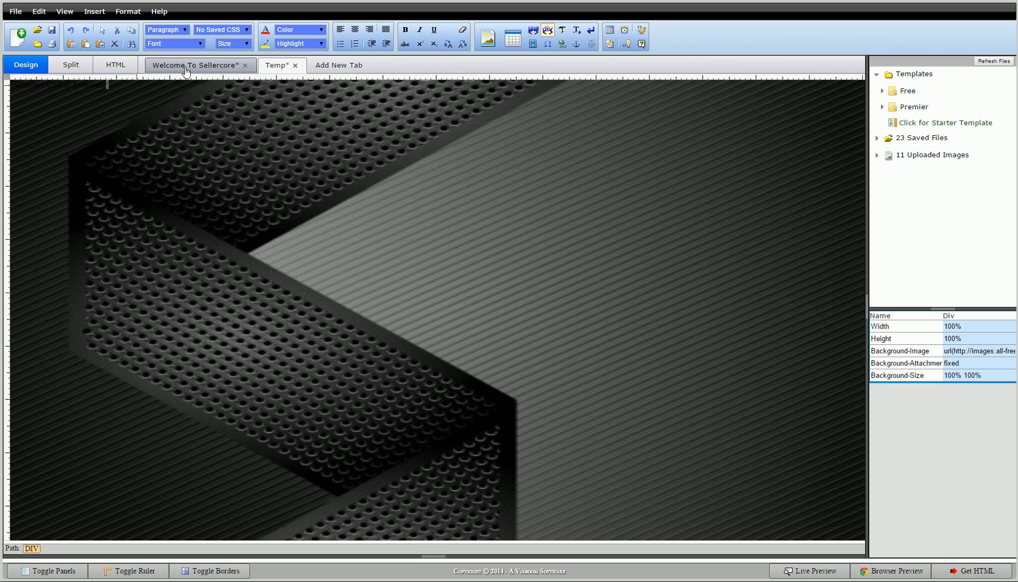
right_click(447, 285)
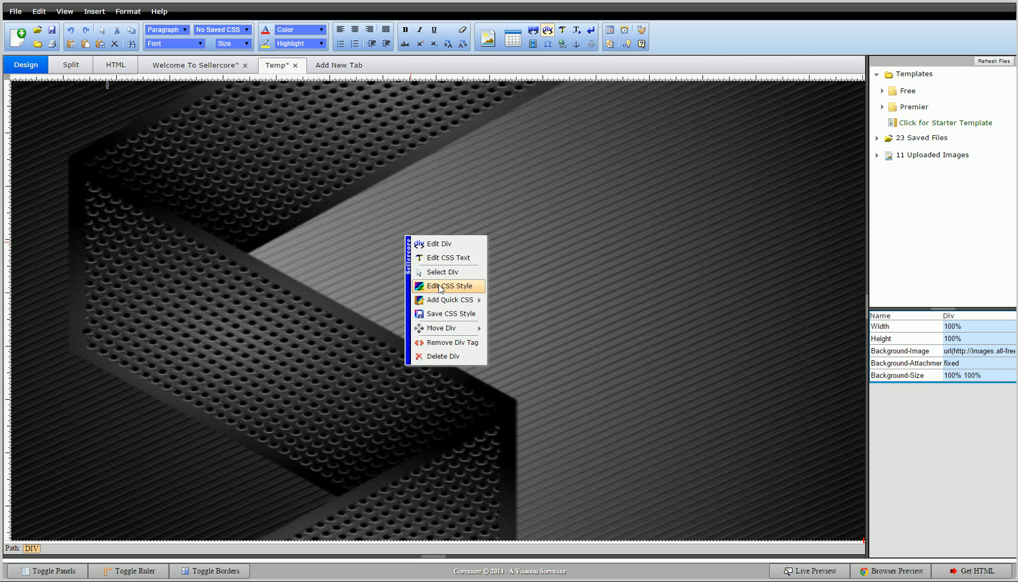
Review the Temp div's CSS background image details without making changes.
left_click(446, 286)
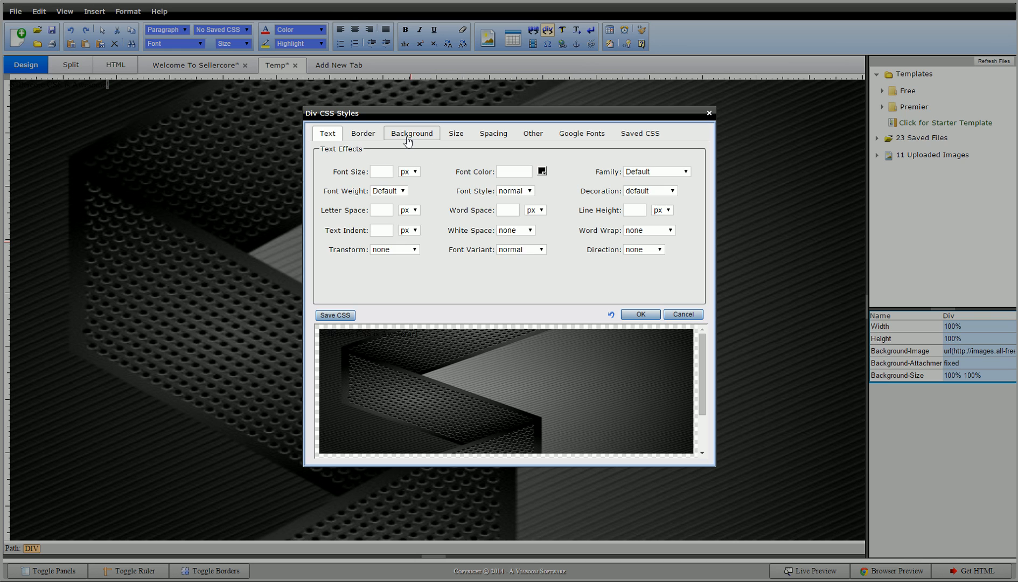
left_click(411, 133)
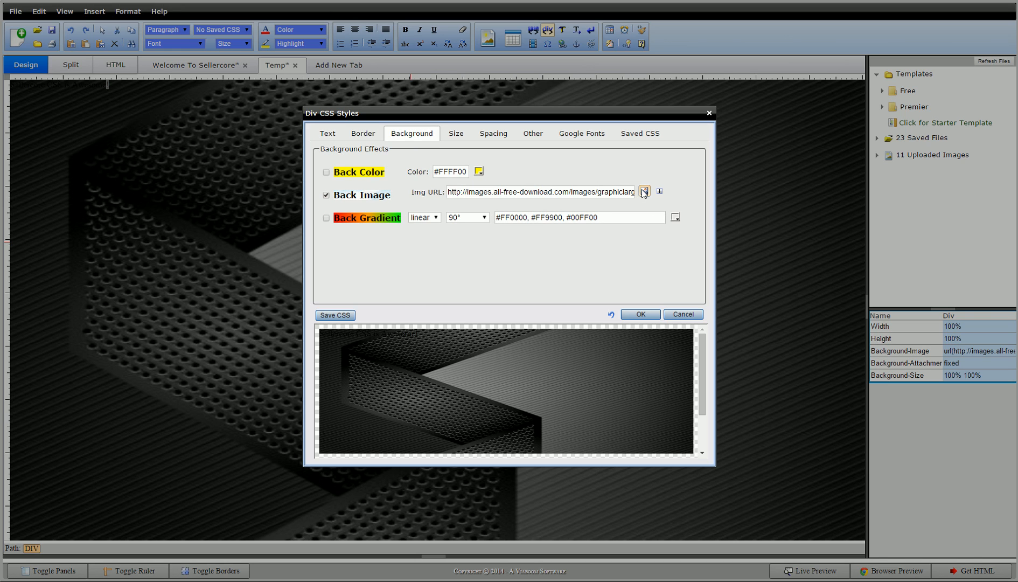
left_click(644, 192)
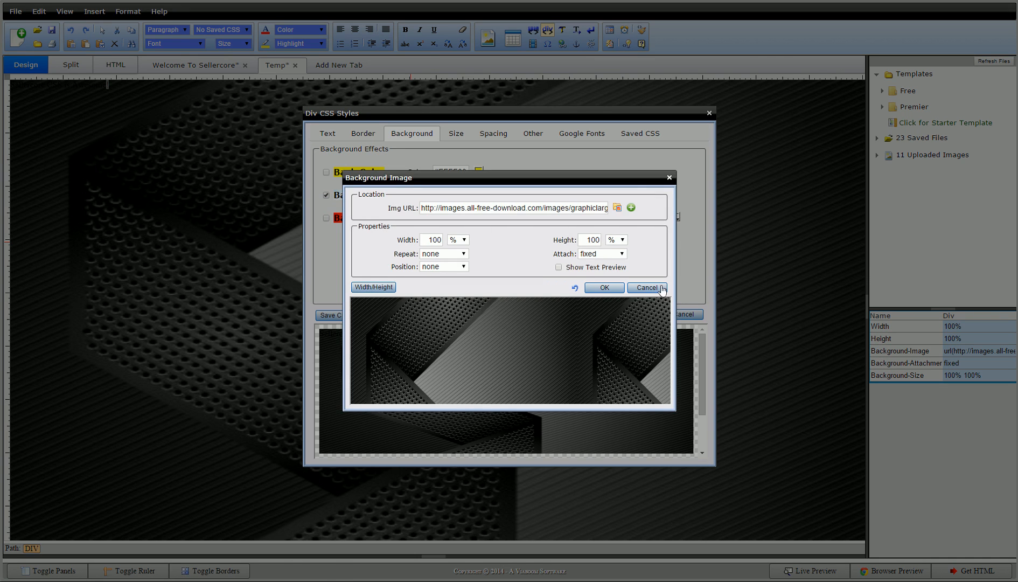
left_click(647, 288)
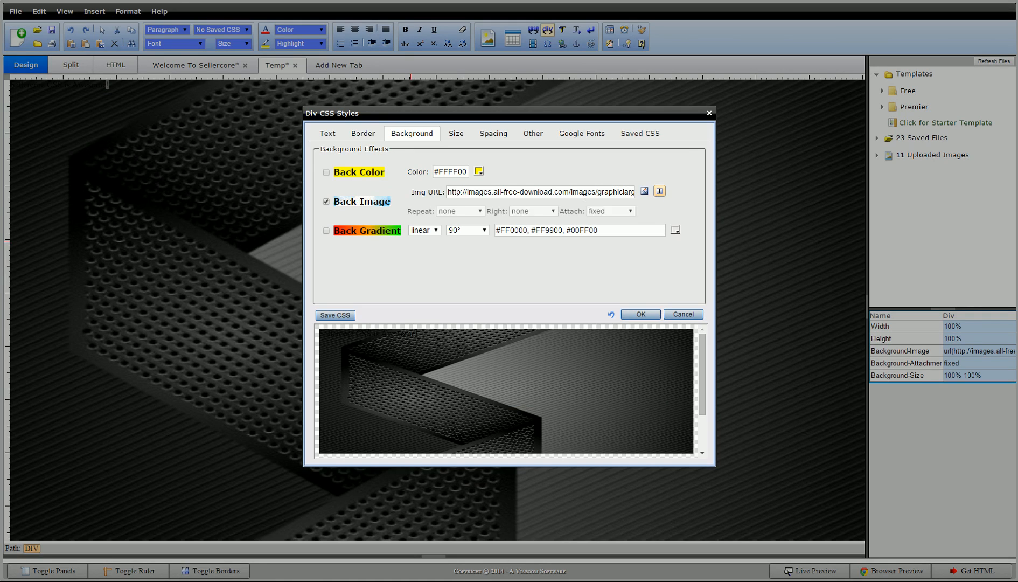
Confirm repeat stays none, check the div's width and height, then show Welcome To Sellercore.
left_click(464, 210)
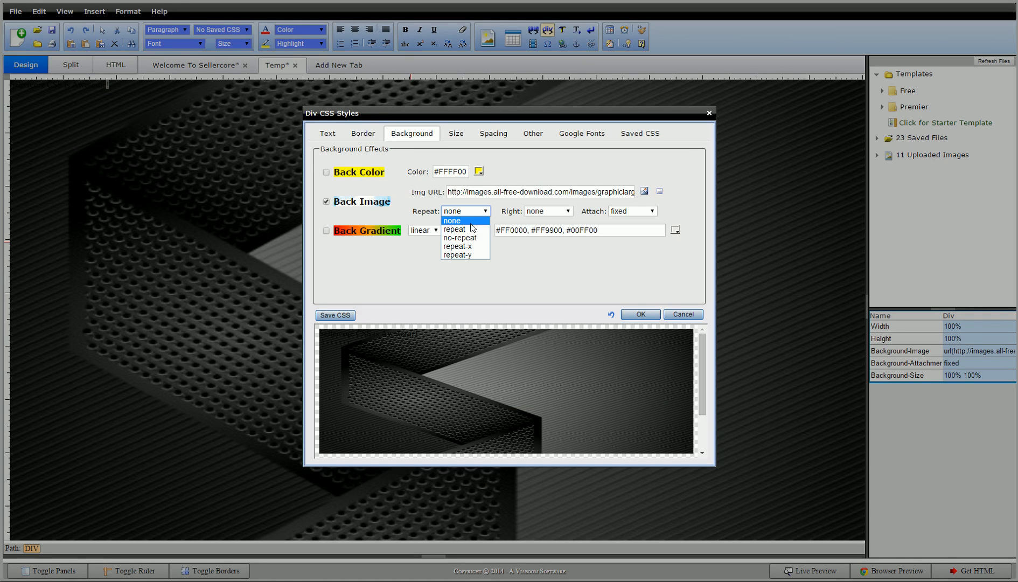
mouse_move(465, 216)
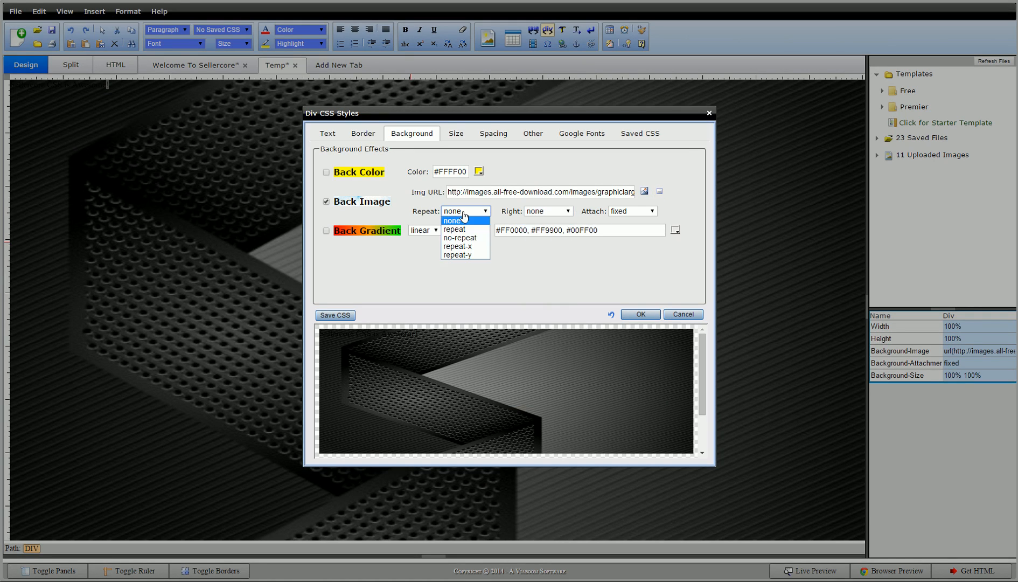
mouse_move(455, 229)
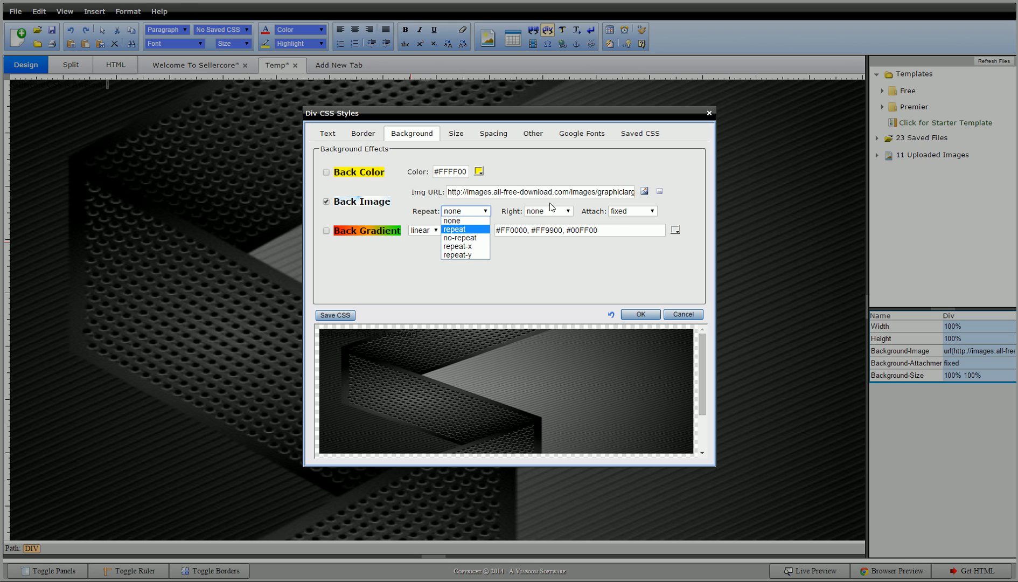
left_click(629, 211)
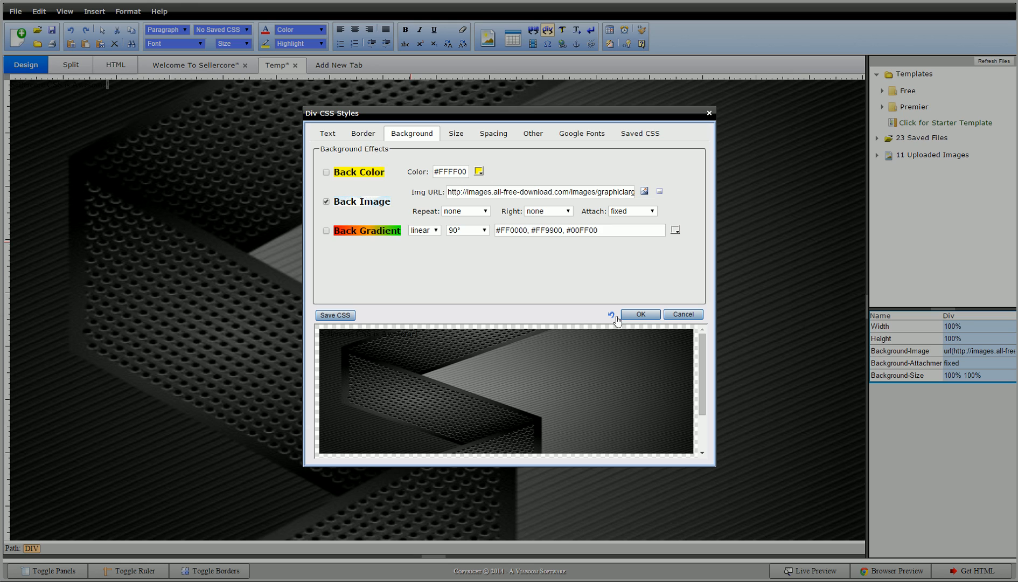
left_click(455, 133)
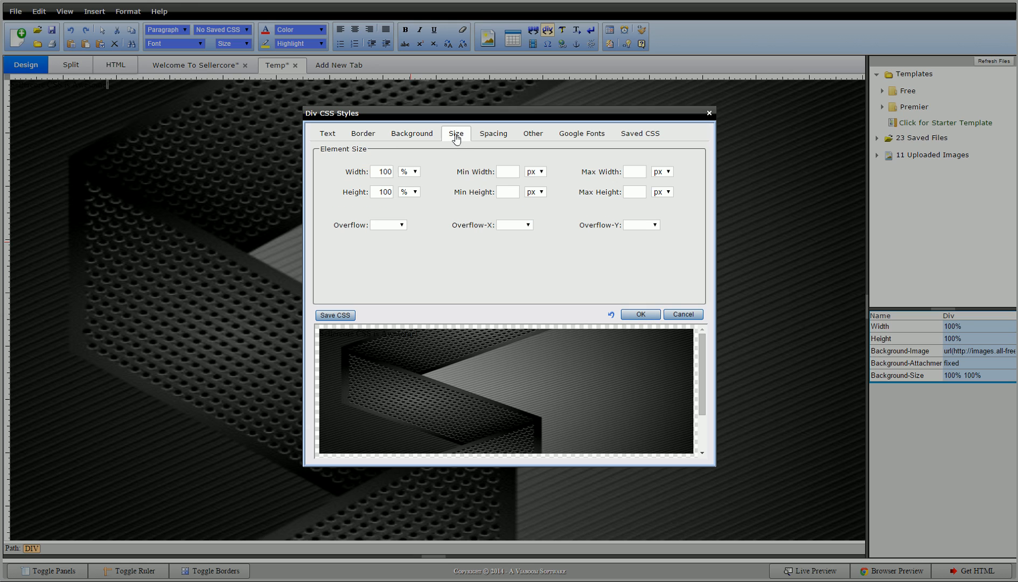
mouse_move(416, 224)
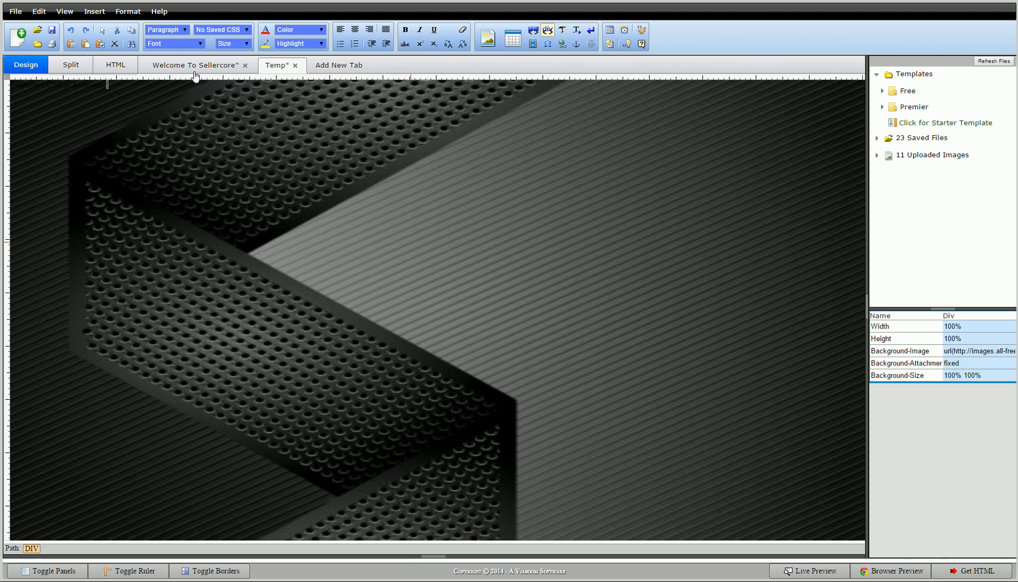
left_click(195, 65)
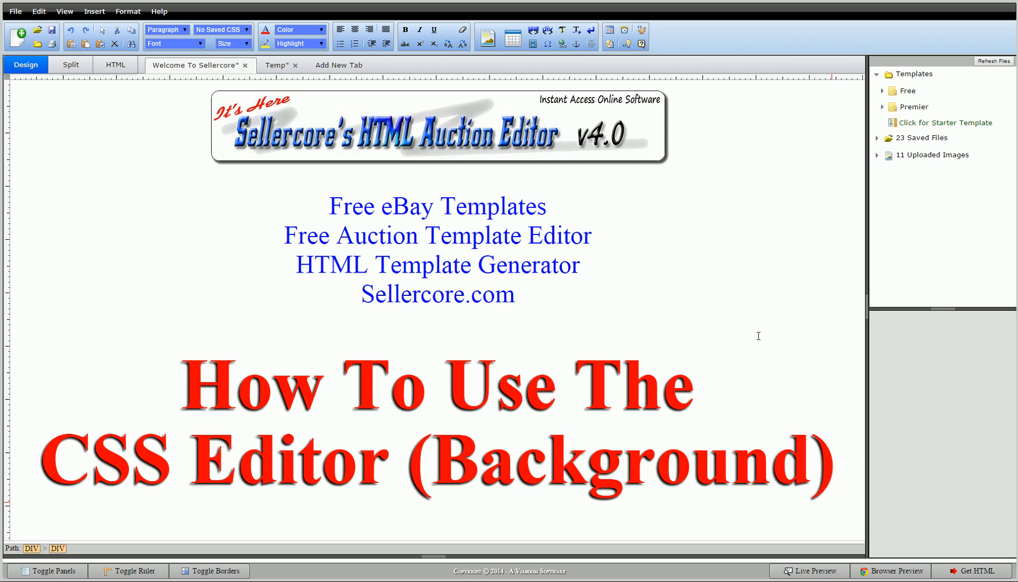